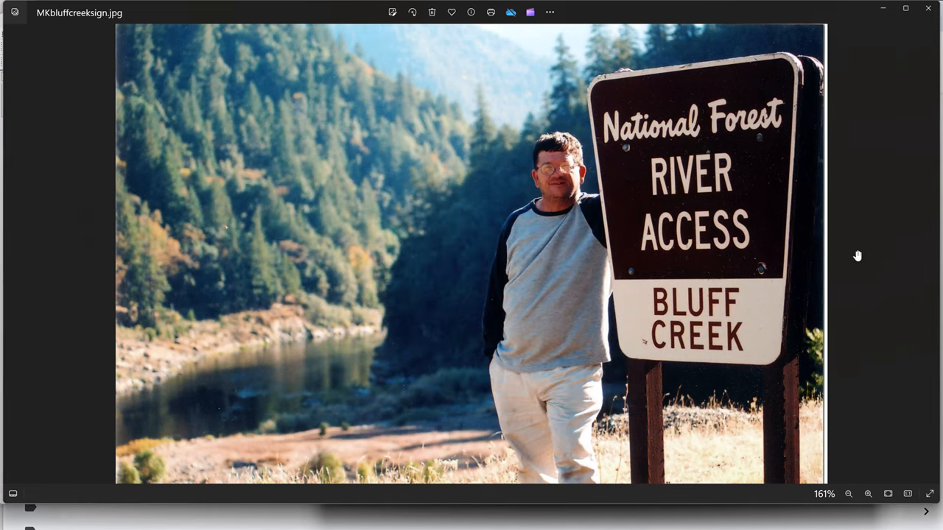
{"action": "mouse_move", "coordinate": [849, 273]}
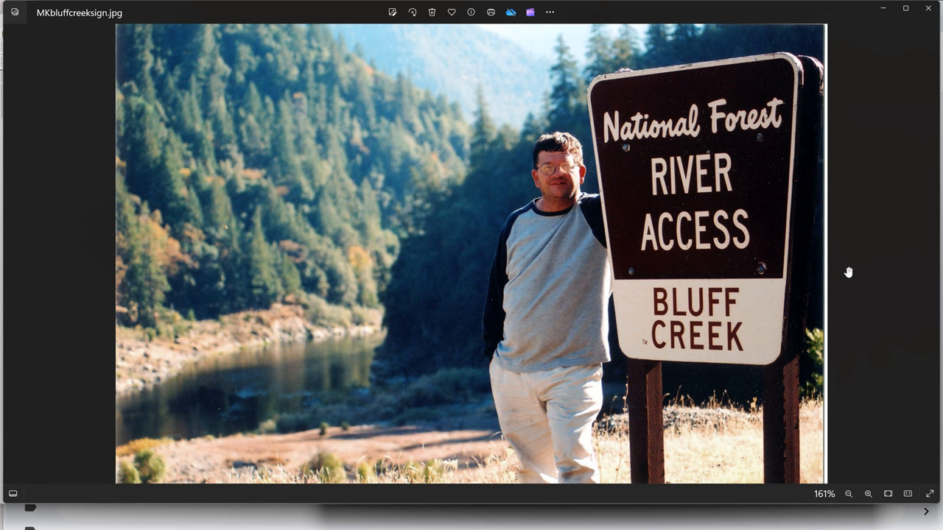
{"action": "mouse_move", "coordinate": [842, 282]}
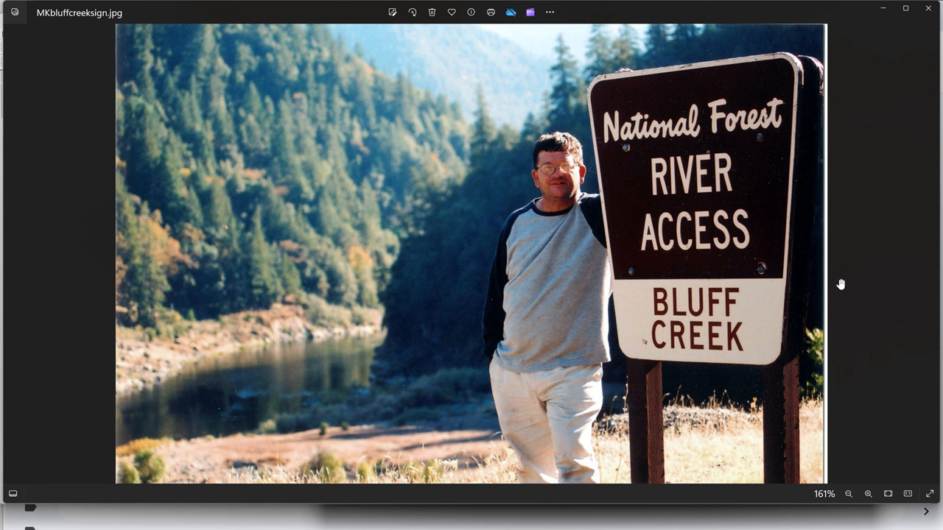
{"action": "mouse_move", "coordinate": [850, 271]}
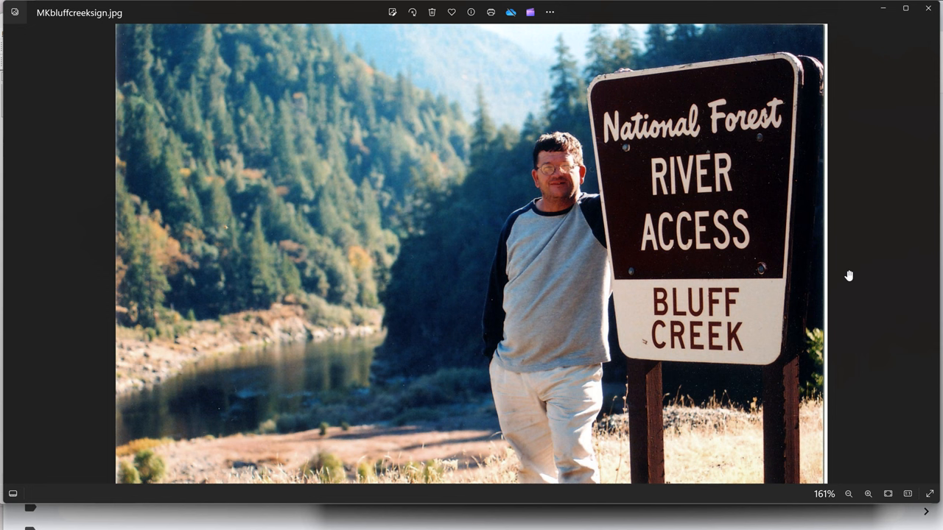
{"action": "mouse_move", "coordinate": [802, 265]}
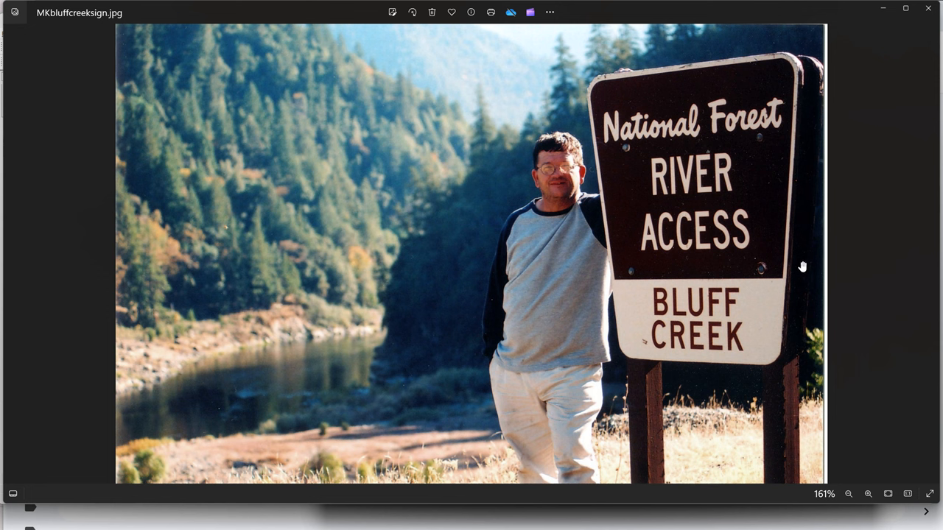
{"action": "mouse_move", "coordinate": [787, 262]}
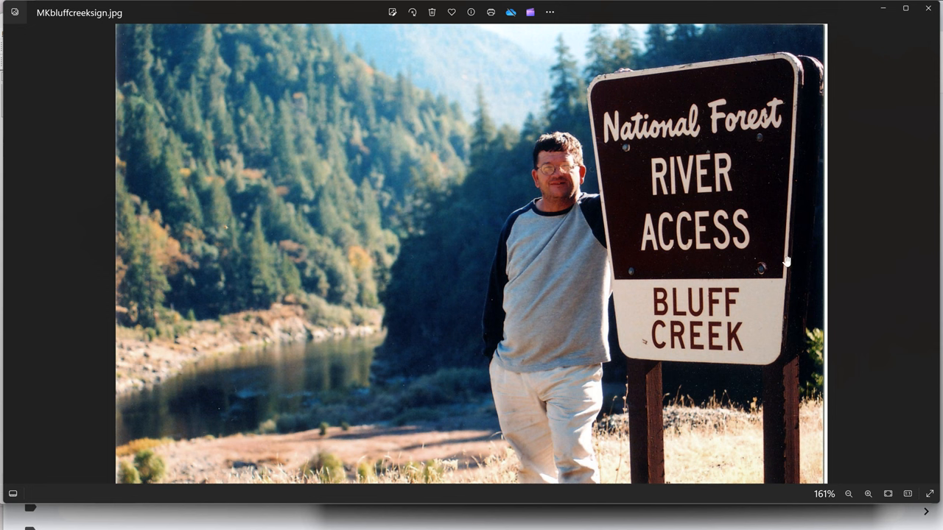
{"action": "mouse_move", "coordinate": [798, 271]}
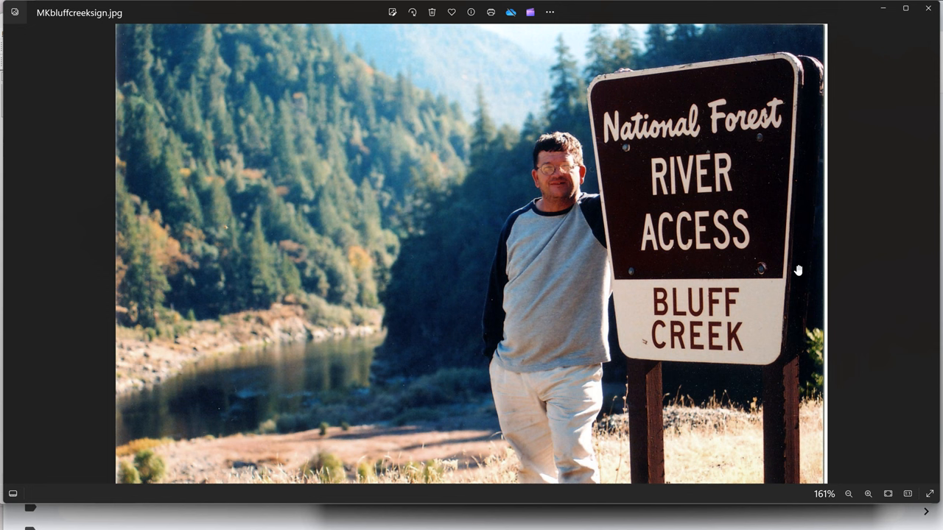
{"action": "mouse_move", "coordinate": [801, 271]}
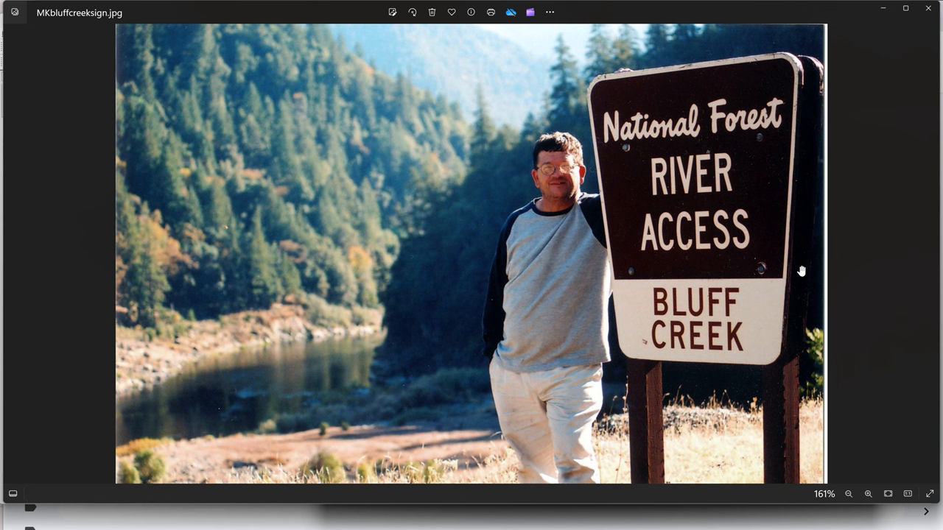
{"action": "mouse_move", "coordinate": [754, 268]}
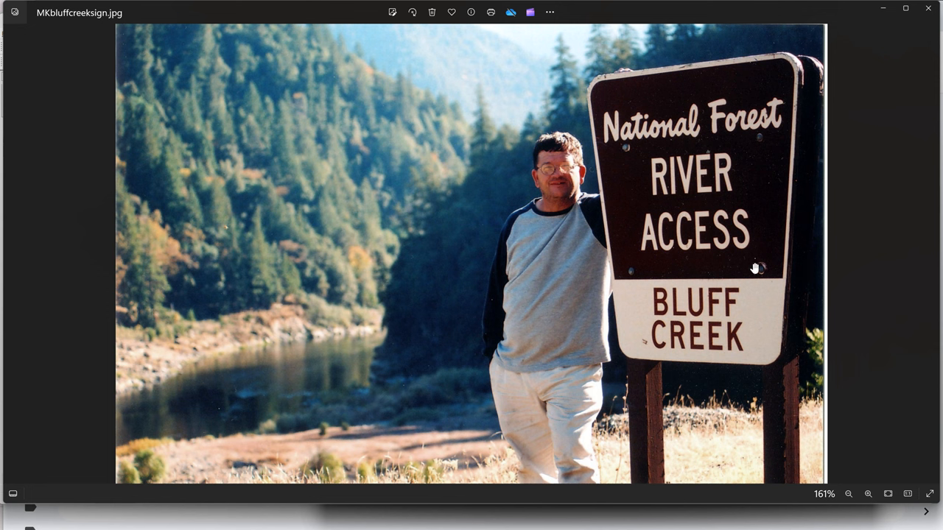
{"action": "mouse_move", "coordinate": [588, 213]}
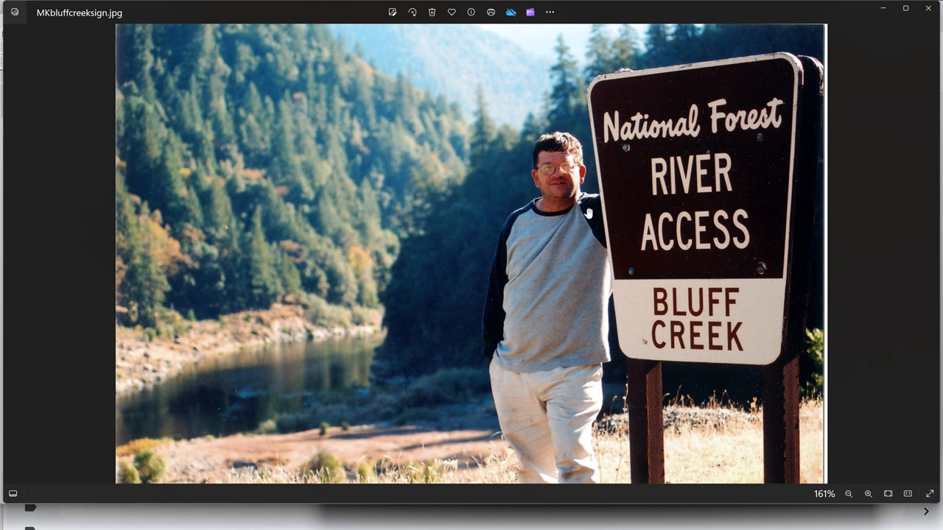
{"action": "mouse_move", "coordinate": [604, 224]}
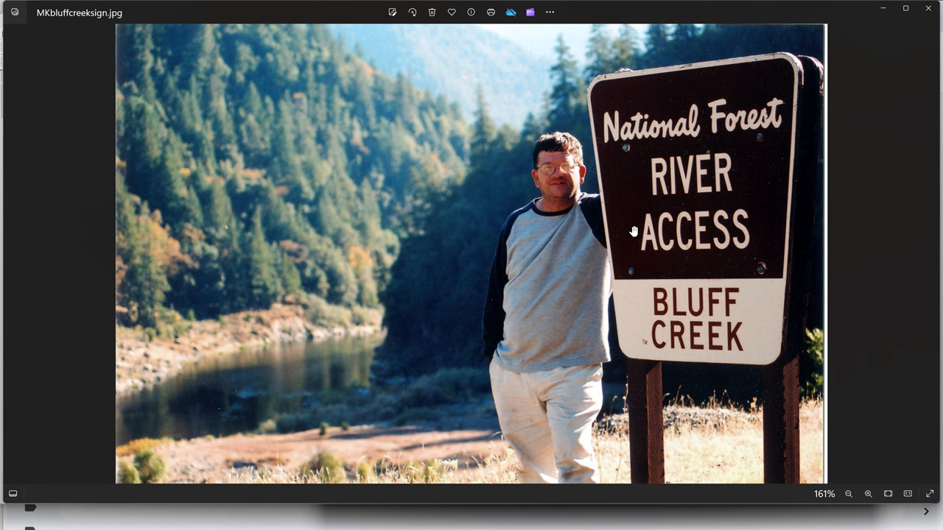
{"action": "mouse_move", "coordinate": [625, 235]}
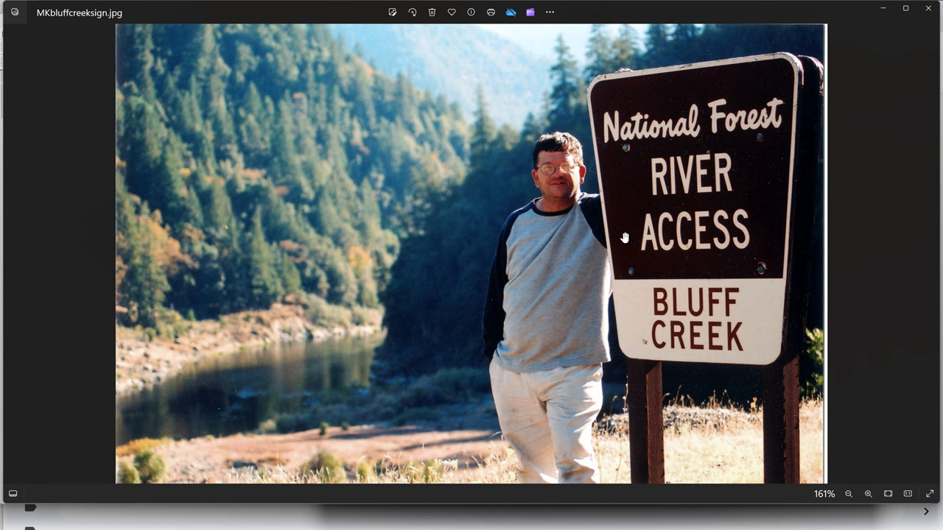
{"action": "mouse_move", "coordinate": [619, 245]}
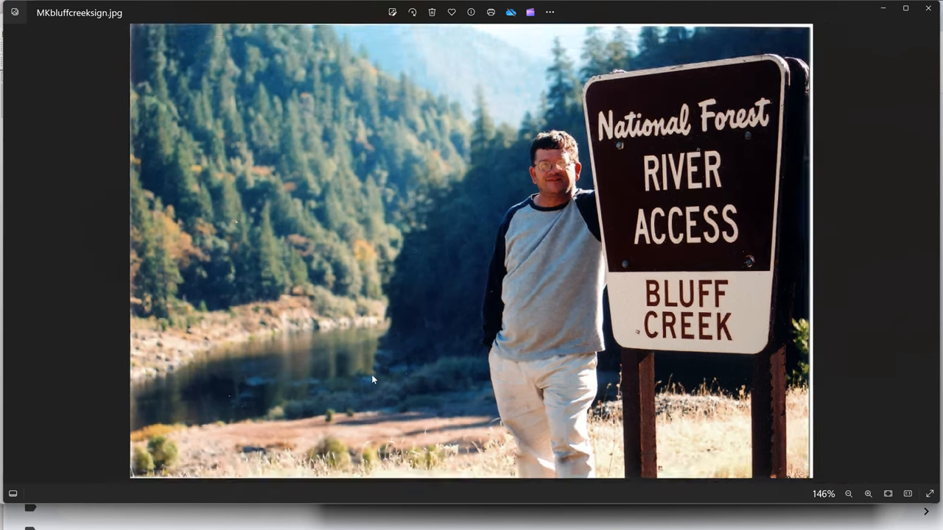
- Show the Bluff Creek sign photo at actual size, fully visible in Windows Photos
{"action": "left_click", "coordinate": [848, 494]}
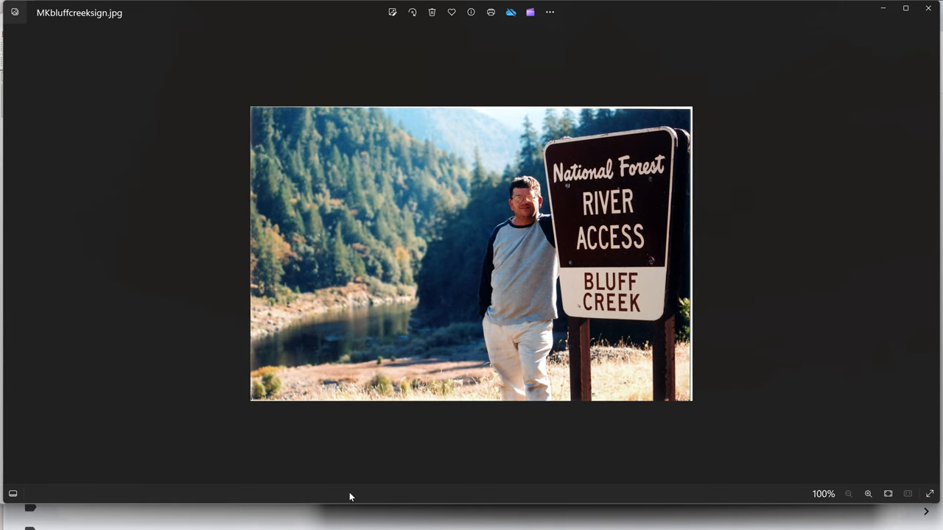
{"action": "mouse_move", "coordinate": [905, 10]}
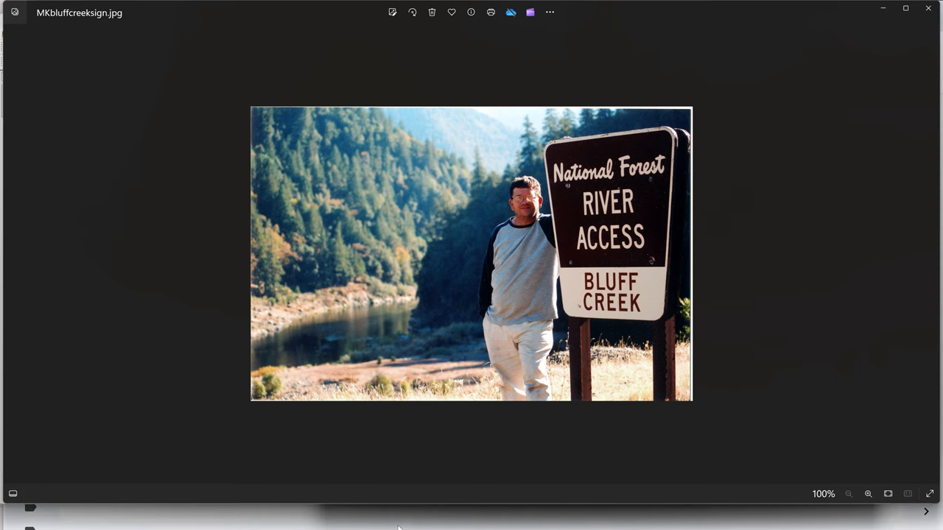
{"action": "mouse_move", "coordinate": [798, 6]}
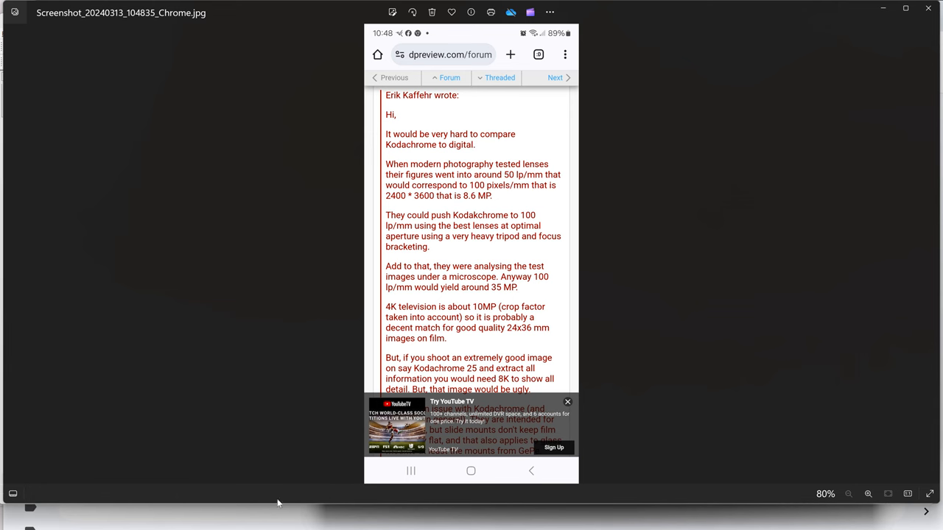
{"action": "mouse_move", "coordinate": [289, 461]}
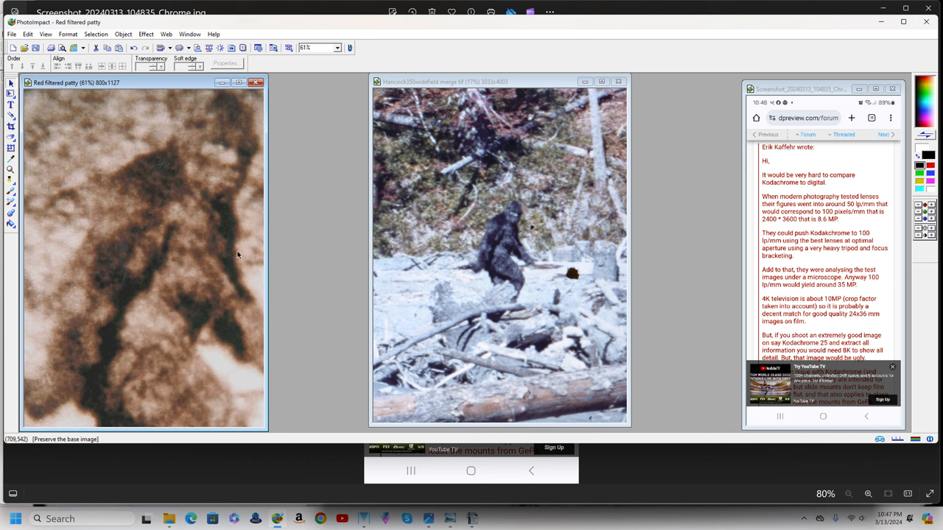
{"action": "mouse_move", "coordinate": [209, 206]}
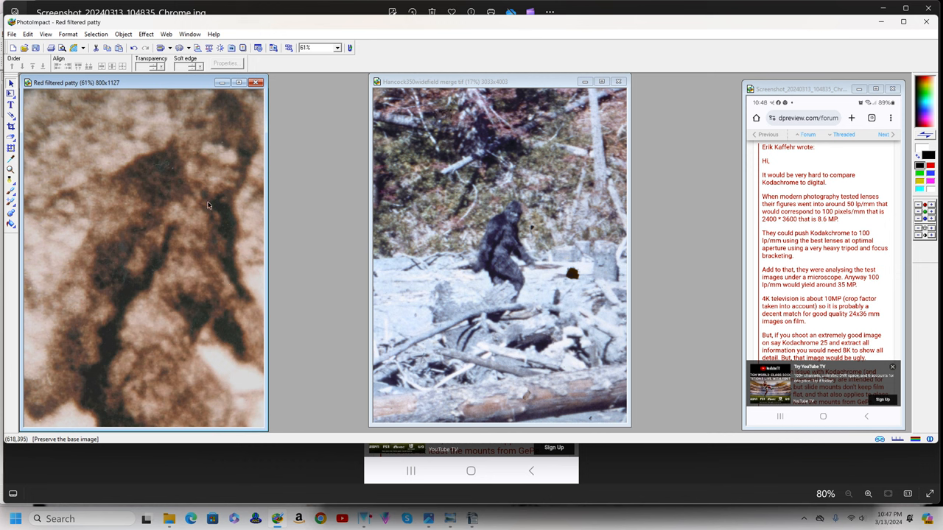
{"action": "mouse_move", "coordinate": [115, 171]}
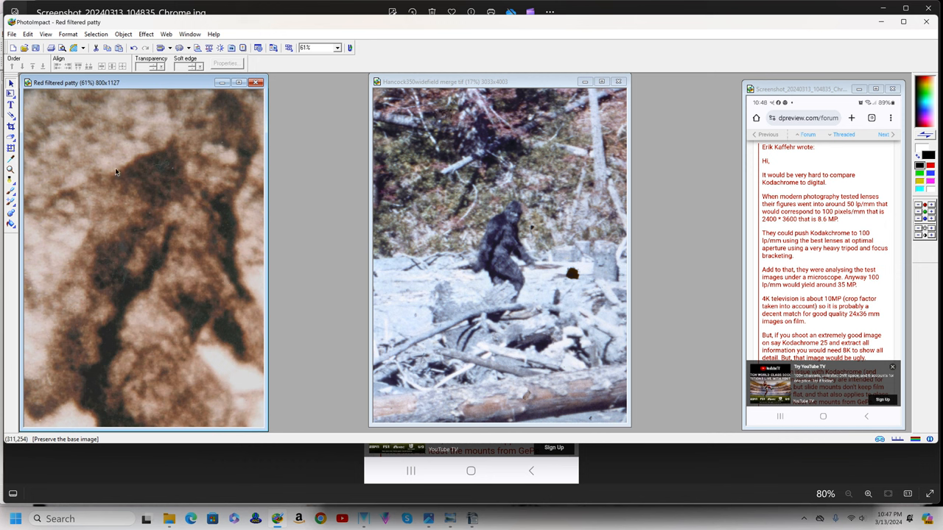
{"action": "mouse_move", "coordinate": [177, 248]}
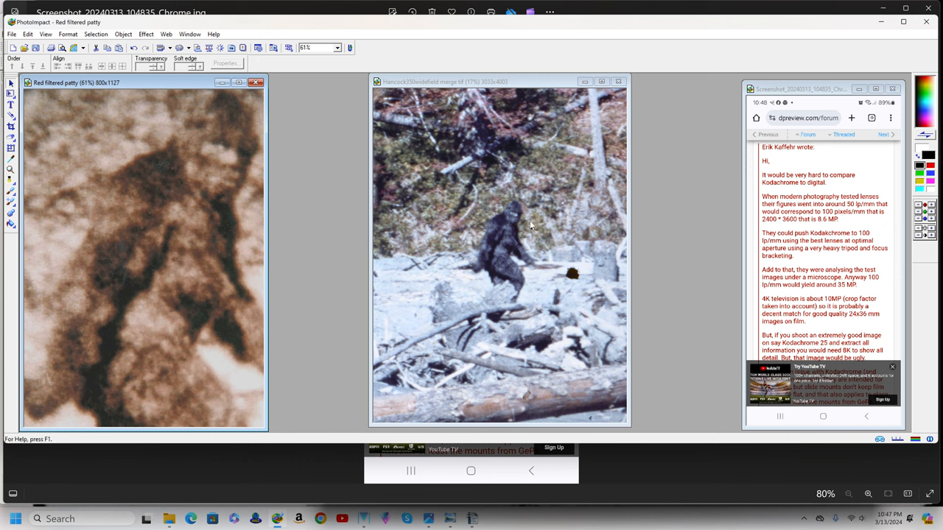
{"action": "mouse_move", "coordinate": [478, 200]}
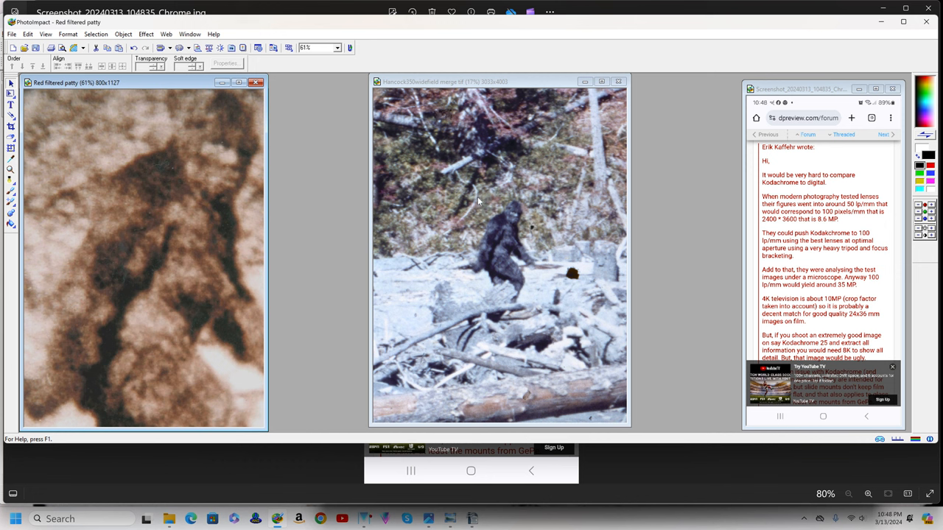
{"action": "mouse_move", "coordinate": [554, 303]}
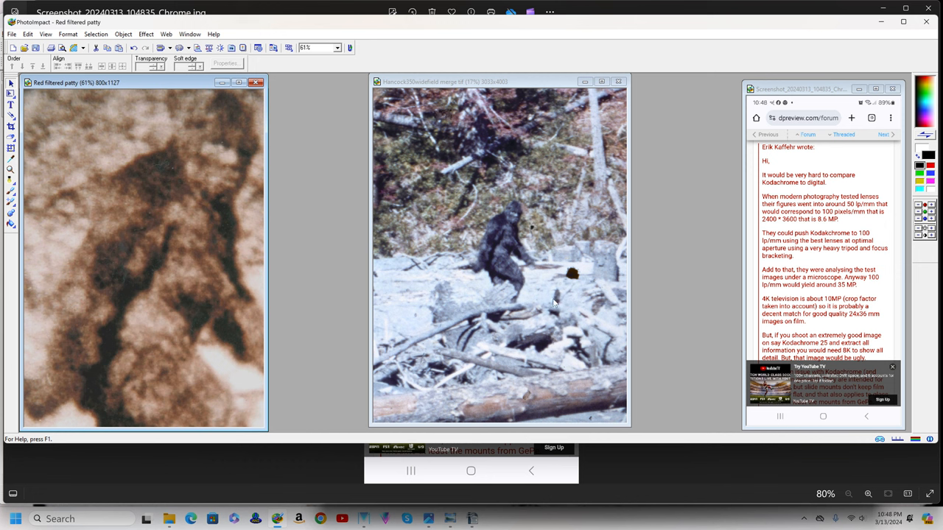
{"action": "mouse_move", "coordinate": [552, 281]}
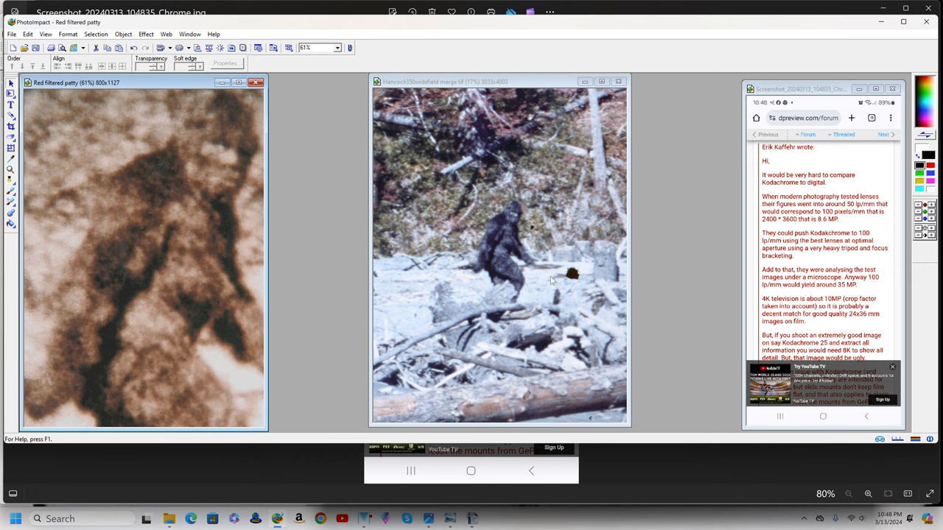
{"action": "mouse_move", "coordinate": [516, 235]}
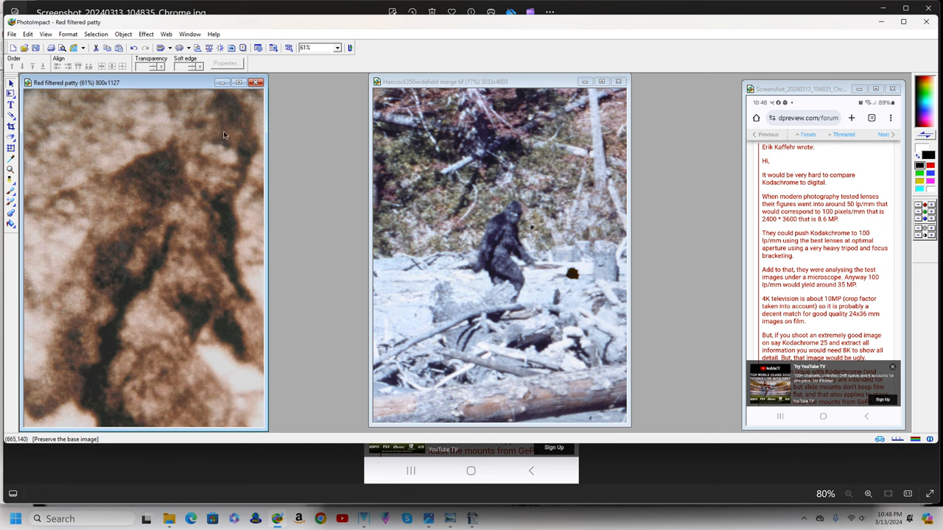
{"action": "mouse_move", "coordinate": [171, 220]}
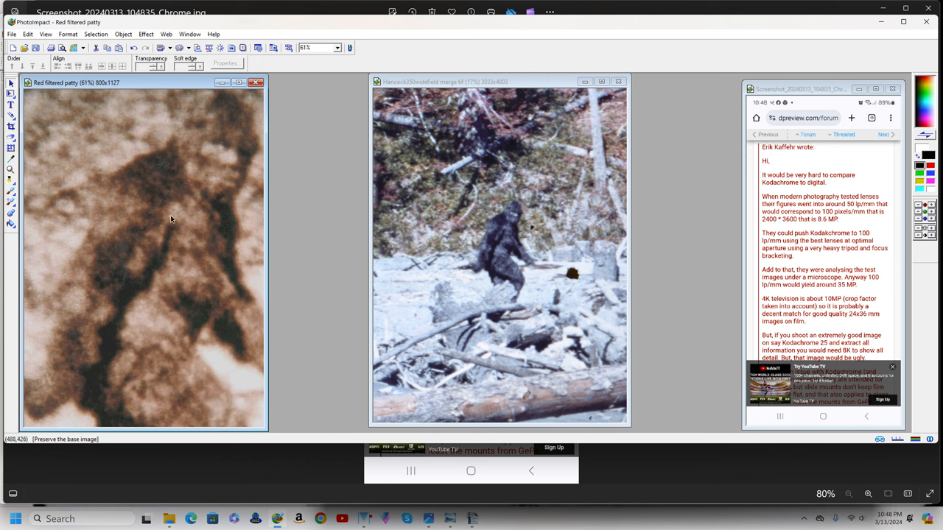
{"action": "mouse_move", "coordinate": [224, 196]}
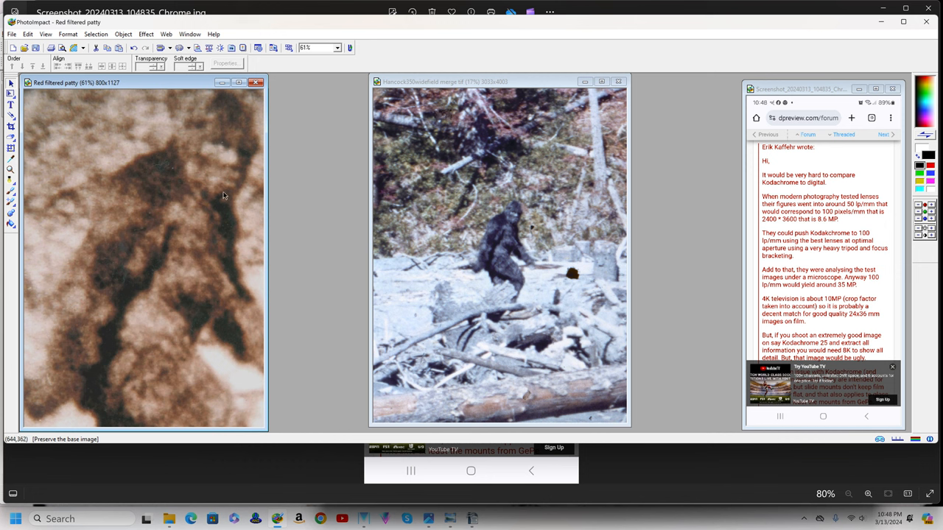
{"action": "mouse_move", "coordinate": [215, 200]}
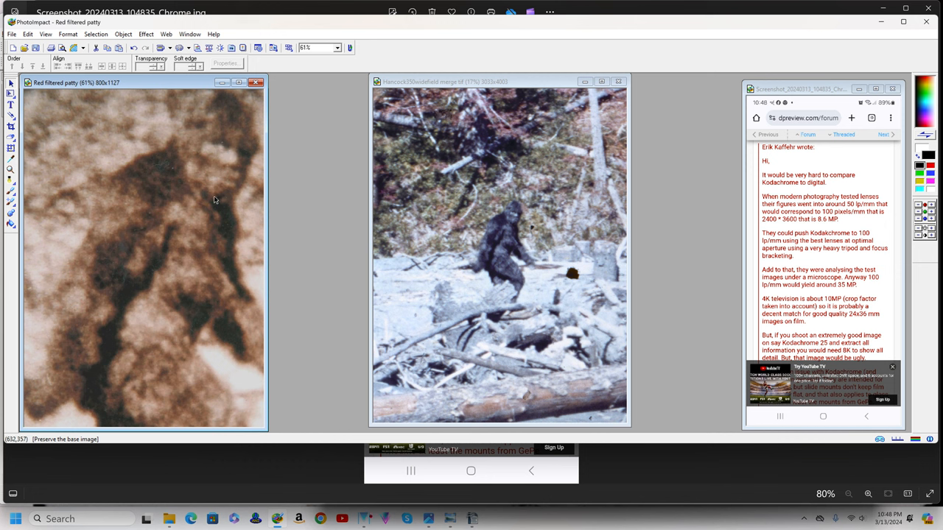
{"action": "mouse_move", "coordinate": [223, 200]}
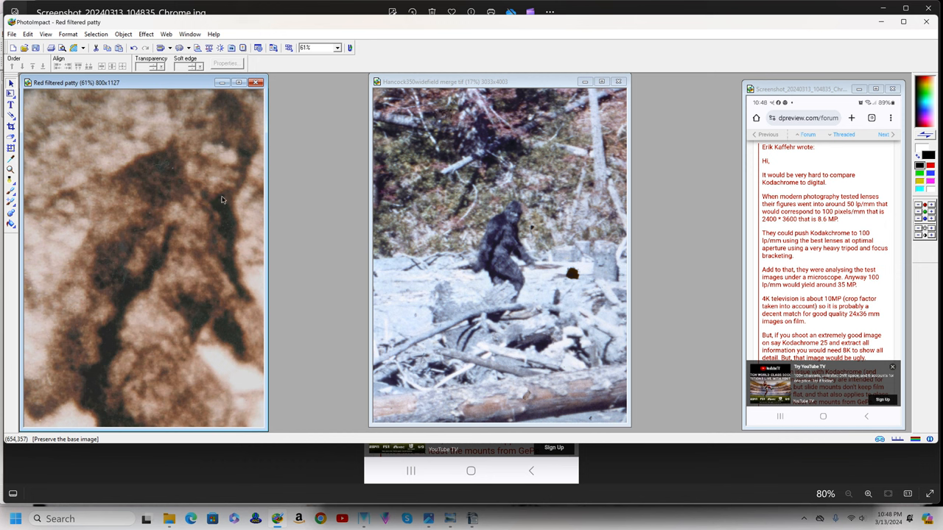
{"action": "mouse_move", "coordinate": [256, 200]}
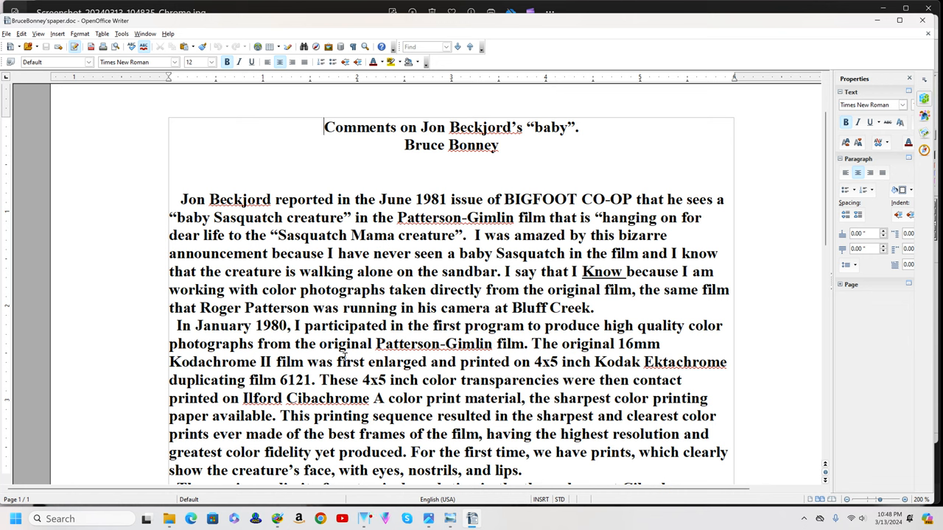
{"action": "mouse_move", "coordinate": [291, 366]}
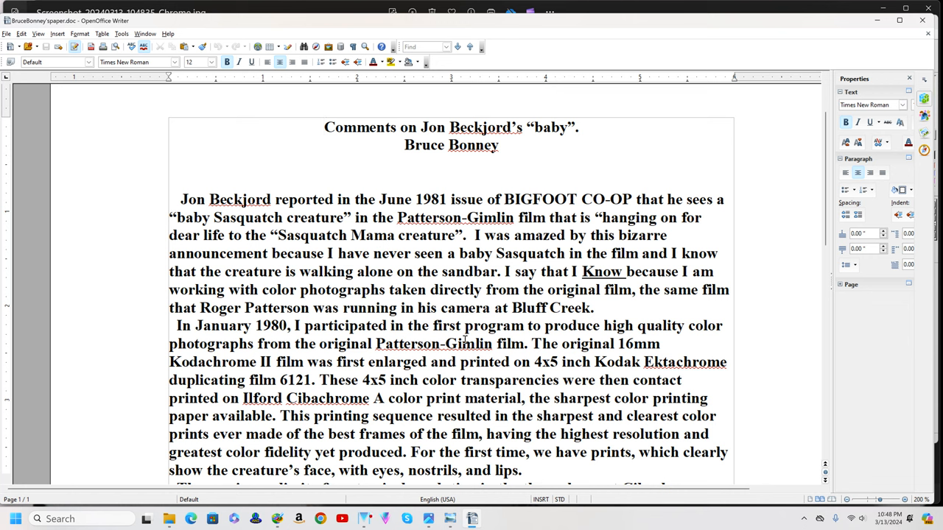
{"action": "mouse_move", "coordinate": [470, 339]}
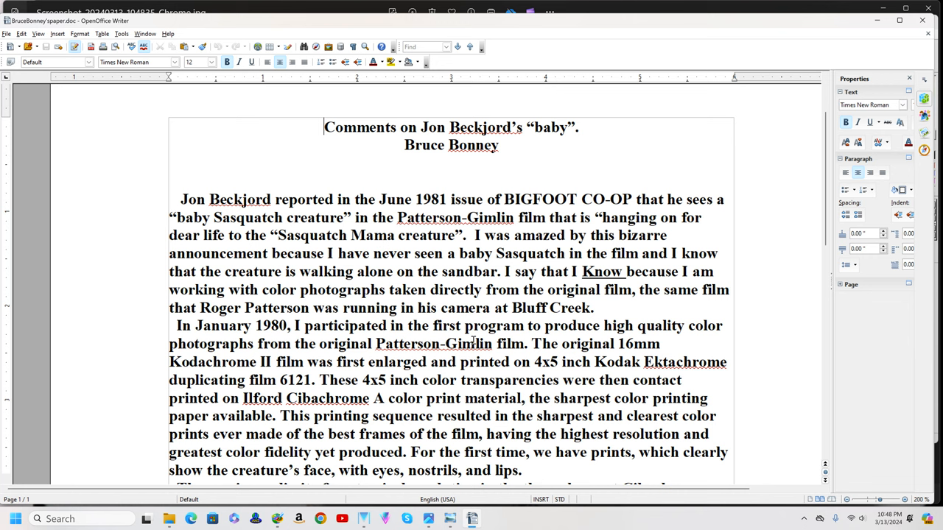
{"action": "mouse_move", "coordinate": [645, 354]}
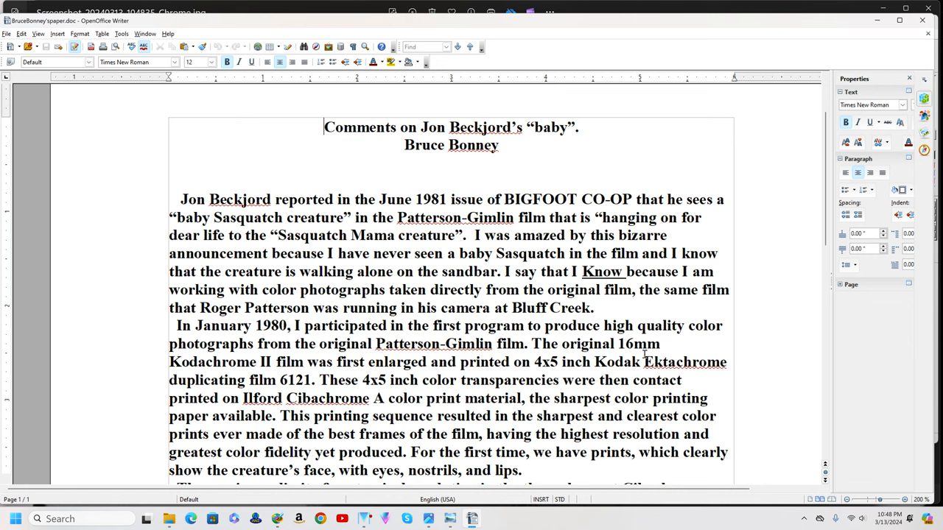
{"action": "mouse_move", "coordinate": [221, 362]}
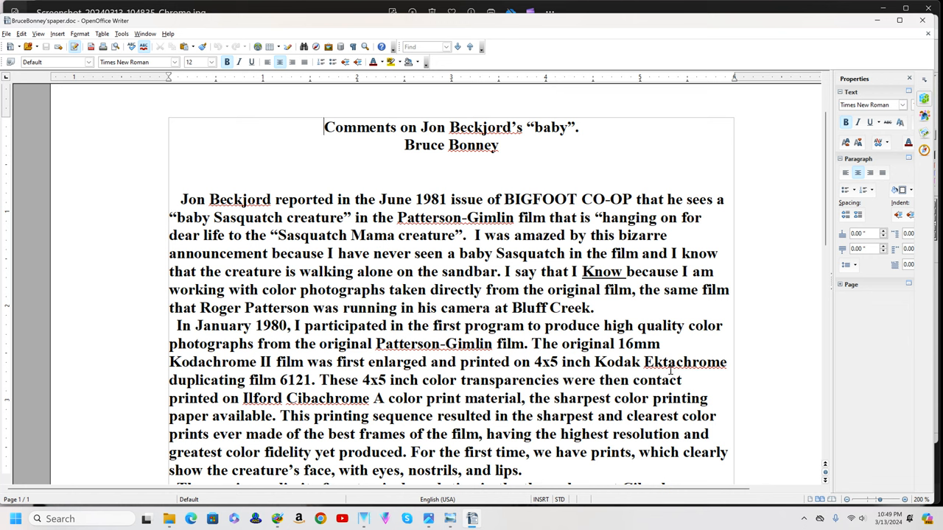
{"action": "mouse_move", "coordinate": [386, 392]}
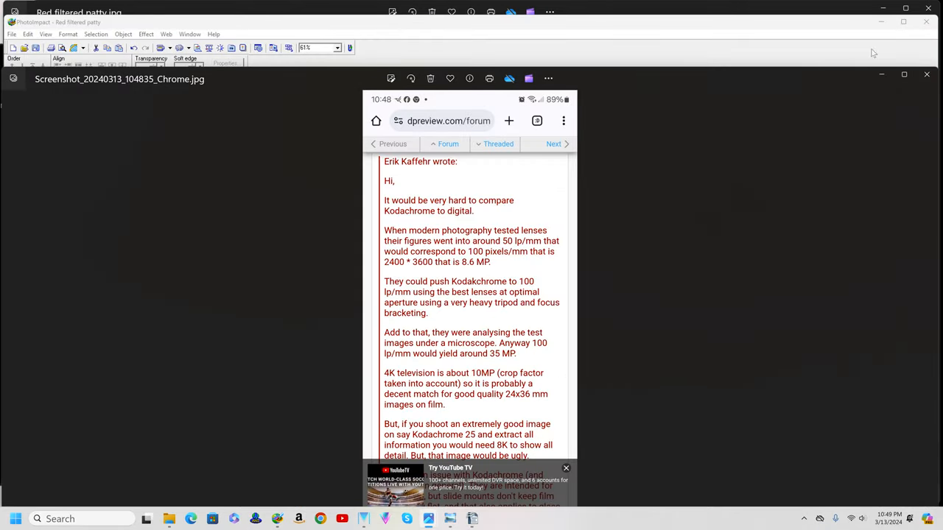
{"action": "mouse_move", "coordinate": [711, 214]}
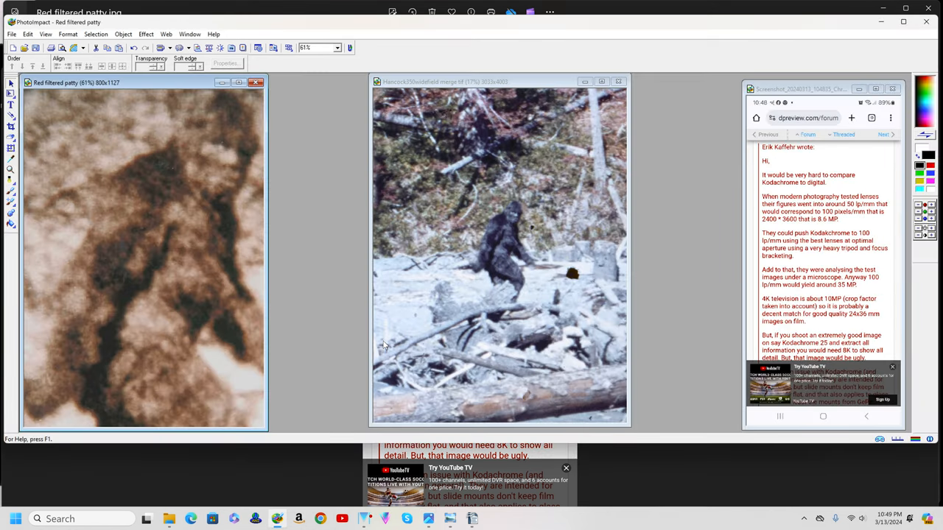
{"action": "mouse_move", "coordinate": [544, 227]}
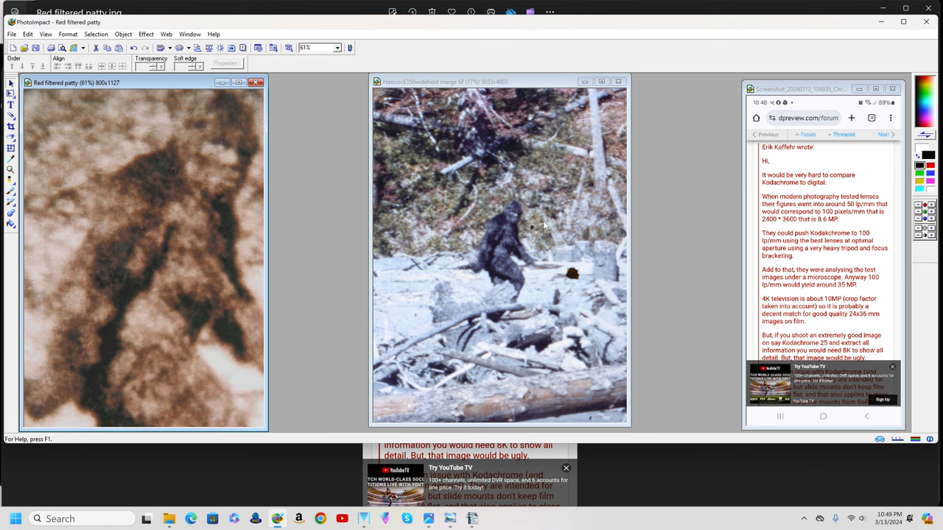
{"action": "mouse_move", "coordinate": [493, 239]}
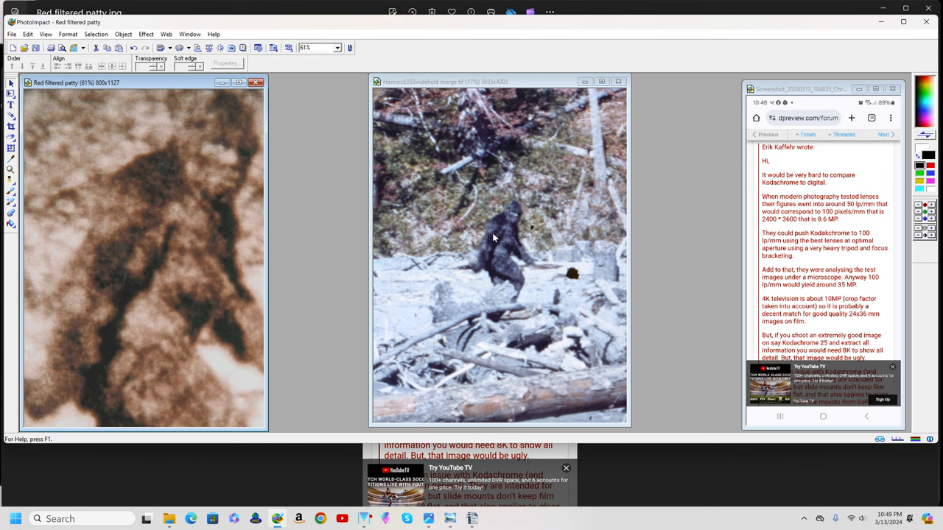
{"action": "mouse_move", "coordinate": [26, 150]}
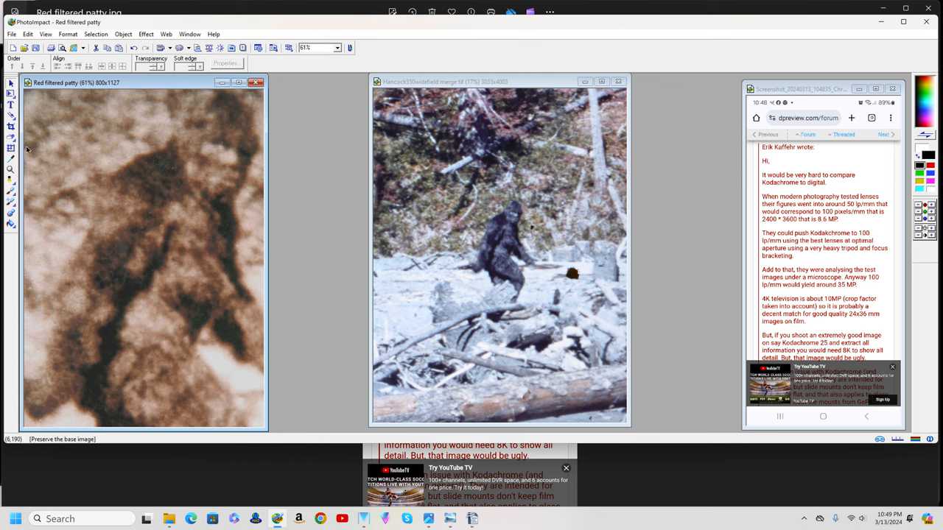
{"action": "mouse_move", "coordinate": [56, 139]}
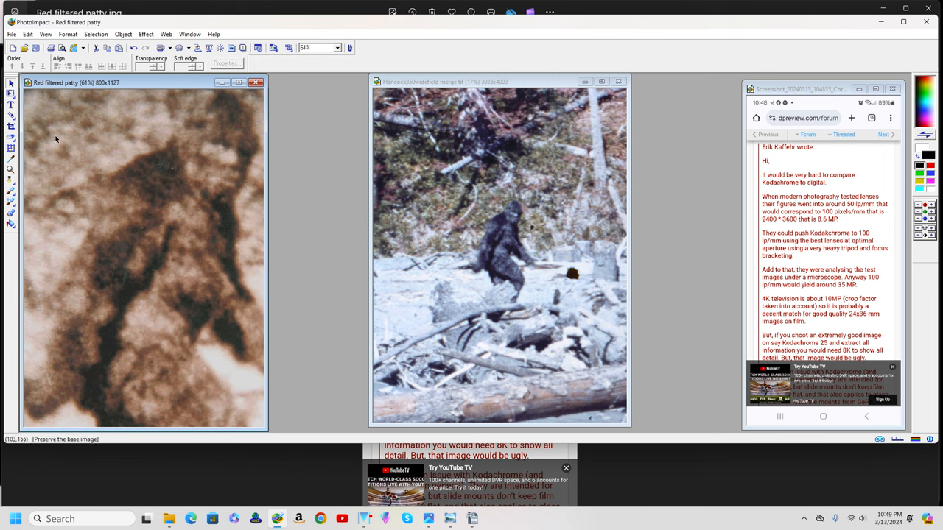
{"action": "mouse_move", "coordinate": [12, 126]}
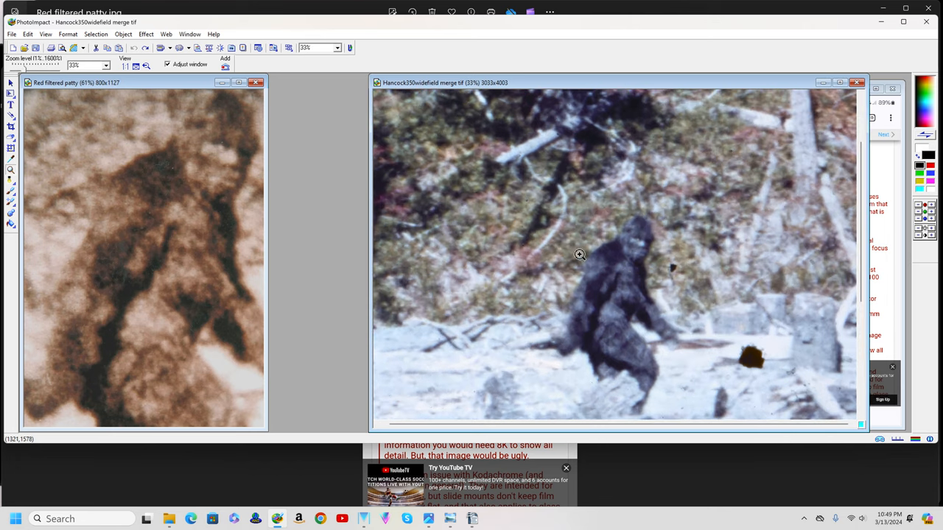
- Magnify the creature in the Hancock image up to 100% beside the red-filtered close-up
{"action": "left_click", "coordinate": [580, 254]}
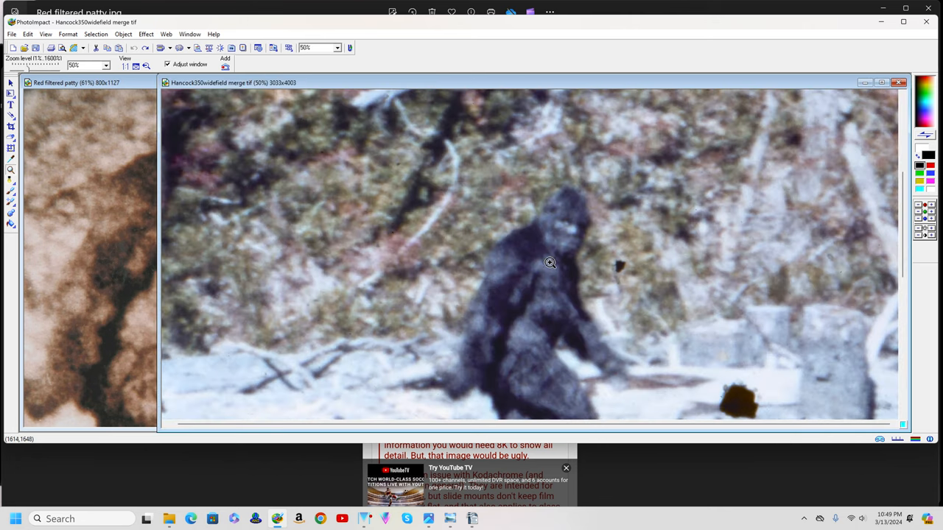
{"action": "left_click", "coordinate": [550, 262]}
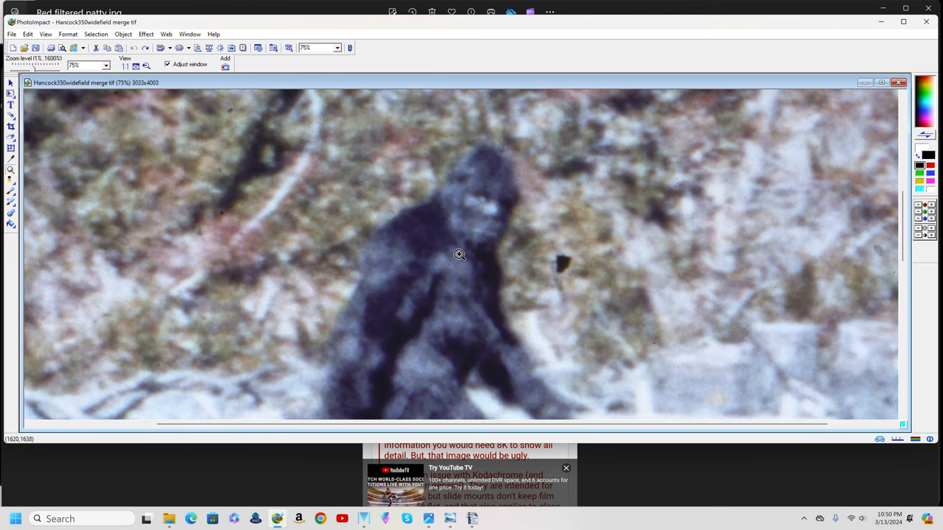
{"action": "left_click", "coordinate": [459, 253]}
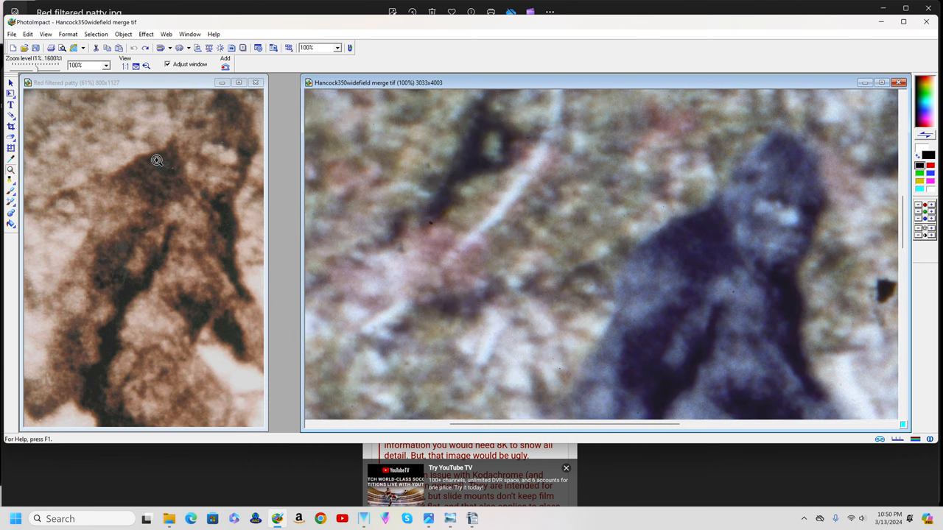
{"action": "mouse_move", "coordinate": [160, 168]}
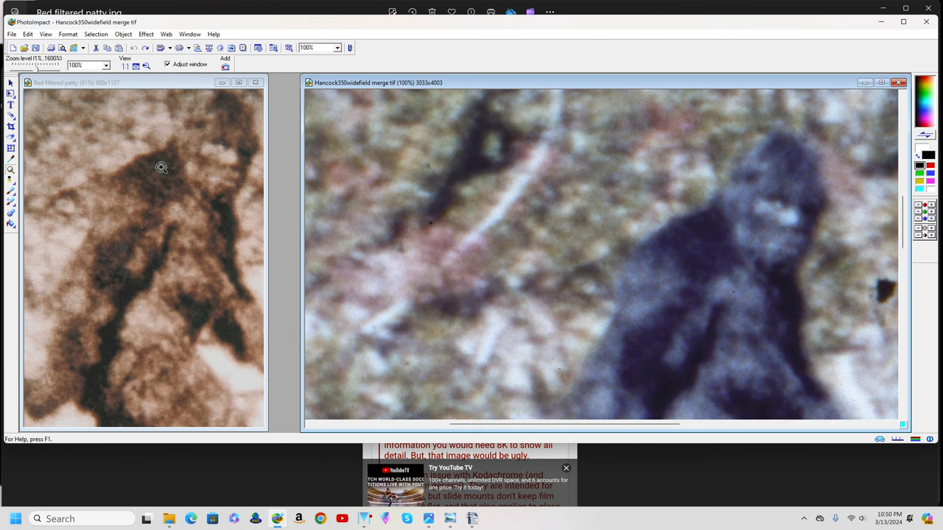
{"action": "mouse_move", "coordinate": [160, 173]}
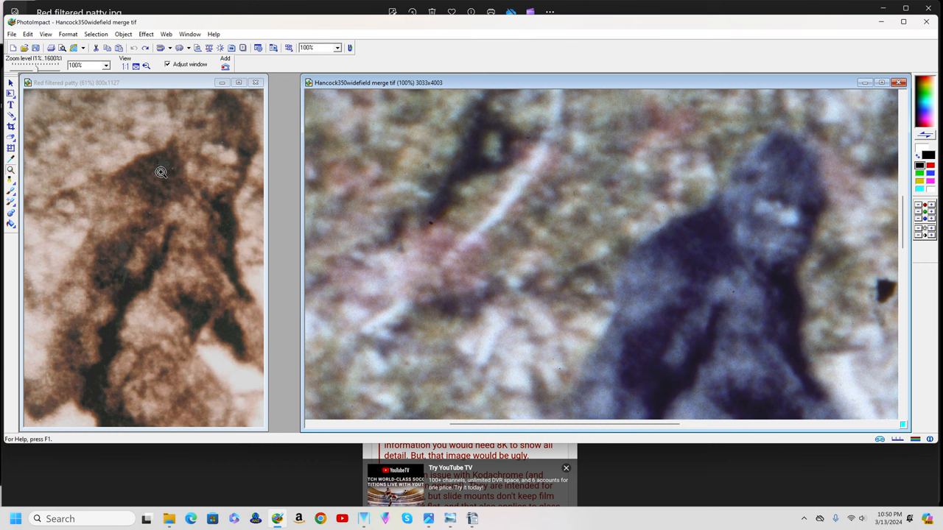
{"action": "mouse_move", "coordinate": [193, 220]}
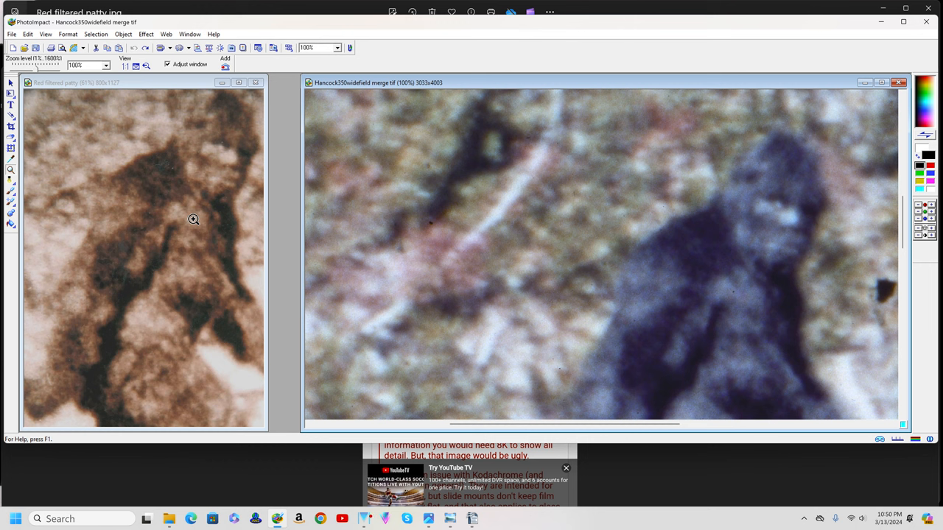
{"action": "mouse_move", "coordinate": [191, 221]}
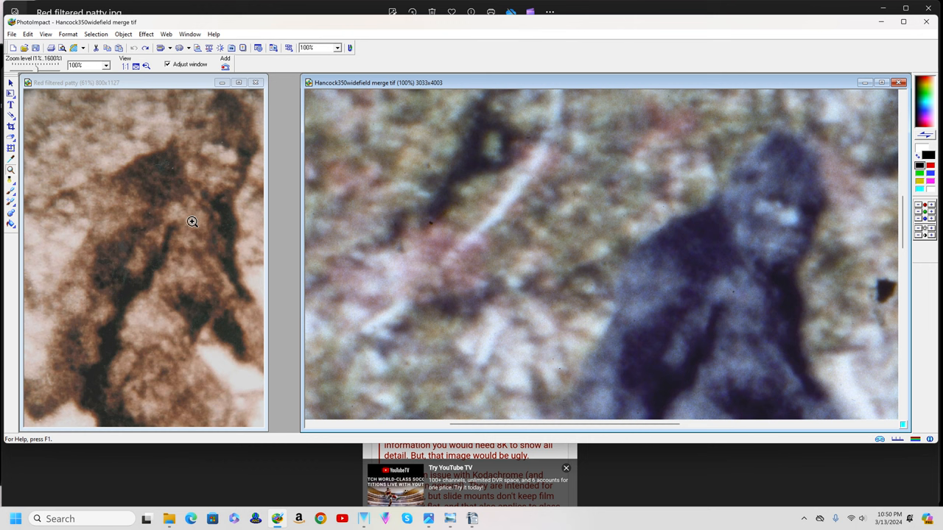
{"action": "mouse_move", "coordinate": [190, 224]}
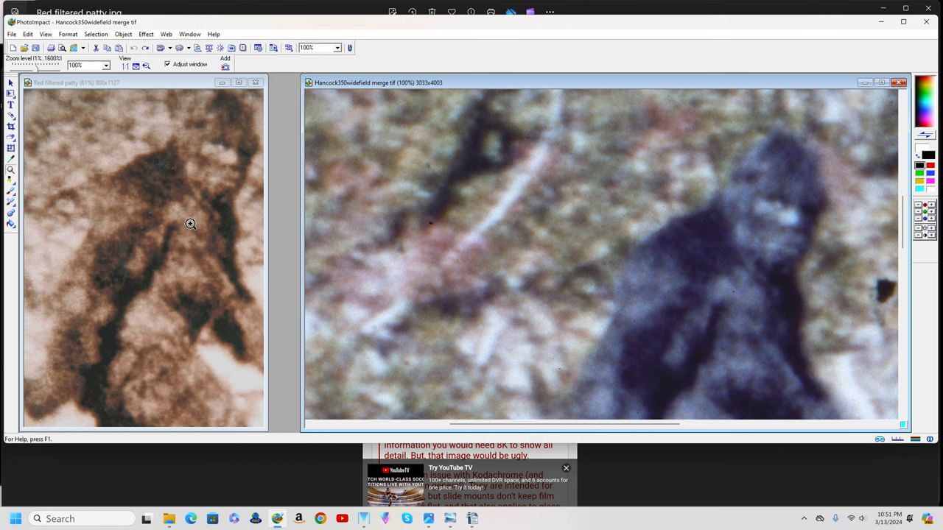
{"action": "mouse_move", "coordinate": [180, 180]}
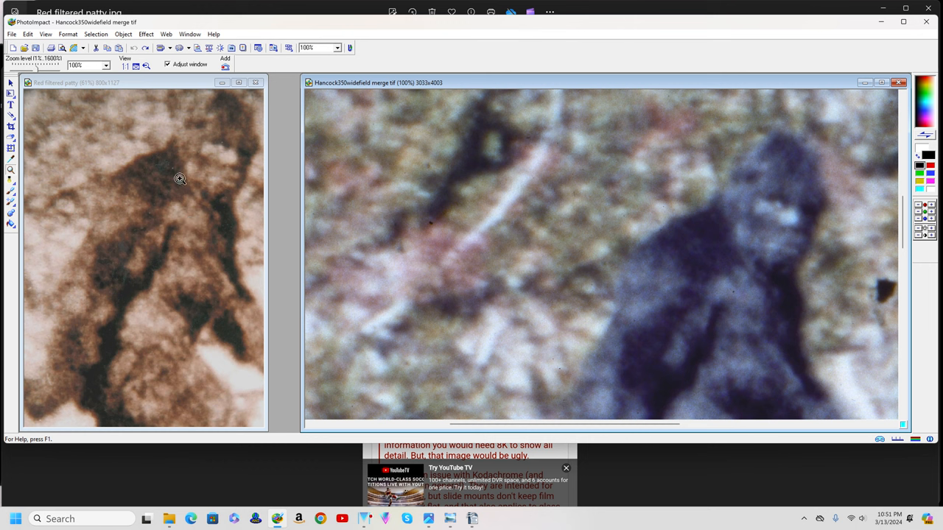
{"action": "mouse_move", "coordinate": [209, 180]}
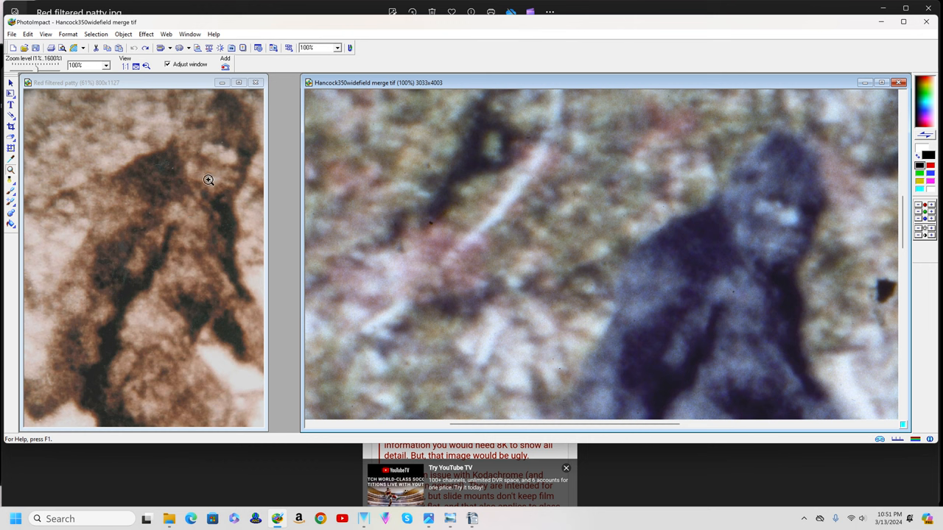
{"action": "mouse_move", "coordinate": [228, 206]}
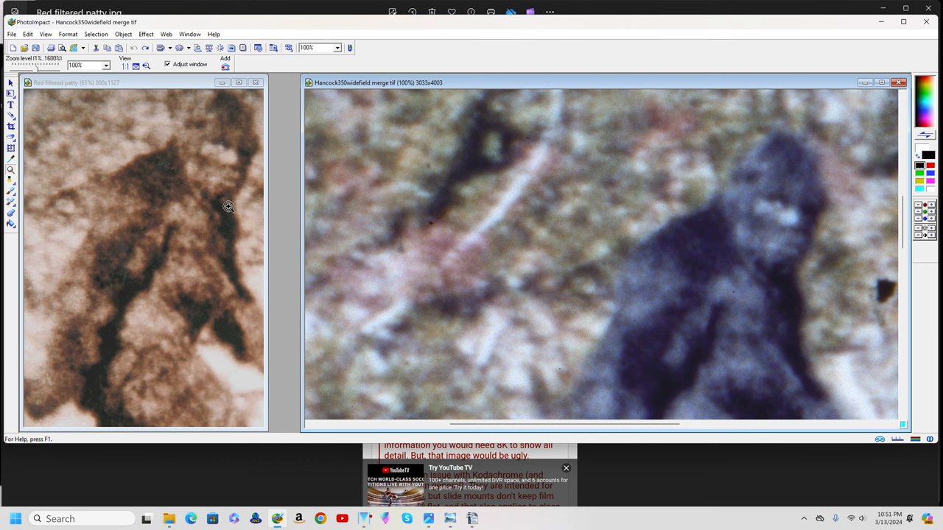
{"action": "mouse_move", "coordinate": [219, 225]}
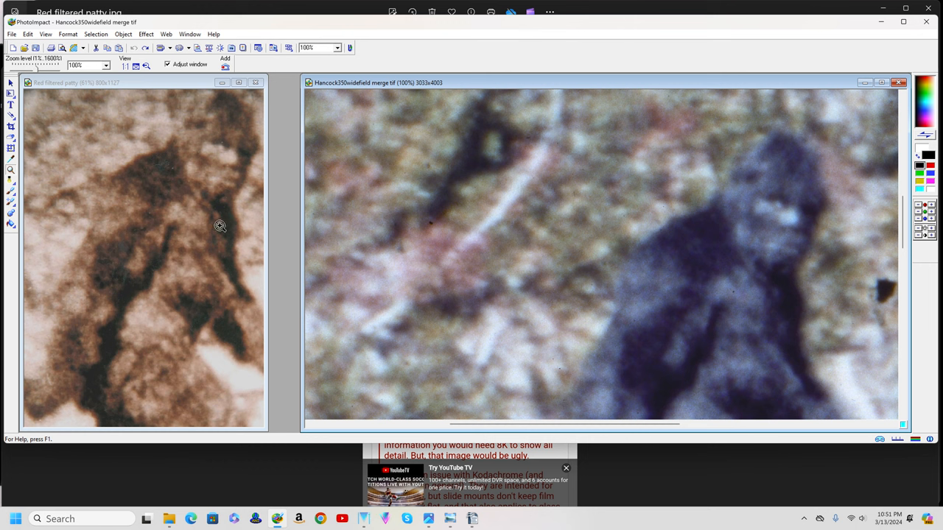
{"action": "mouse_move", "coordinate": [300, 230]}
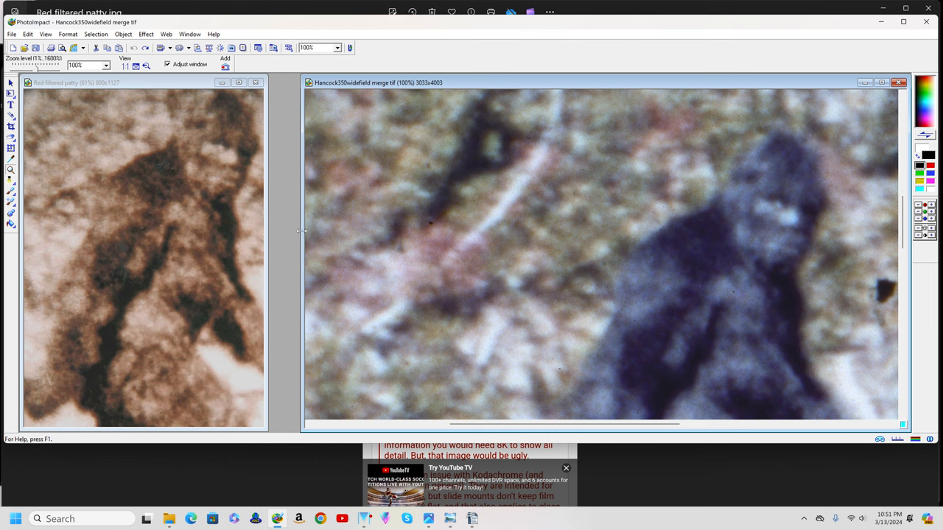
{"action": "mouse_move", "coordinate": [619, 263]}
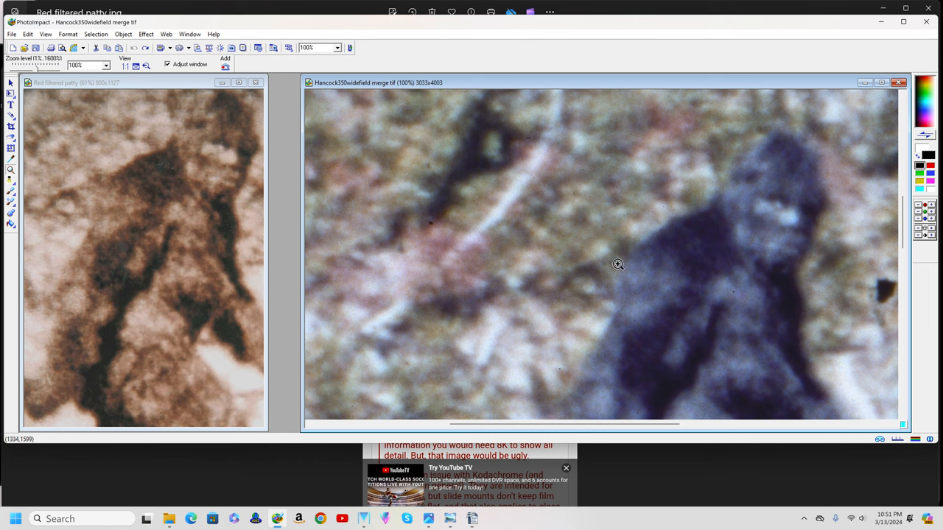
{"action": "mouse_move", "coordinate": [697, 277]}
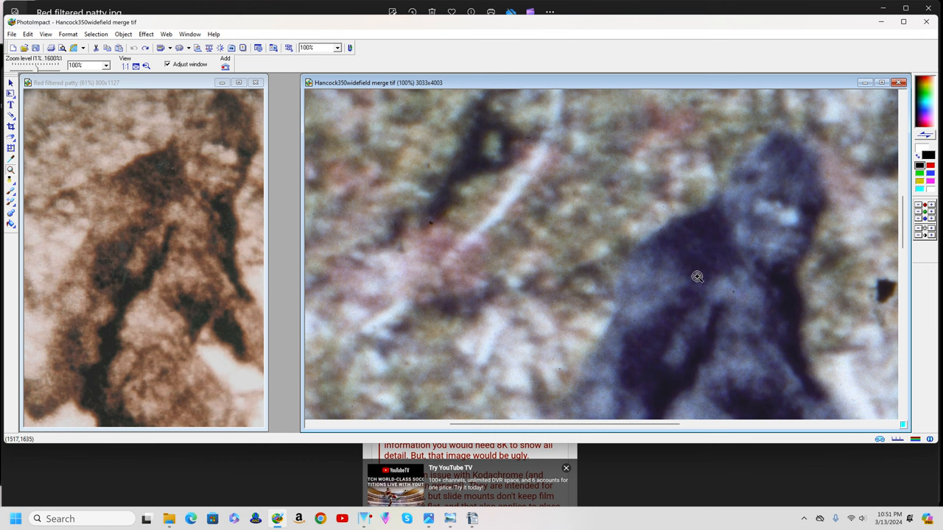
{"action": "mouse_move", "coordinate": [795, 203]}
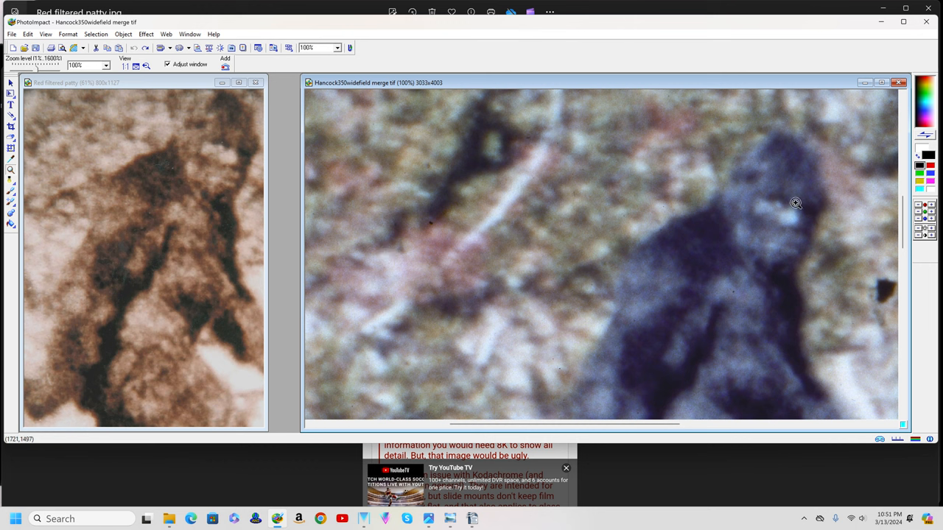
{"action": "mouse_move", "coordinate": [600, 166]}
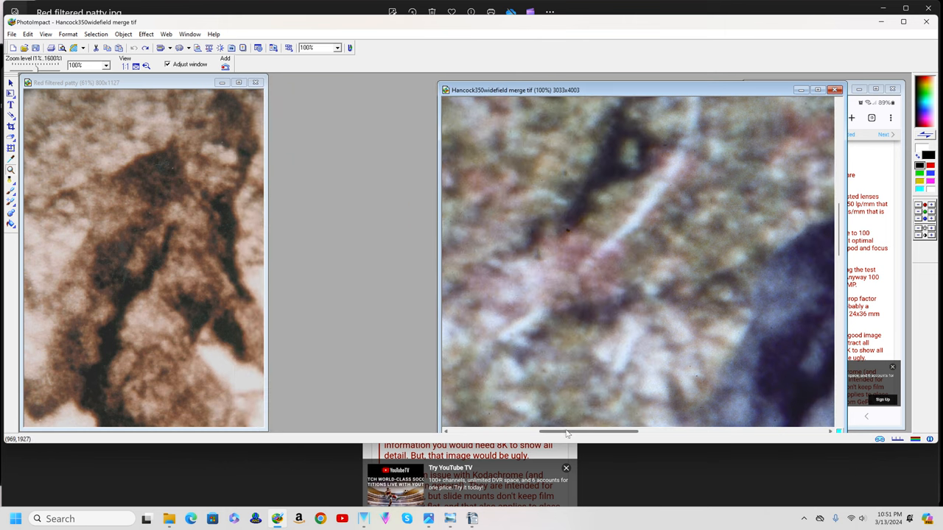
- Mark a crop area around the creature's head and shoulders in the Hancock image
{"action": "left_click_drag", "start_coordinate": [568, 432], "coordinate": [622, 432]}
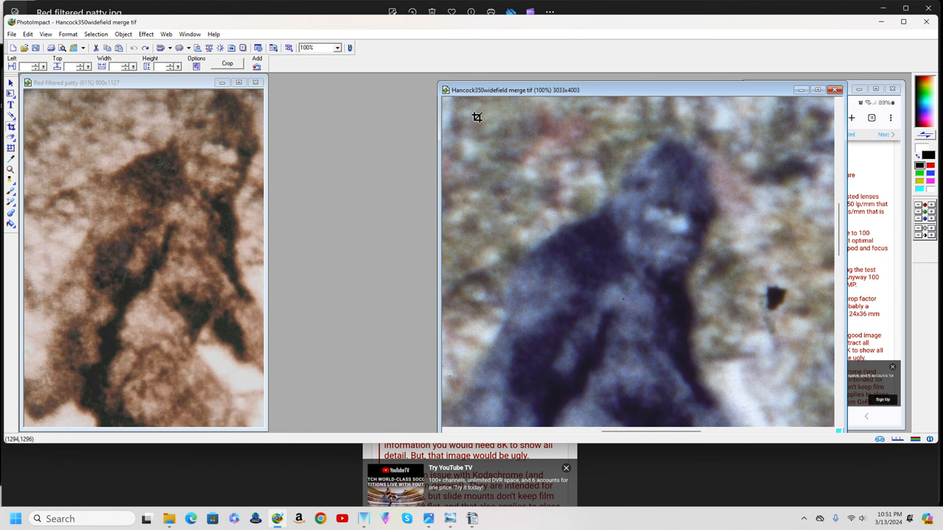
{"action": "left_click_drag", "start_coordinate": [478, 116], "coordinate": [775, 348]}
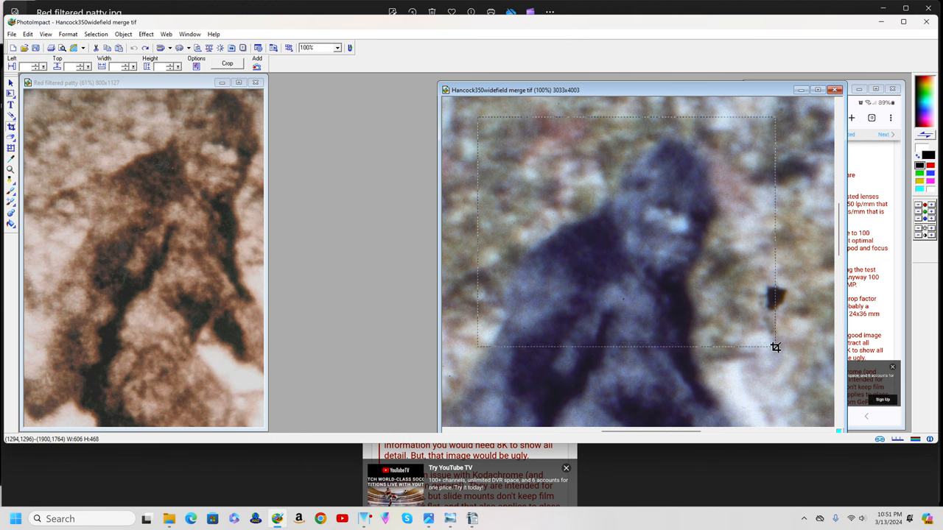
{"action": "left_click_drag", "start_coordinate": [775, 346], "coordinate": [802, 357]}
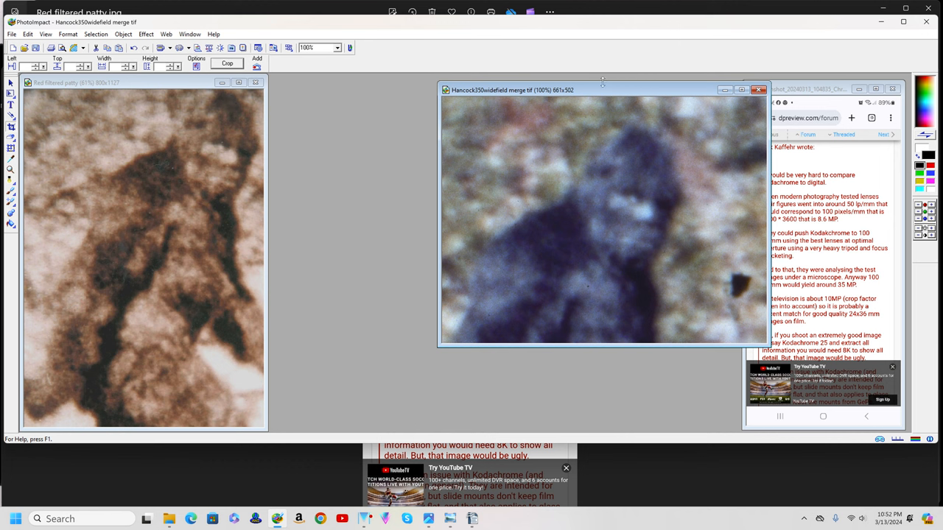
{"action": "mouse_move", "coordinate": [598, 97]}
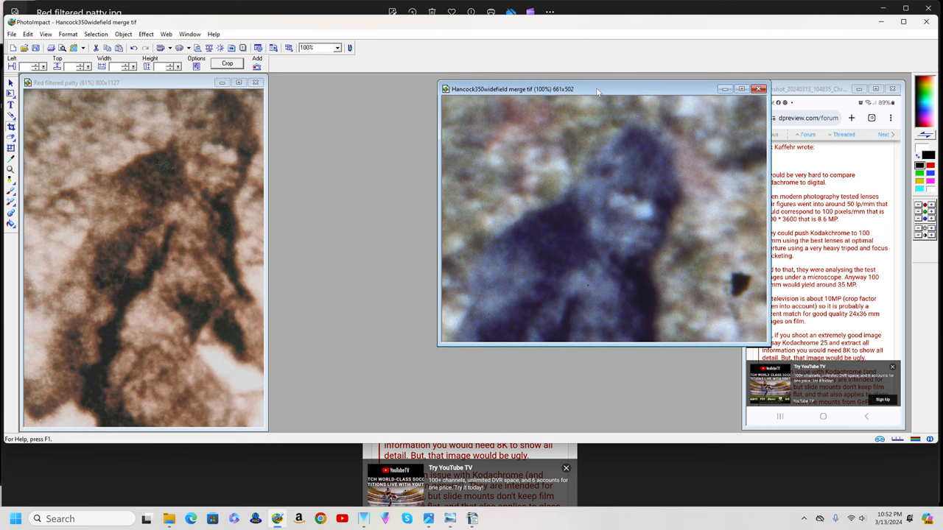
- Move the Hancock close-up toward the centre beside the red-filtered Patterson frame
{"action": "left_click_drag", "start_coordinate": [597, 90], "coordinate": [507, 98]}
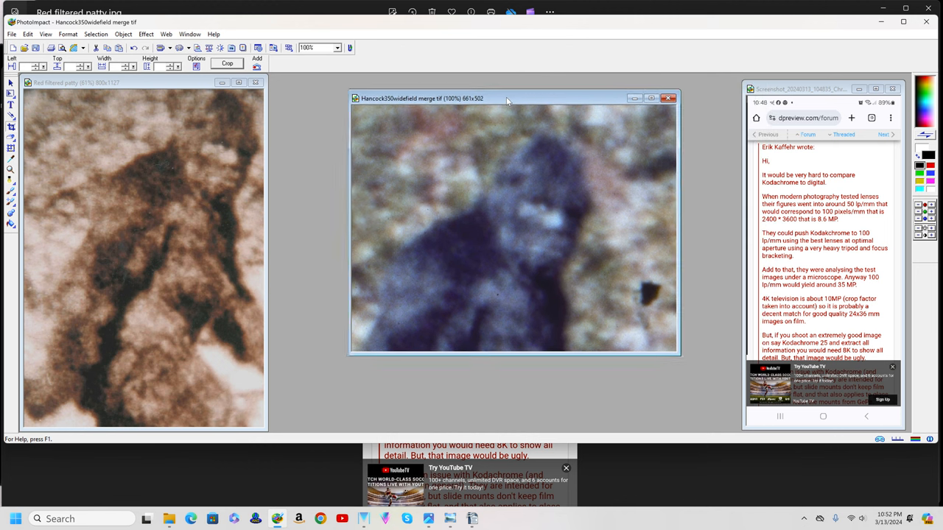
{"action": "left_click_drag", "start_coordinate": [507, 97], "coordinate": [499, 96]}
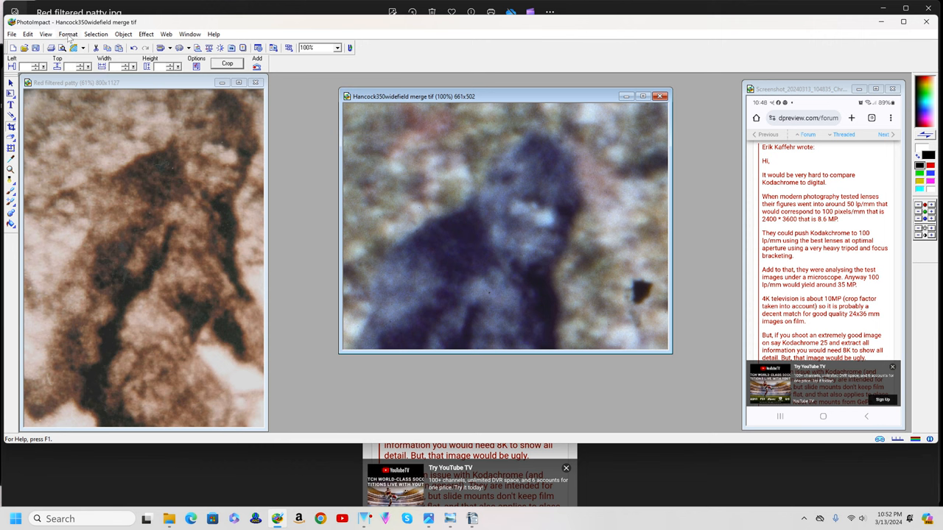
{"action": "left_click", "coordinate": [68, 34]}
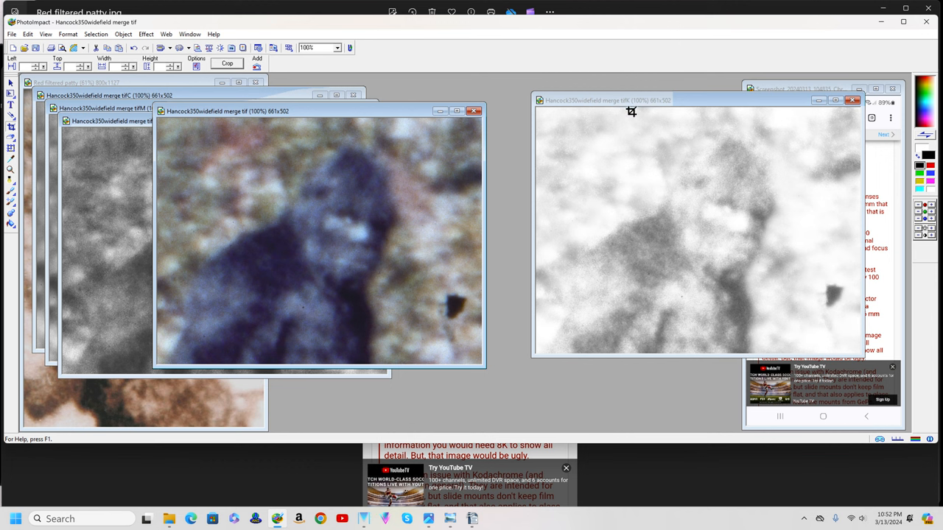
{"action": "mouse_move", "coordinate": [769, 239]}
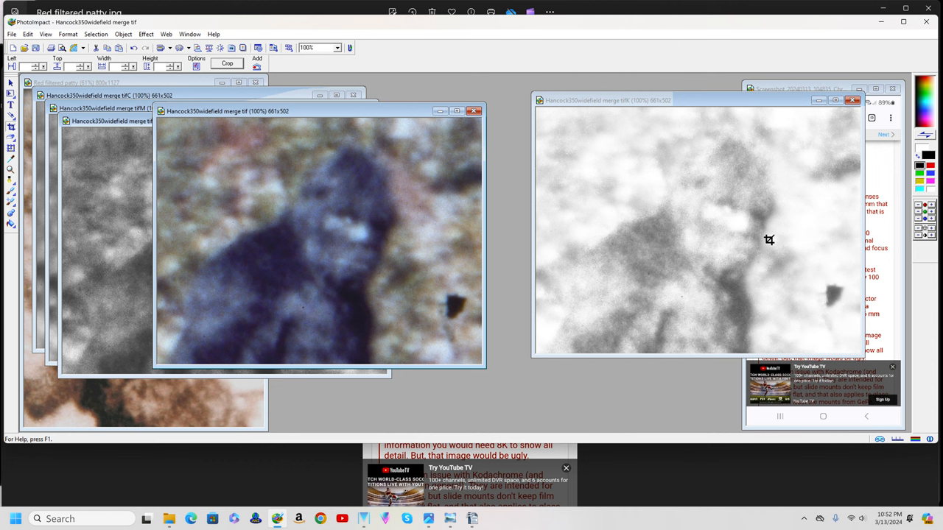
{"action": "mouse_move", "coordinate": [769, 239]}
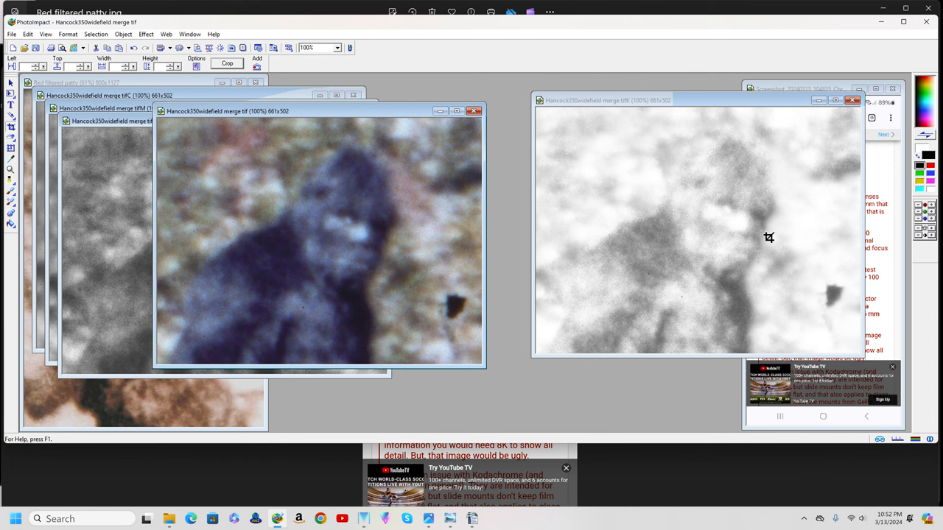
{"action": "mouse_move", "coordinate": [767, 237]}
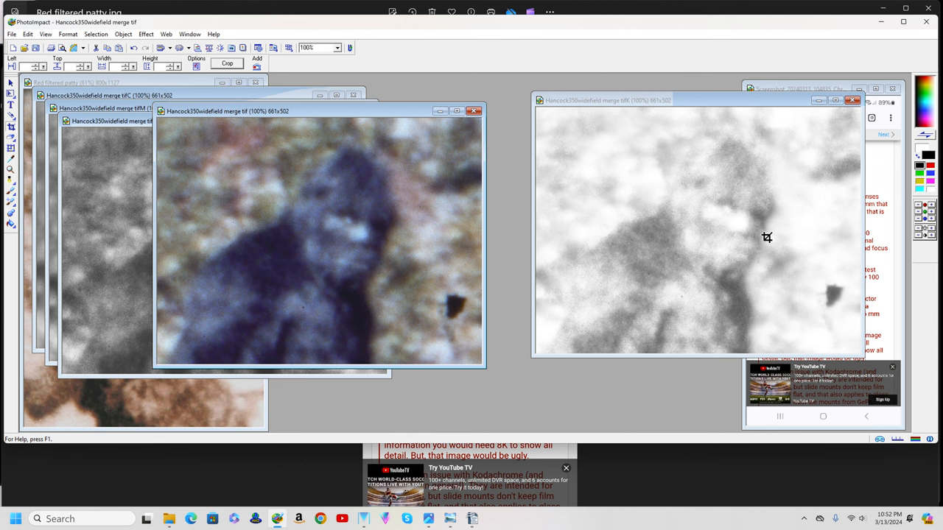
{"action": "mouse_move", "coordinate": [766, 236]}
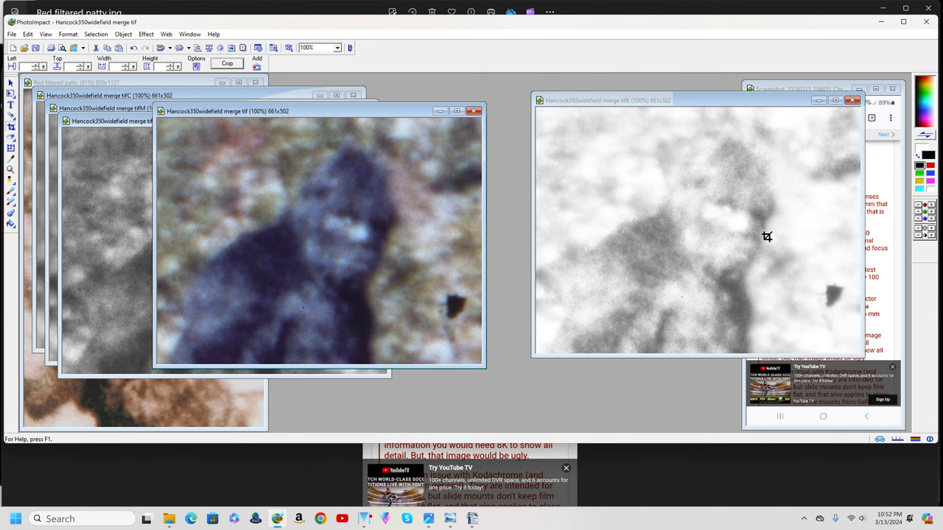
{"action": "mouse_move", "coordinate": [763, 240]}
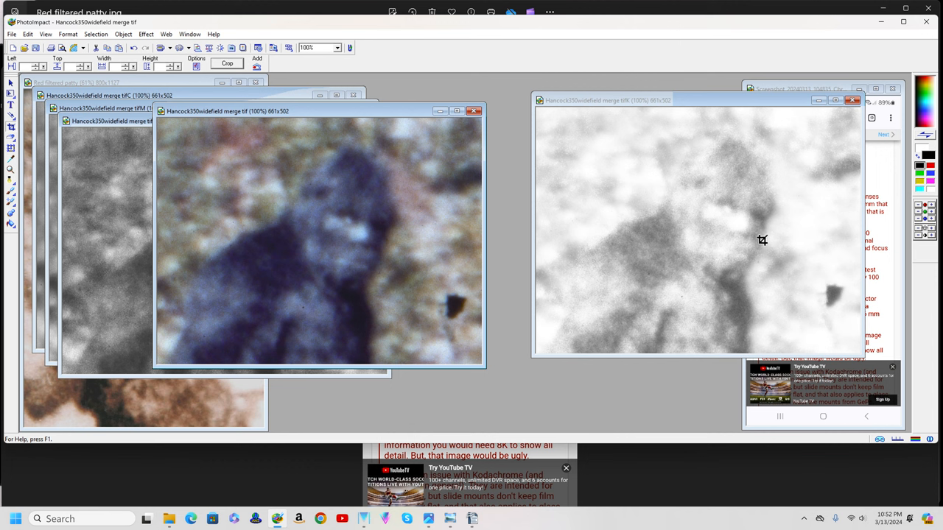
{"action": "mouse_move", "coordinate": [754, 250]}
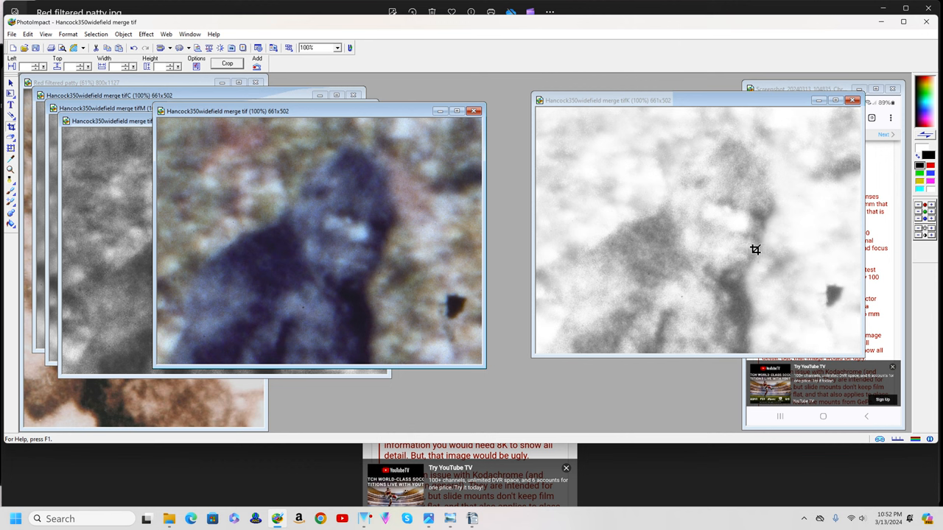
{"action": "mouse_move", "coordinate": [745, 245]}
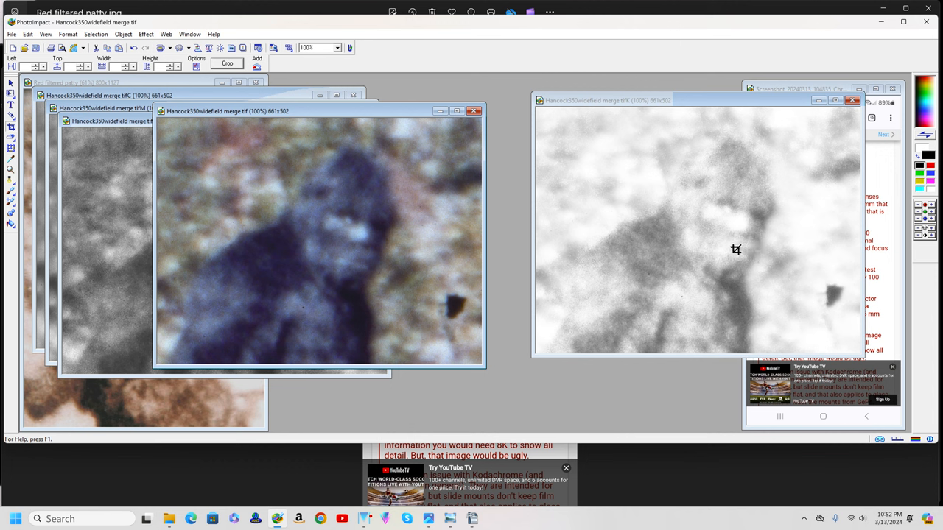
{"action": "mouse_move", "coordinate": [716, 263]}
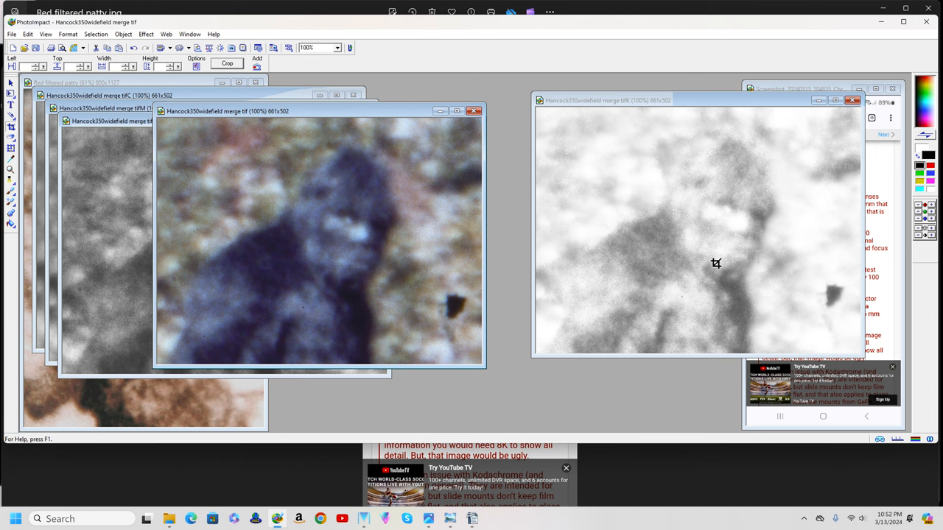
{"action": "mouse_move", "coordinate": [750, 268]}
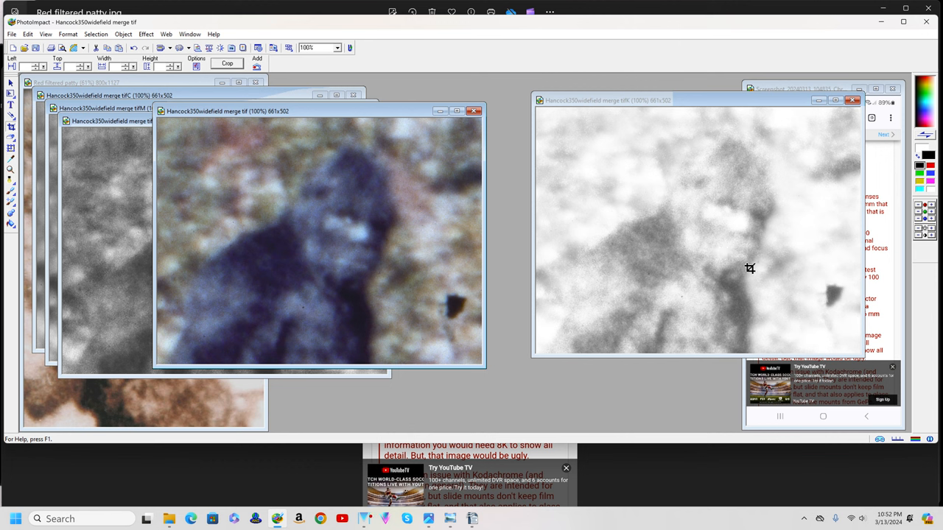
{"action": "mouse_move", "coordinate": [694, 277]}
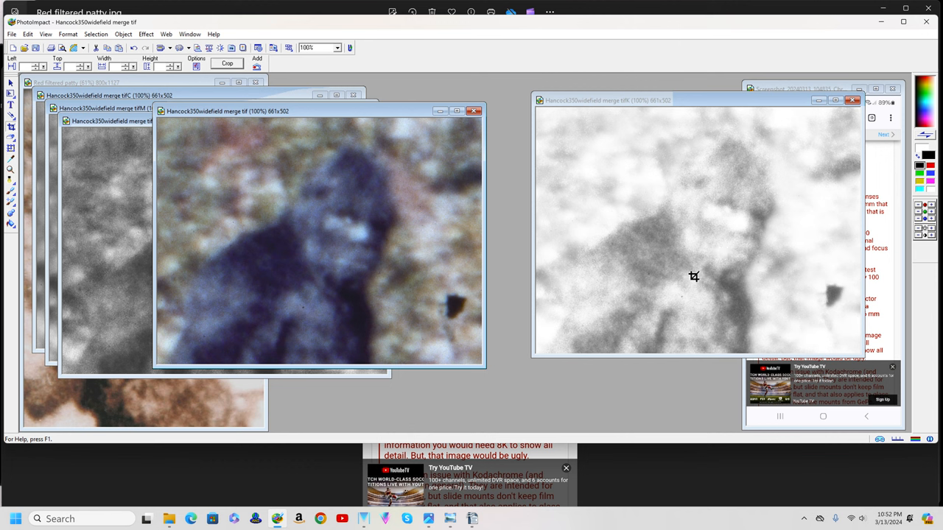
{"action": "mouse_move", "coordinate": [680, 252]}
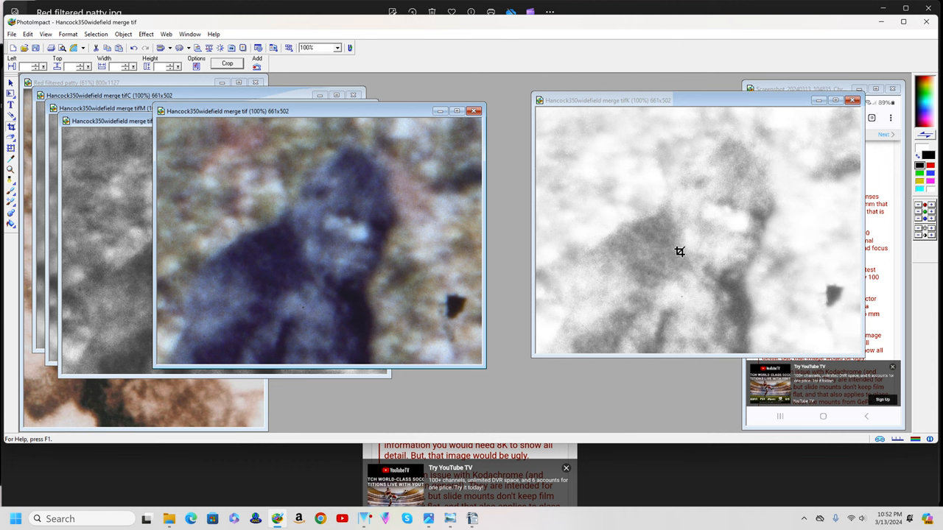
{"action": "mouse_move", "coordinate": [712, 206]}
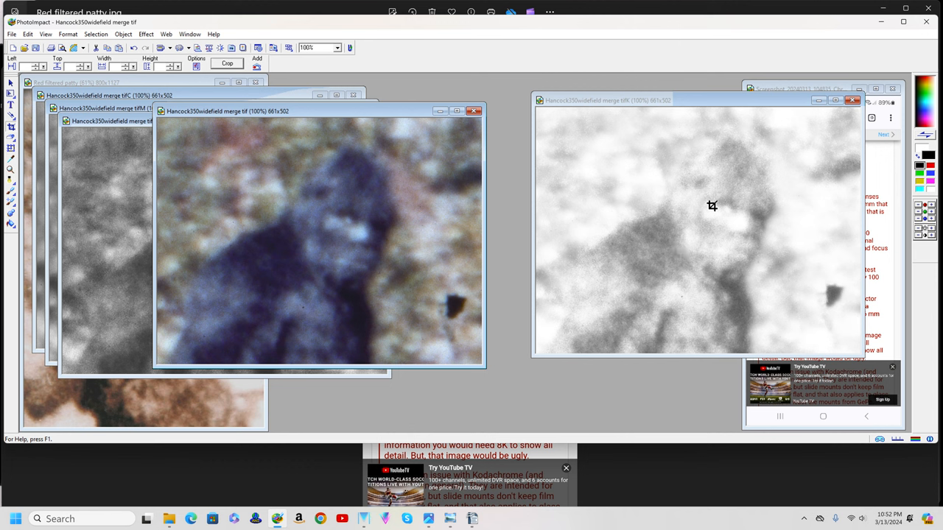
{"action": "mouse_move", "coordinate": [277, 260]}
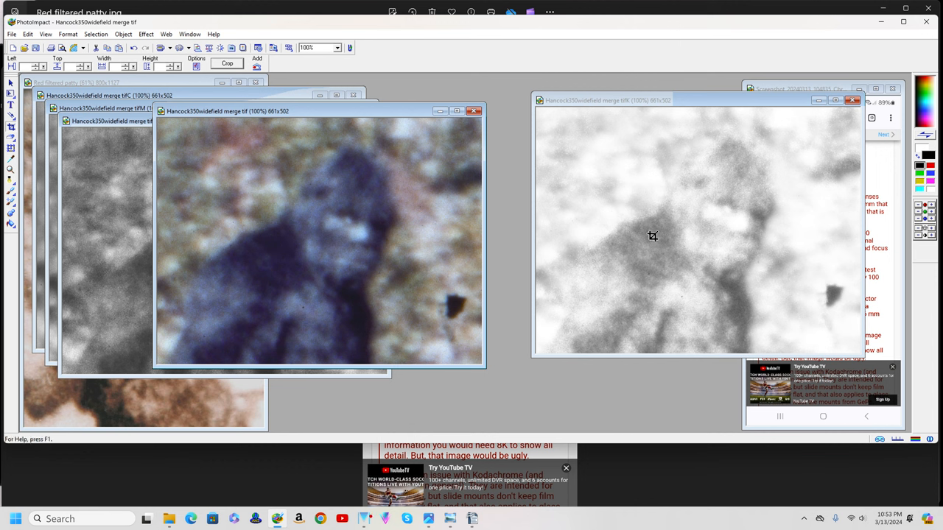
{"action": "mouse_move", "coordinate": [504, 228]}
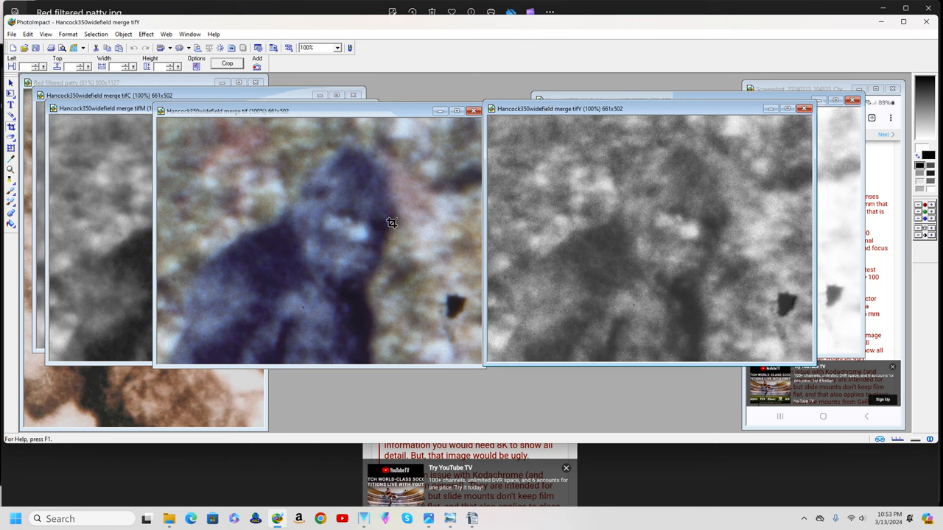
{"action": "mouse_move", "coordinate": [635, 226]}
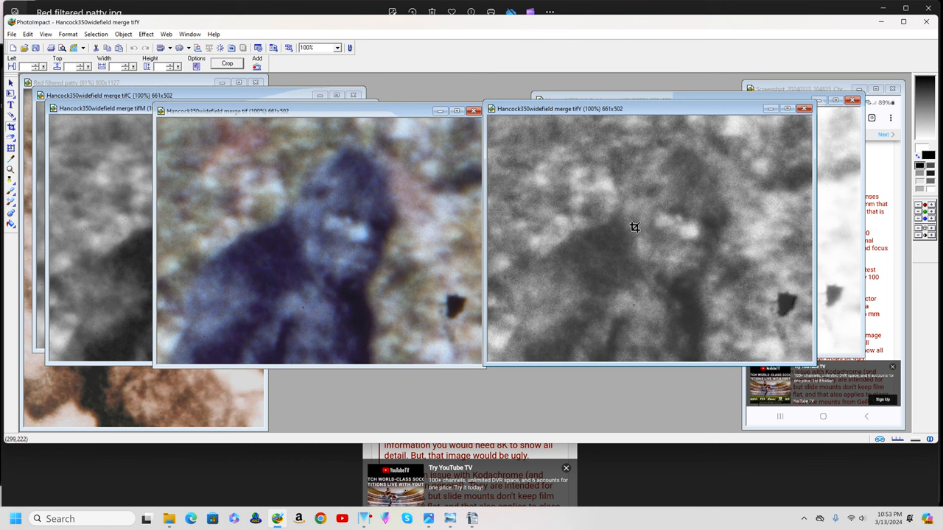
{"action": "mouse_move", "coordinate": [298, 220]}
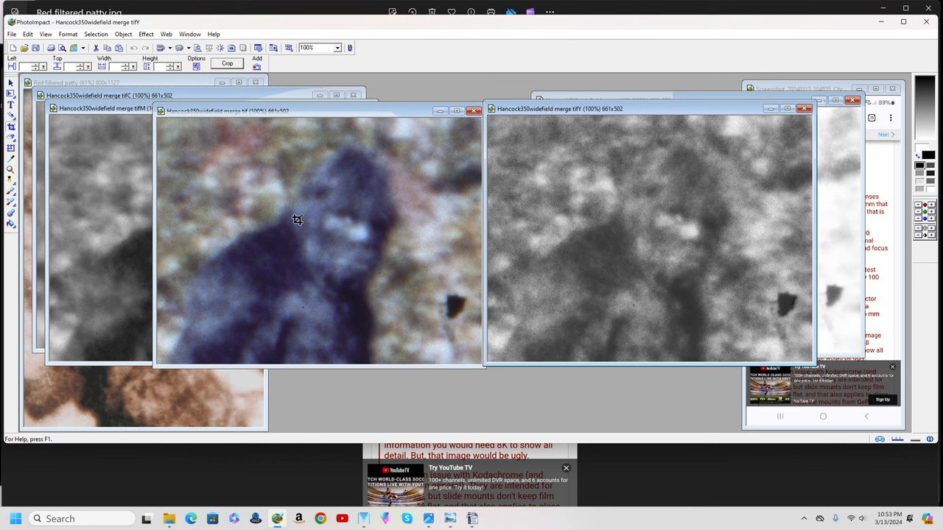
{"action": "mouse_move", "coordinate": [618, 283]}
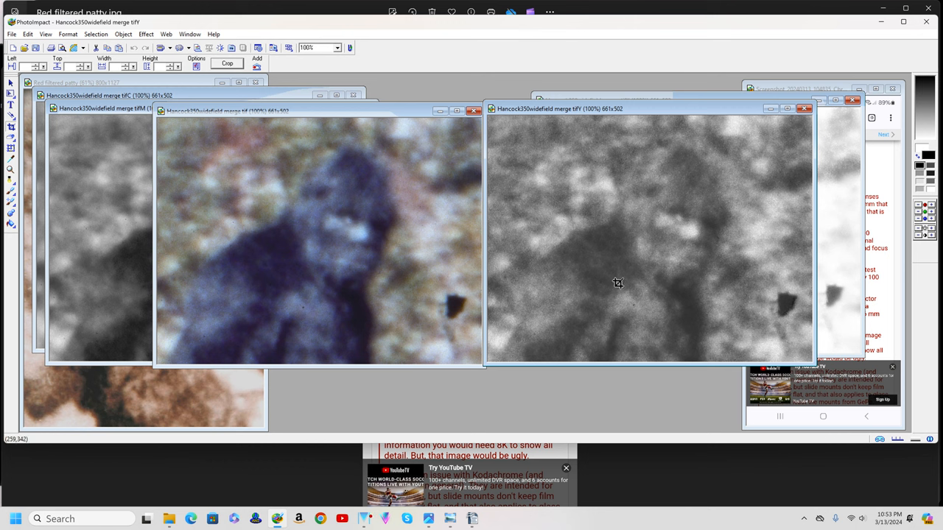
{"action": "mouse_move", "coordinate": [642, 275]}
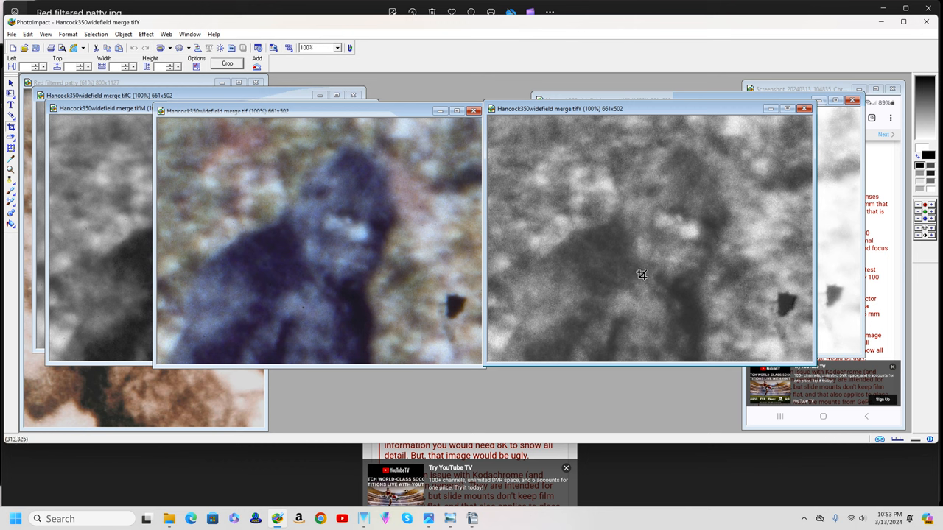
{"action": "mouse_move", "coordinate": [648, 273]}
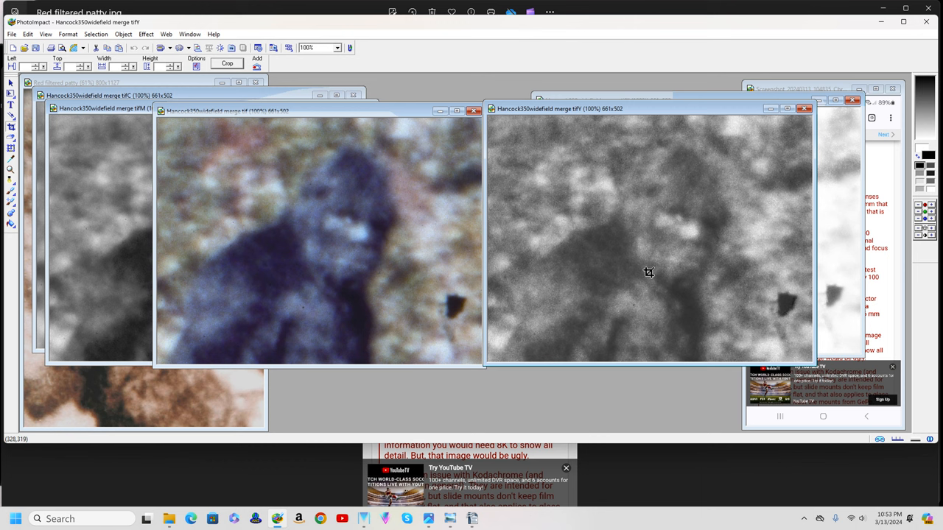
{"action": "mouse_move", "coordinate": [653, 268]}
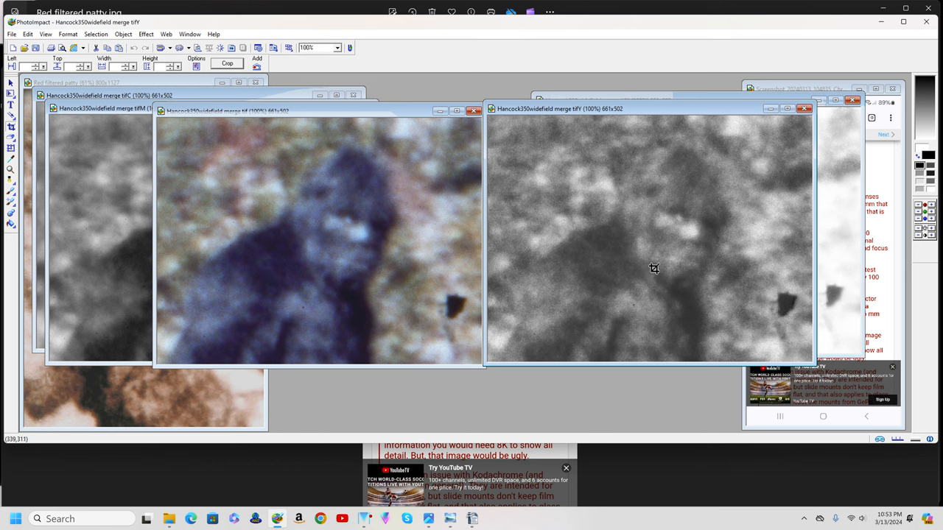
{"action": "mouse_move", "coordinate": [130, 121]}
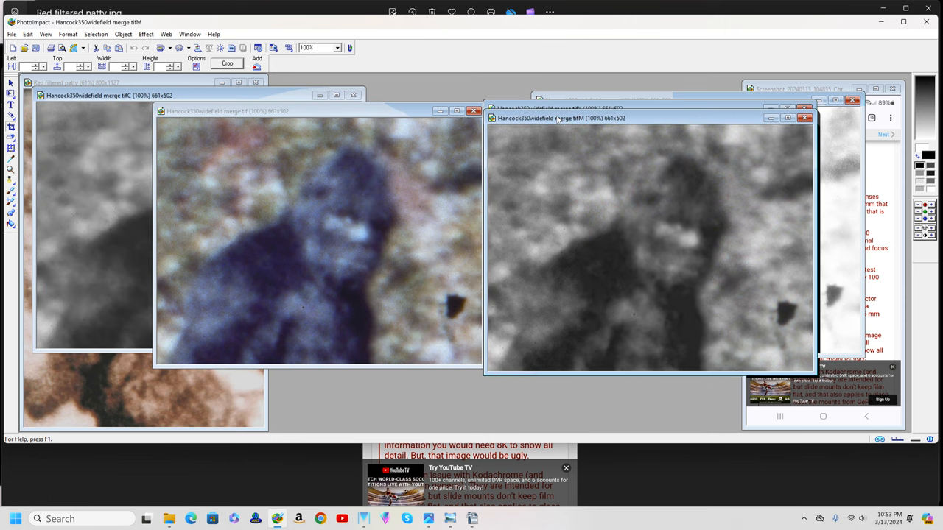
{"action": "mouse_move", "coordinate": [562, 134]}
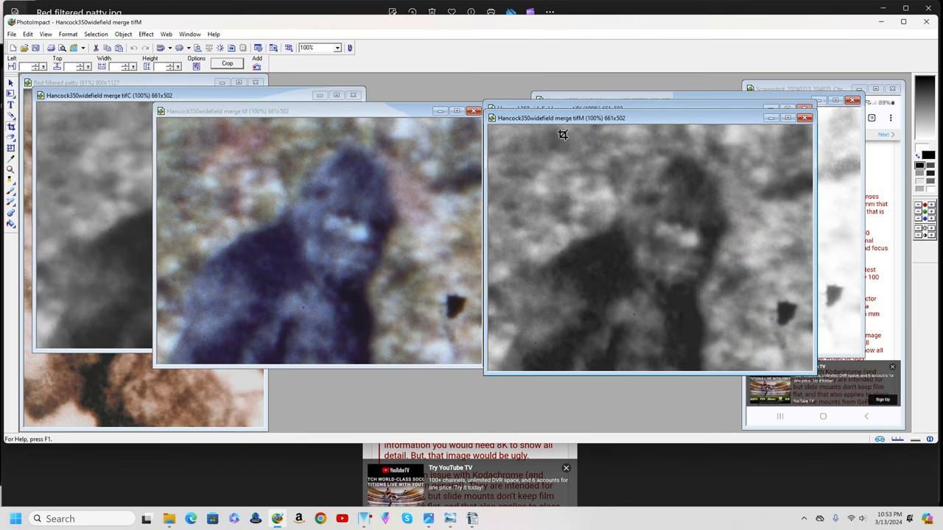
{"action": "mouse_move", "coordinate": [631, 221]}
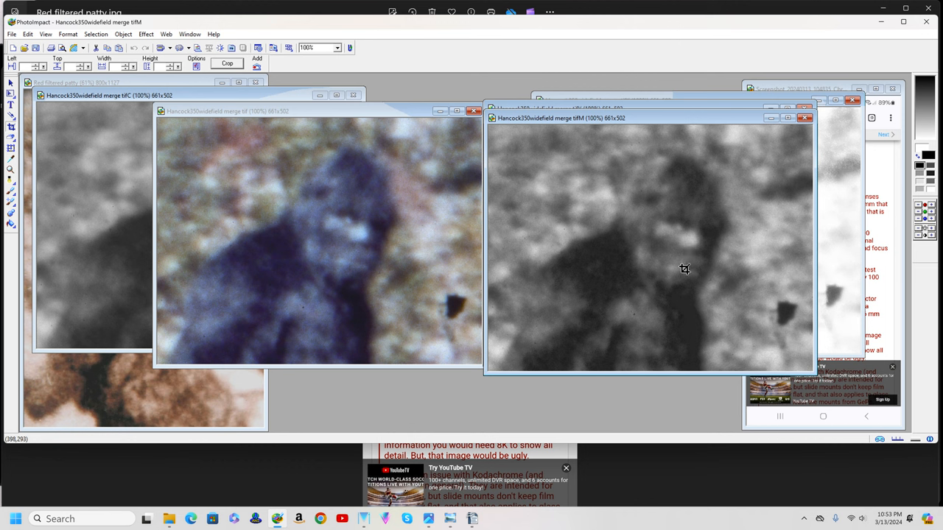
{"action": "mouse_move", "coordinate": [713, 225]}
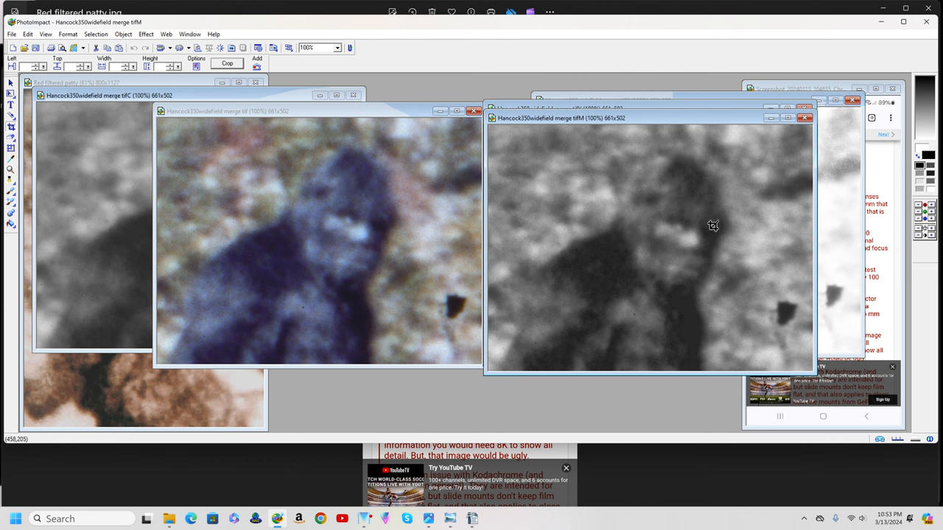
{"action": "mouse_move", "coordinate": [710, 241]}
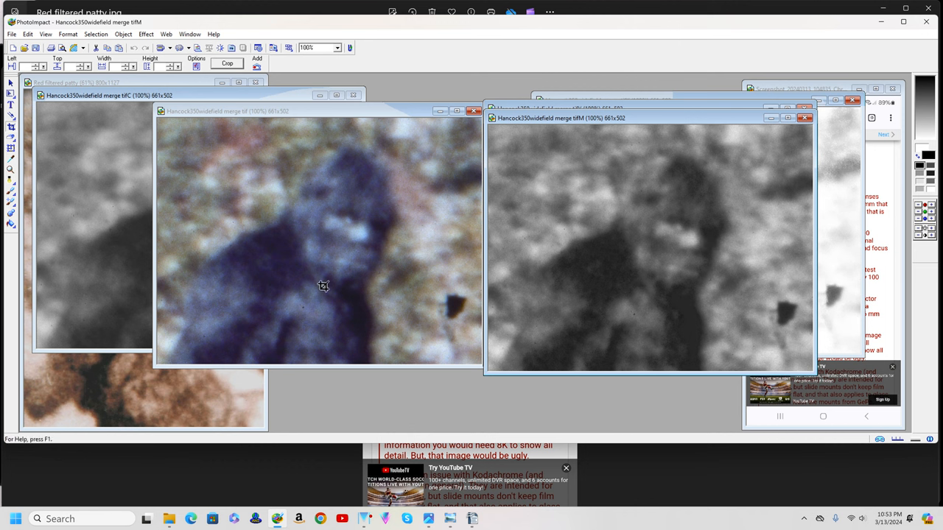
{"action": "mouse_move", "coordinate": [327, 168]}
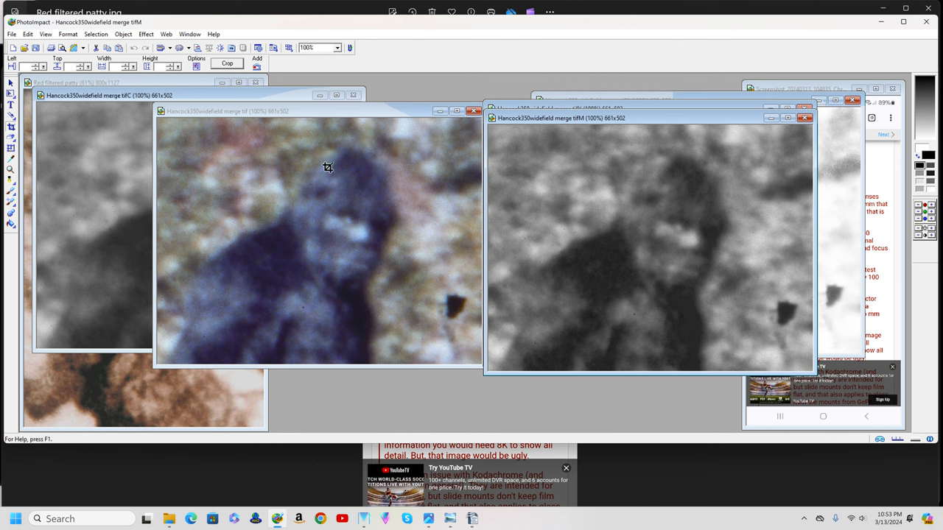
{"action": "mouse_move", "coordinate": [112, 103]}
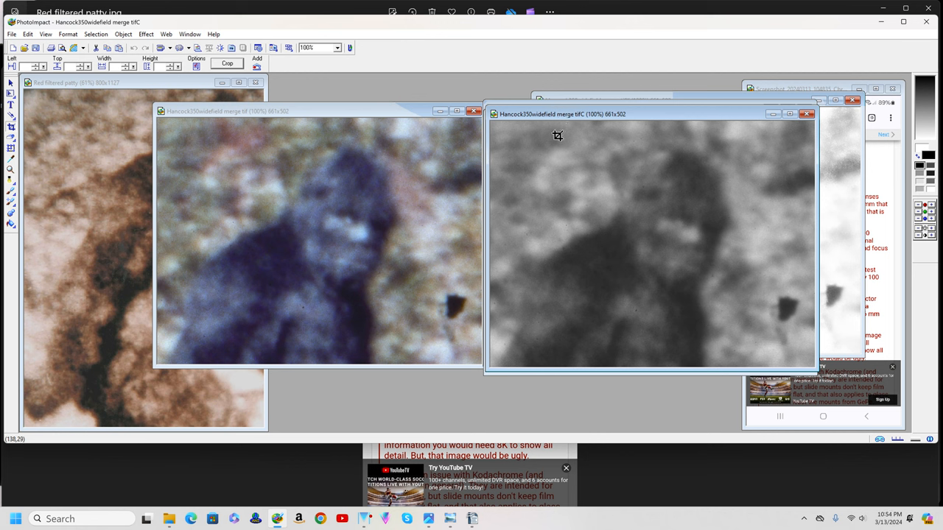
{"action": "mouse_move", "coordinate": [637, 198]}
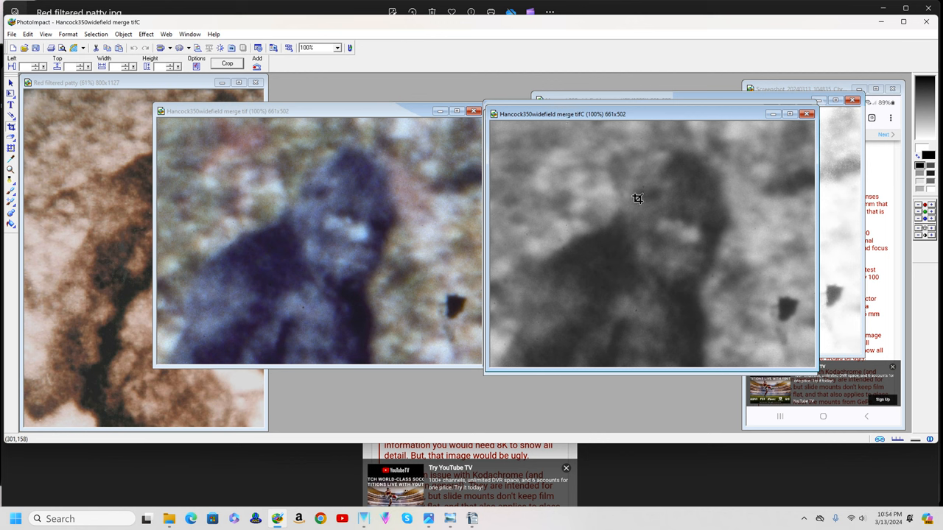
{"action": "mouse_move", "coordinate": [725, 276]}
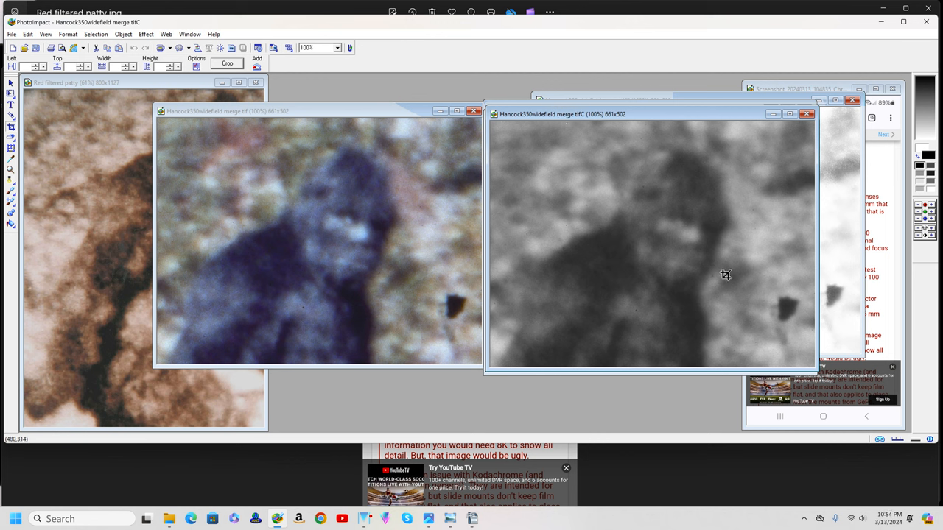
{"action": "mouse_move", "coordinate": [725, 276]}
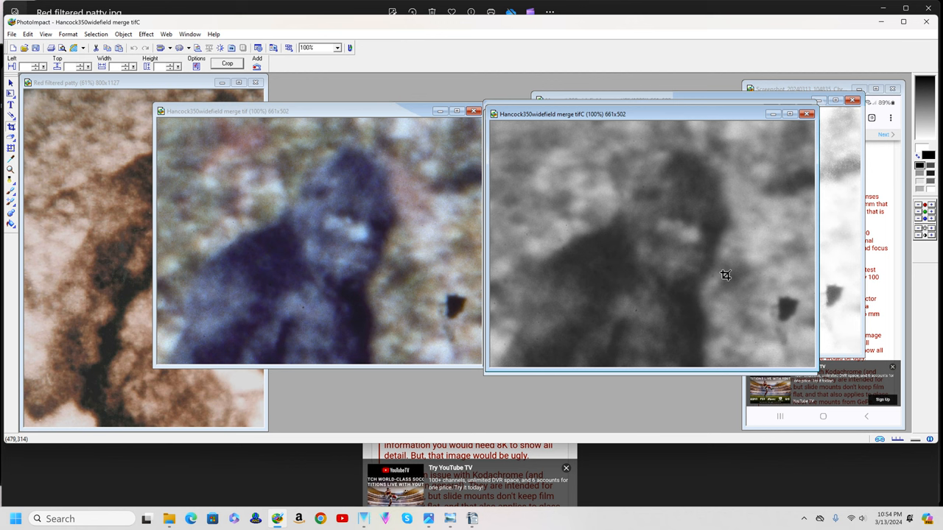
{"action": "mouse_move", "coordinate": [730, 232]}
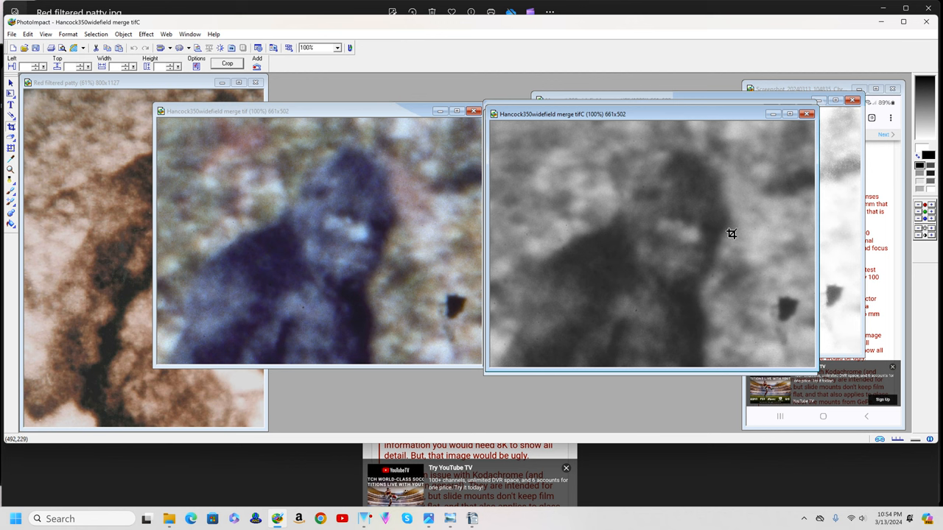
{"action": "mouse_move", "coordinate": [635, 199]}
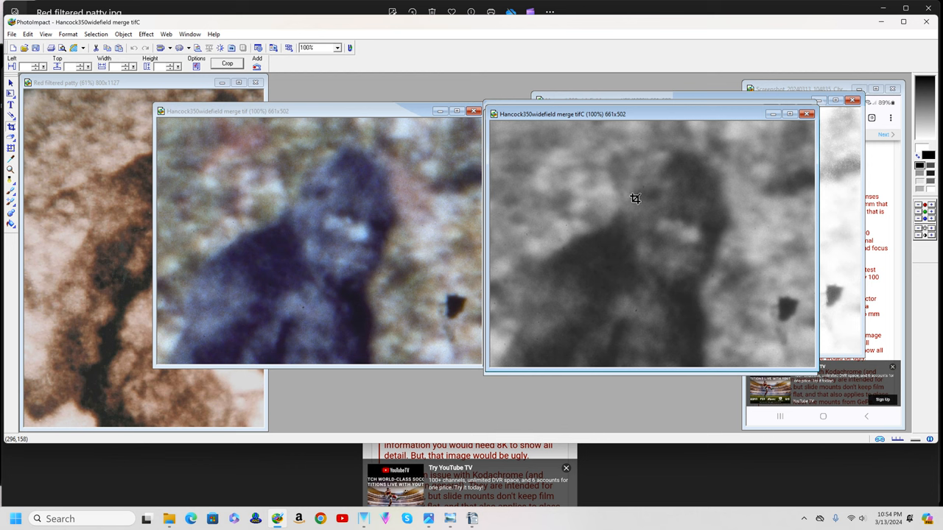
{"action": "mouse_move", "coordinate": [637, 214]}
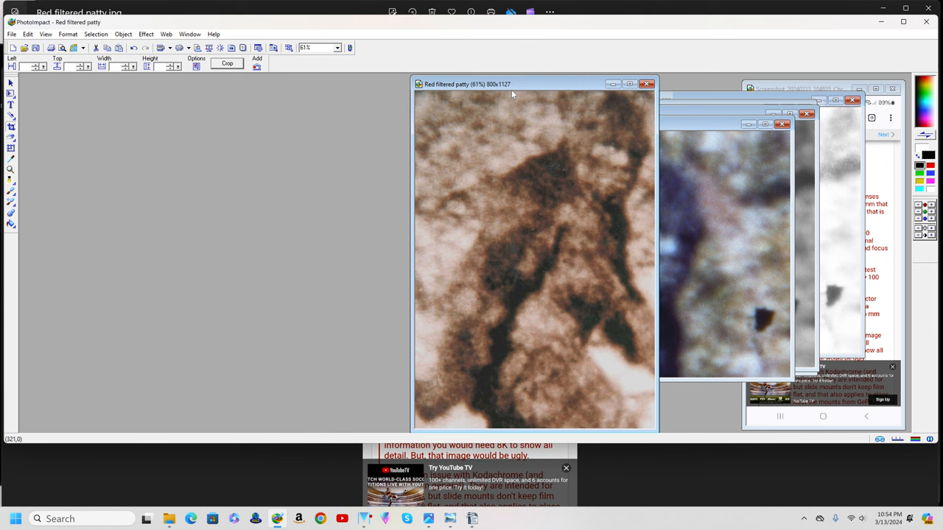
{"action": "mouse_move", "coordinate": [521, 80]}
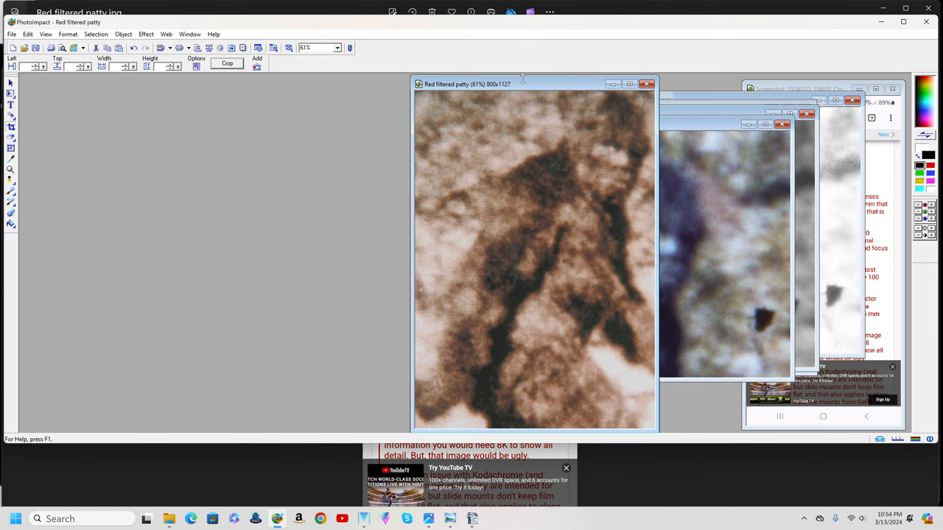
{"action": "mouse_move", "coordinate": [523, 84]}
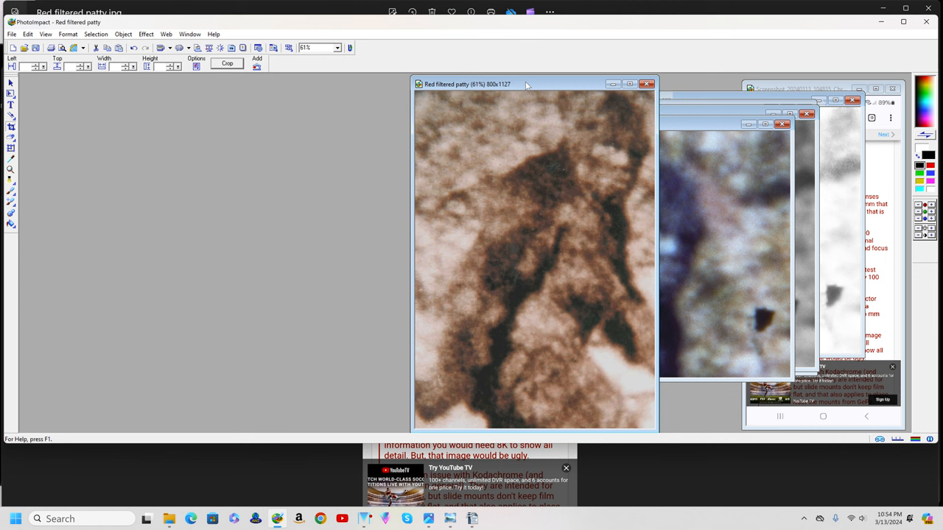
{"action": "mouse_move", "coordinate": [519, 123]}
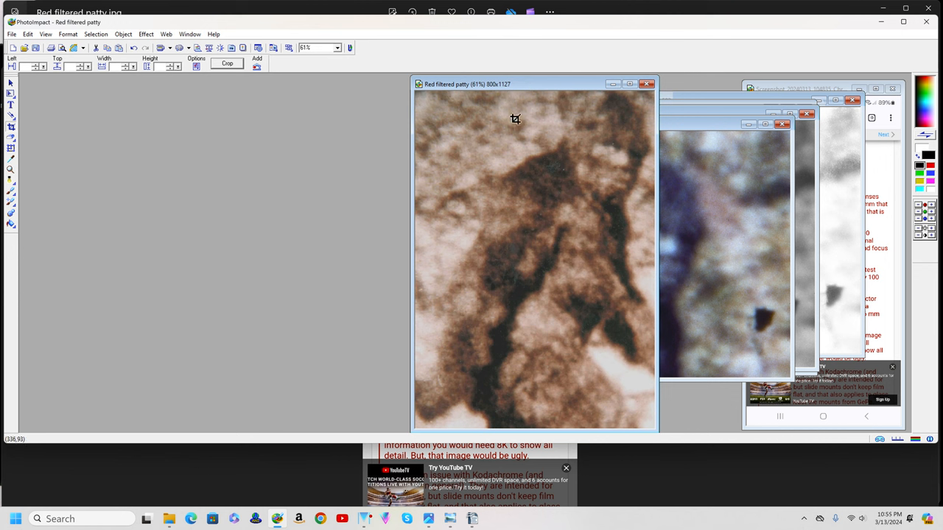
{"action": "mouse_move", "coordinate": [442, 371]}
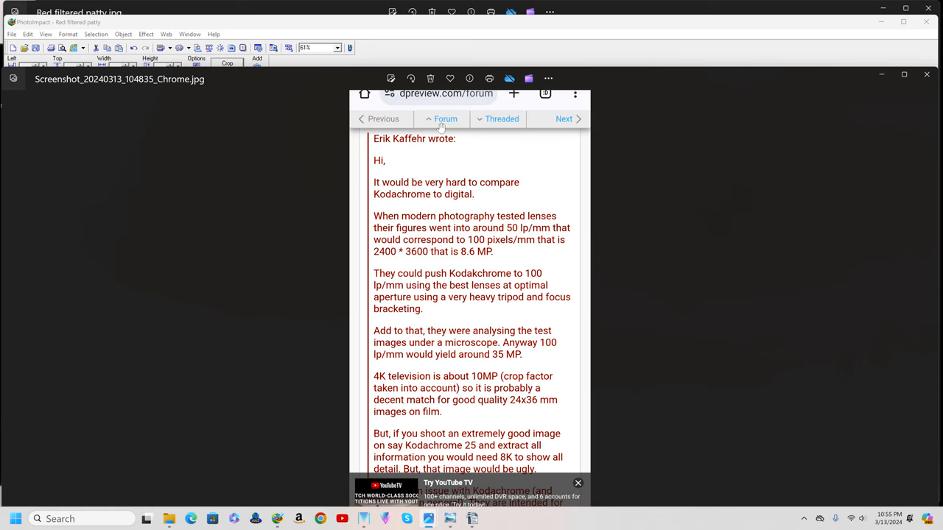
{"action": "mouse_move", "coordinate": [503, 118]}
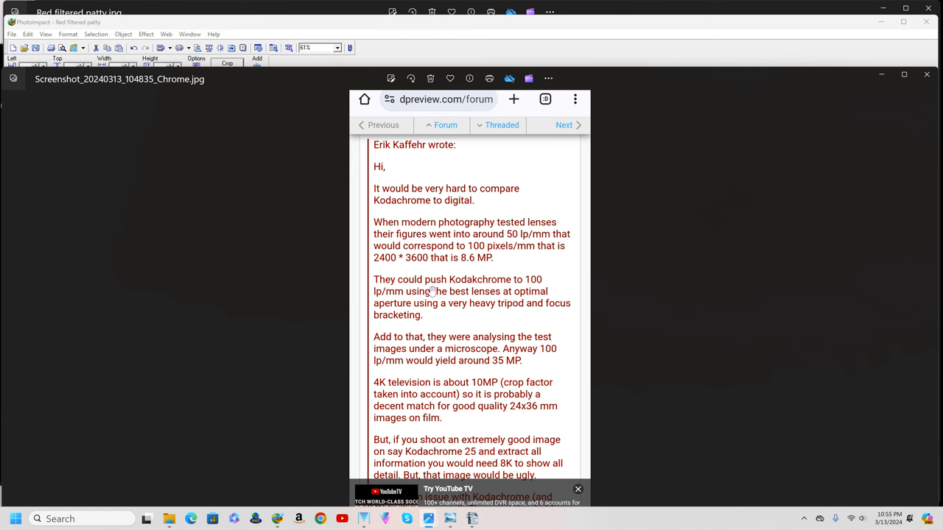
{"action": "mouse_move", "coordinate": [431, 292]}
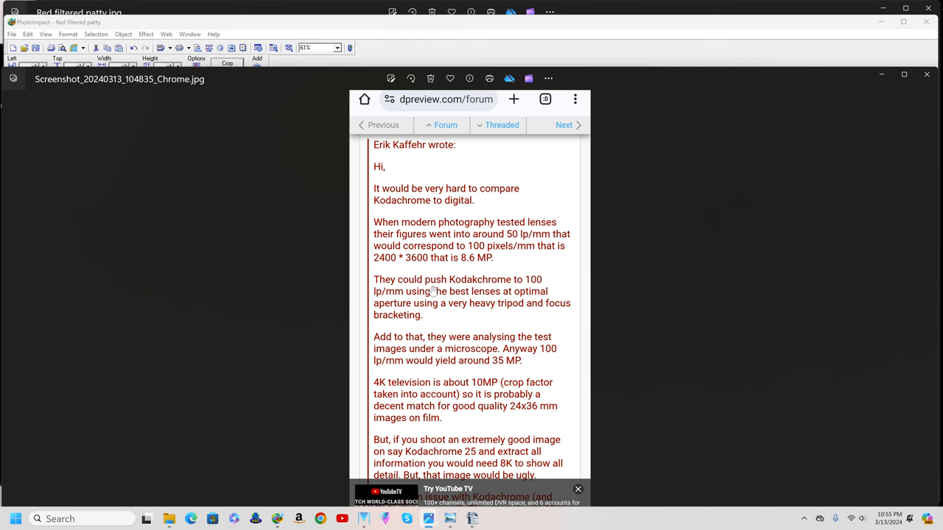
{"action": "mouse_move", "coordinate": [428, 256]}
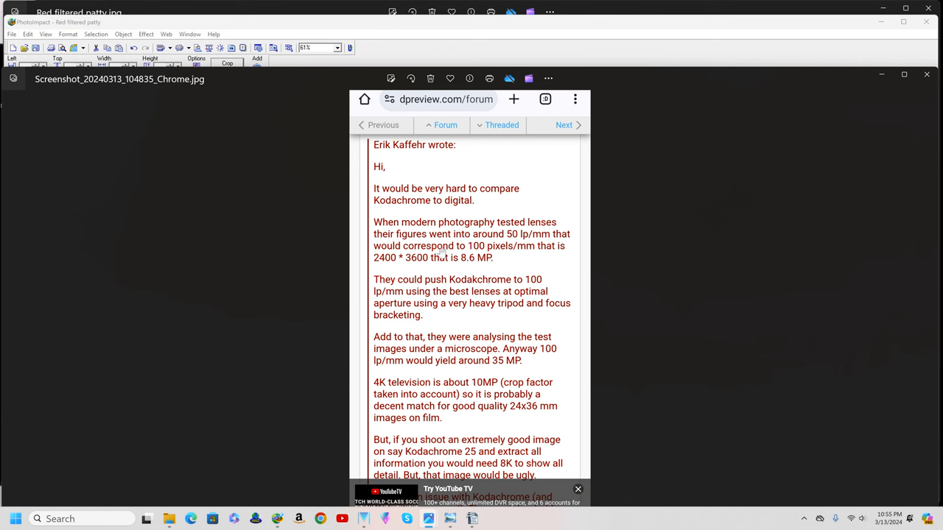
{"action": "mouse_move", "coordinate": [514, 244]}
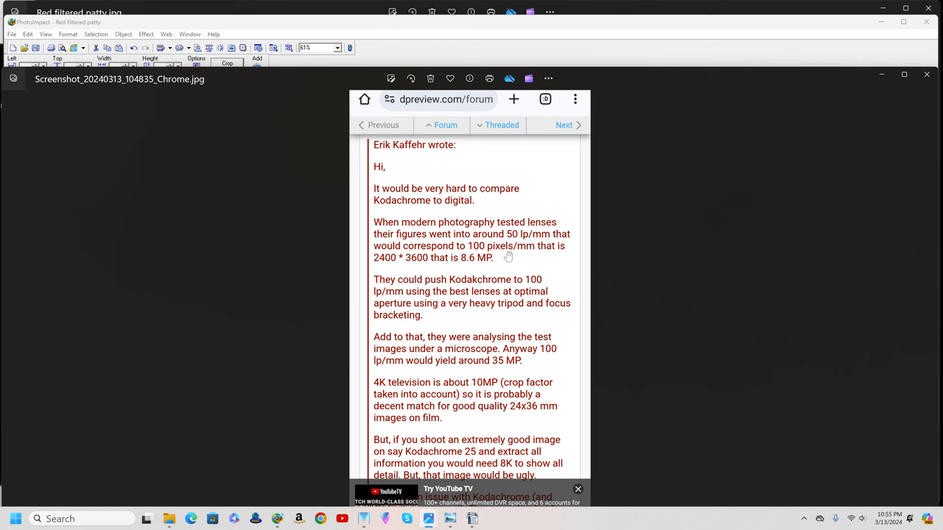
{"action": "mouse_move", "coordinate": [421, 267]}
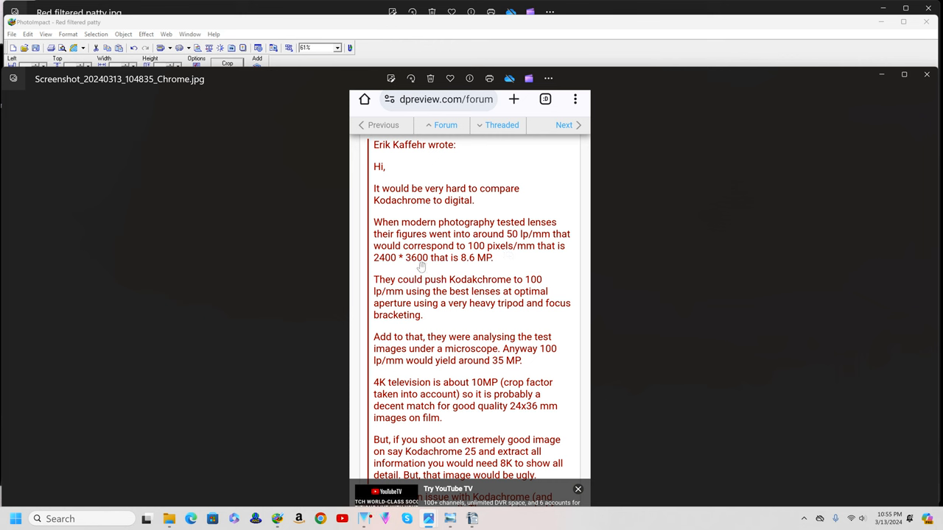
{"action": "mouse_move", "coordinate": [472, 273]}
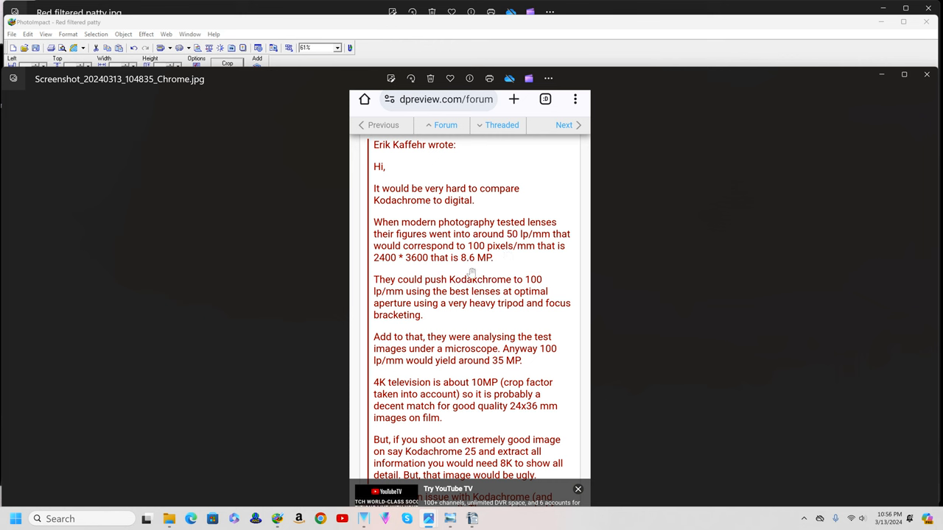
{"action": "mouse_move", "coordinate": [468, 267]}
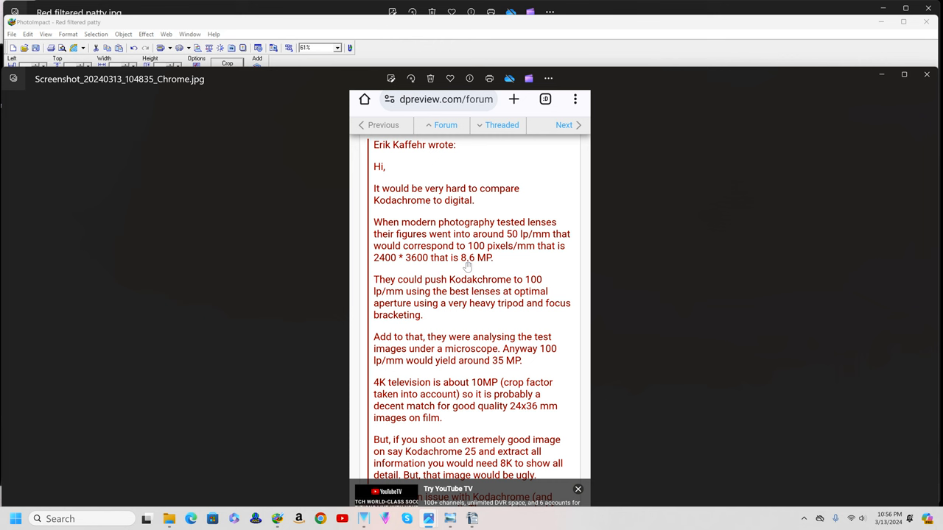
{"action": "mouse_move", "coordinate": [455, 304]}
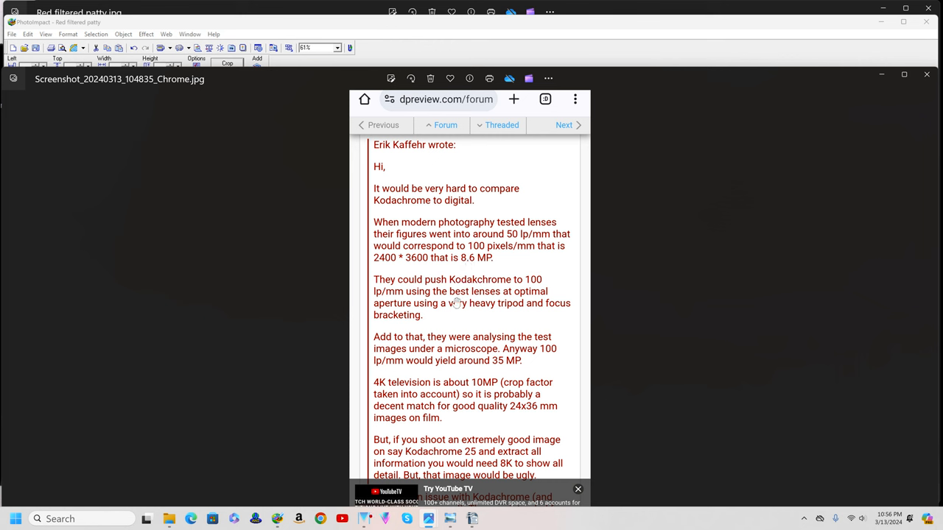
{"action": "mouse_move", "coordinate": [483, 304]}
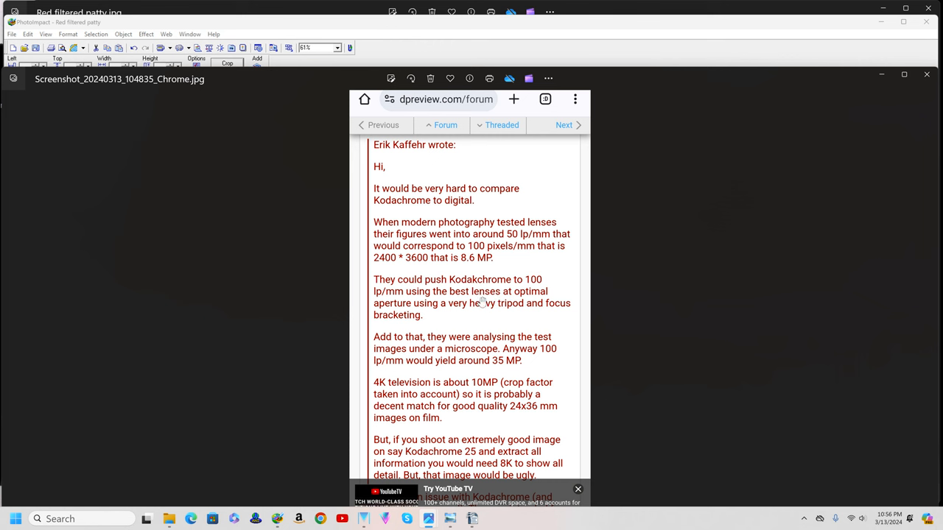
{"action": "mouse_move", "coordinate": [501, 303]}
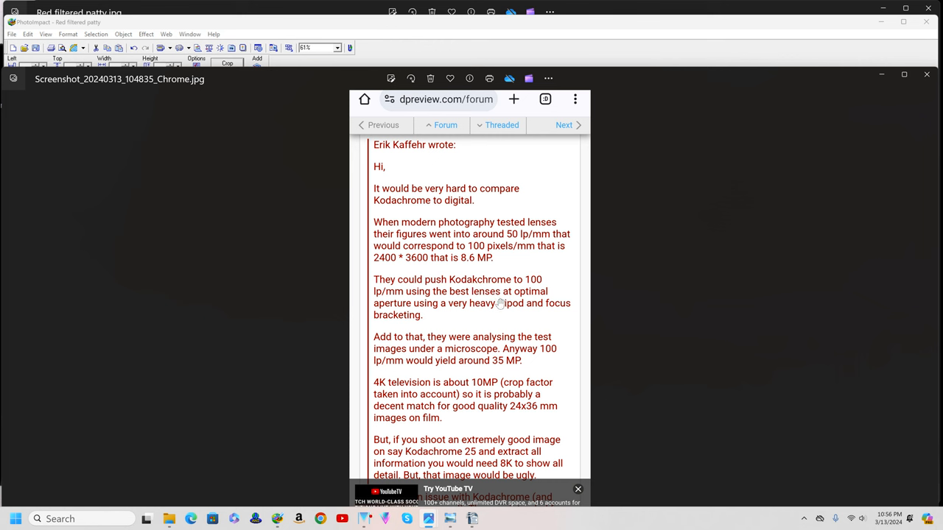
{"action": "mouse_move", "coordinate": [435, 312]}
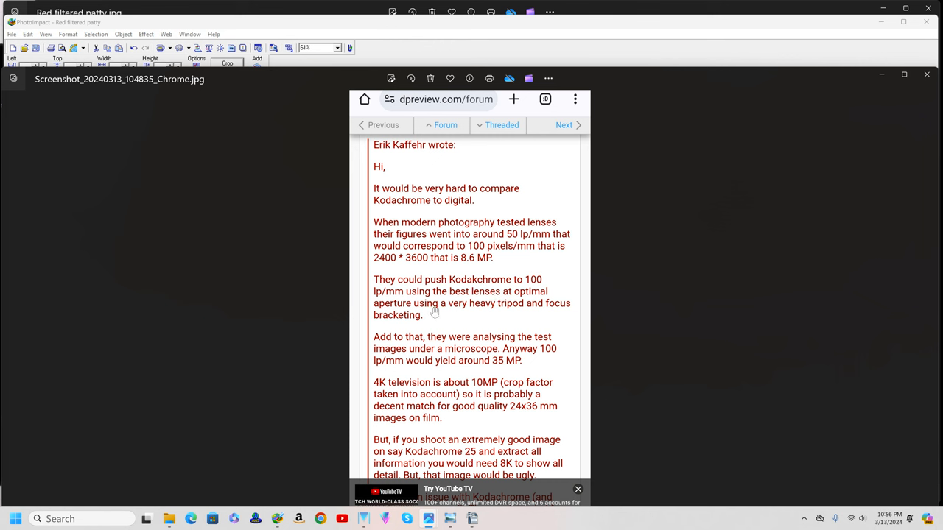
{"action": "mouse_move", "coordinate": [515, 318]}
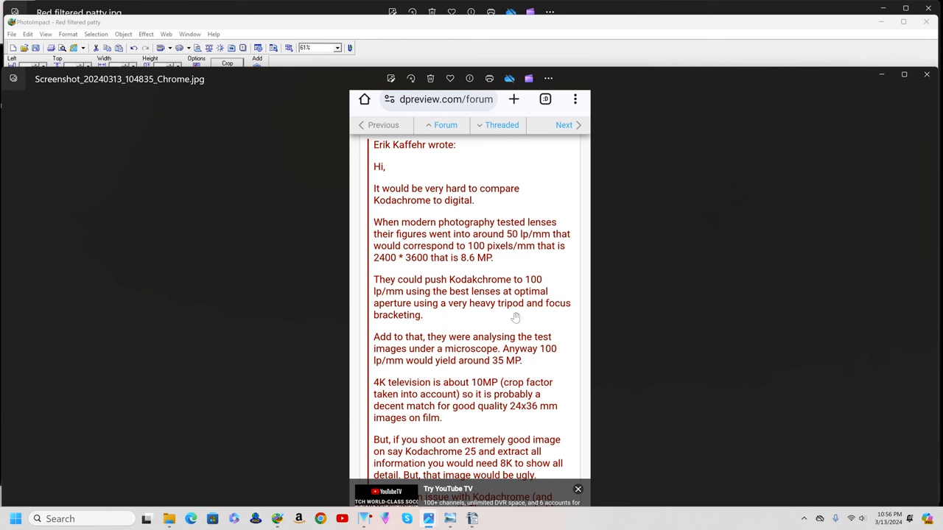
{"action": "mouse_move", "coordinate": [471, 323]}
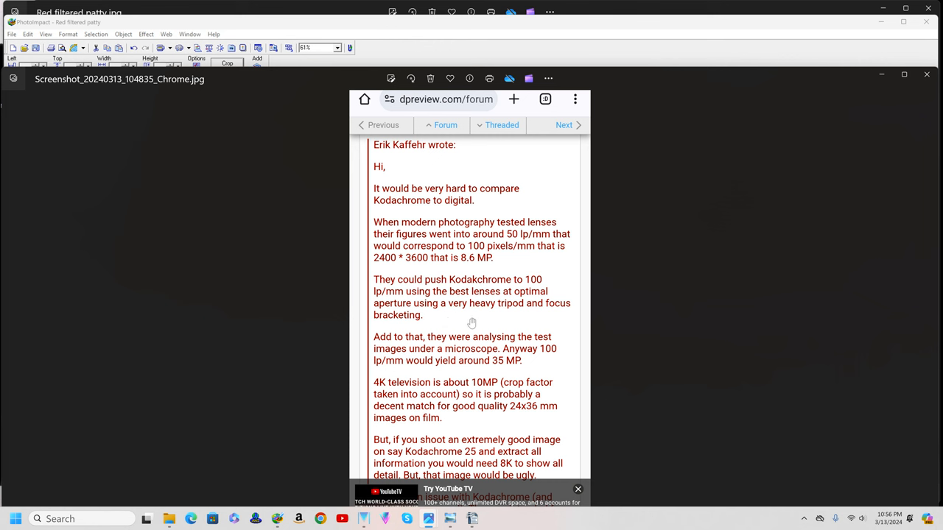
{"action": "mouse_move", "coordinate": [490, 322]}
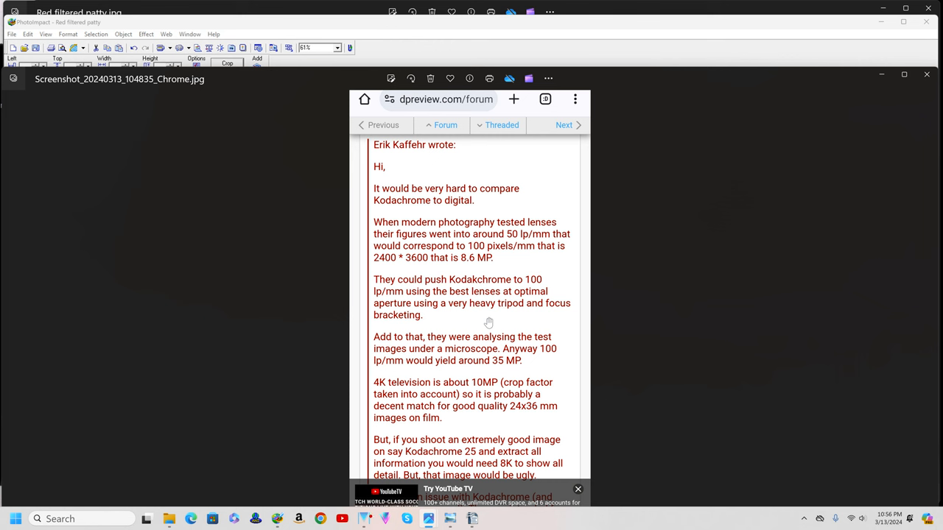
{"action": "mouse_move", "coordinate": [377, 392]}
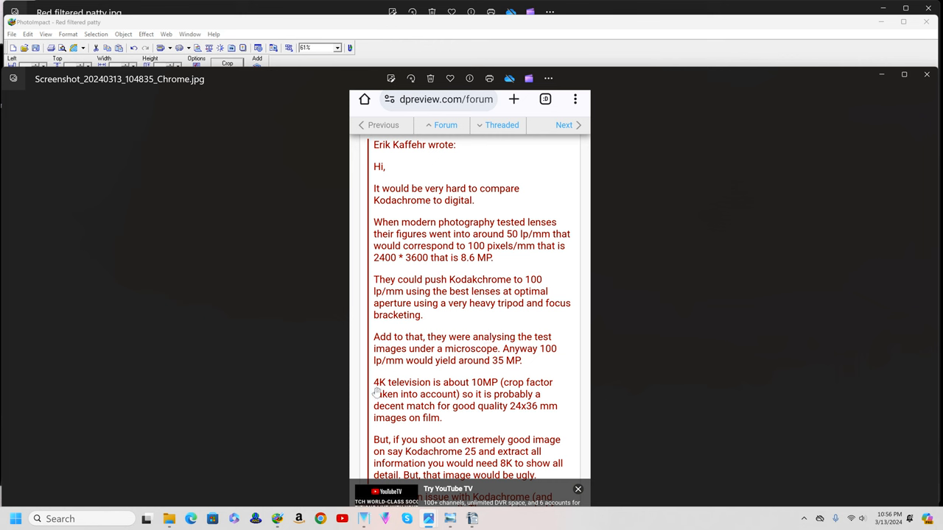
{"action": "mouse_move", "coordinate": [486, 390]}
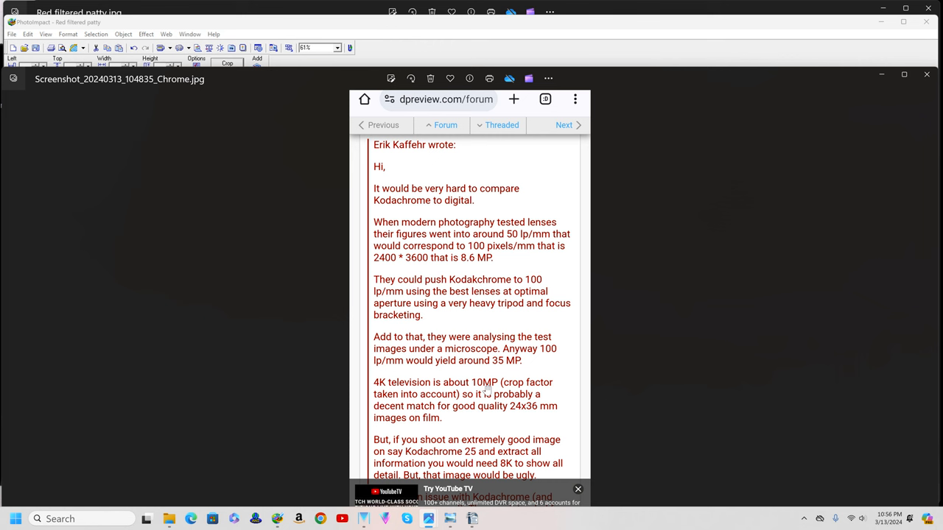
{"action": "mouse_move", "coordinate": [492, 373]}
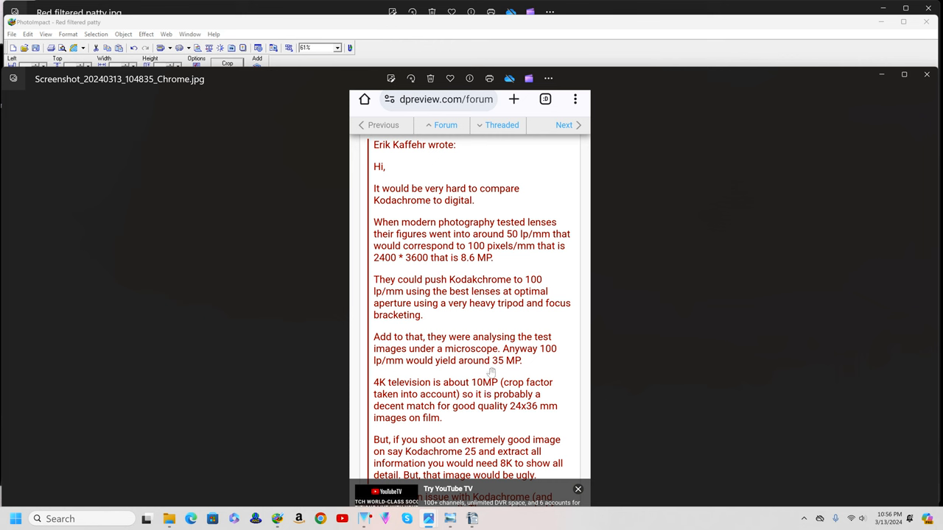
{"action": "mouse_move", "coordinate": [510, 368]}
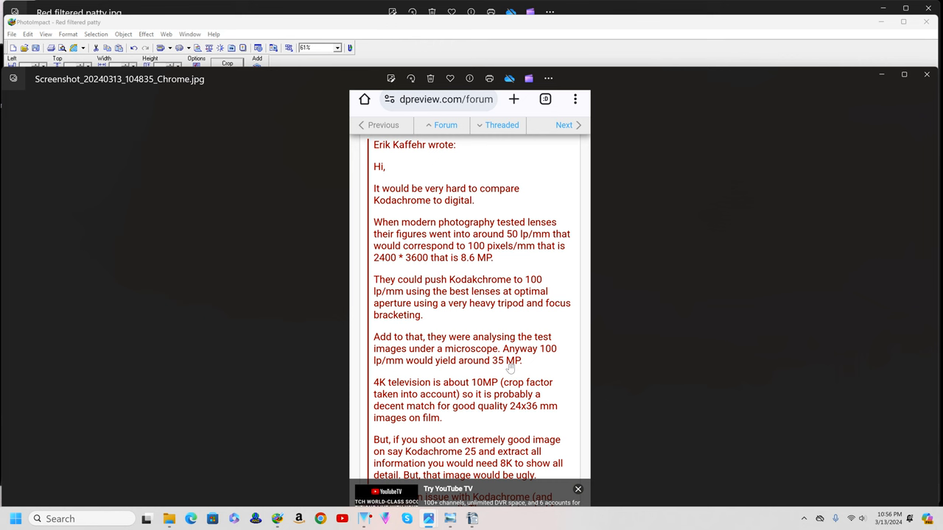
{"action": "mouse_move", "coordinate": [509, 368]}
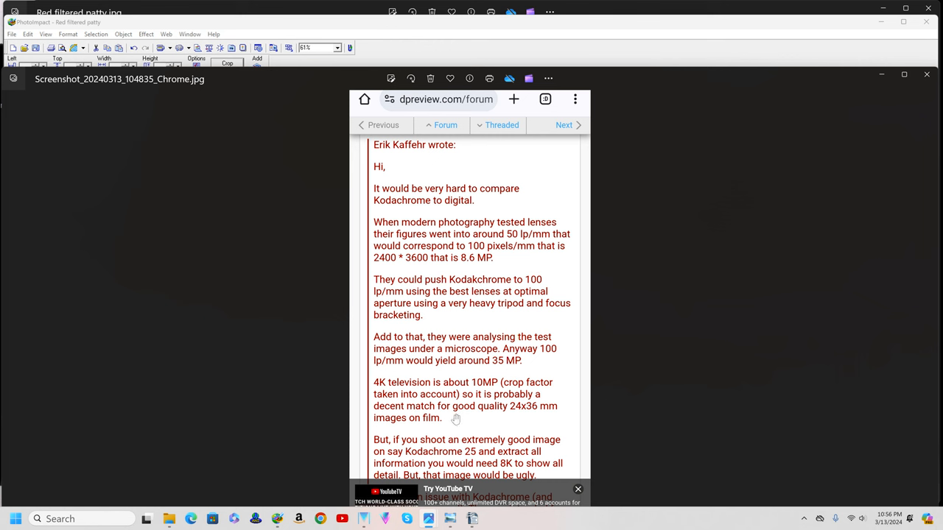
{"action": "mouse_move", "coordinate": [504, 421]}
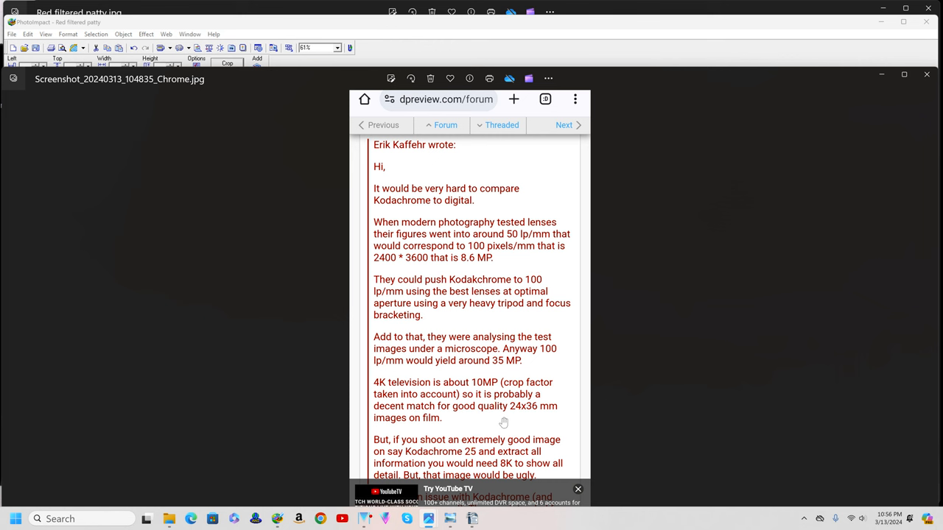
{"action": "mouse_move", "coordinate": [471, 422]}
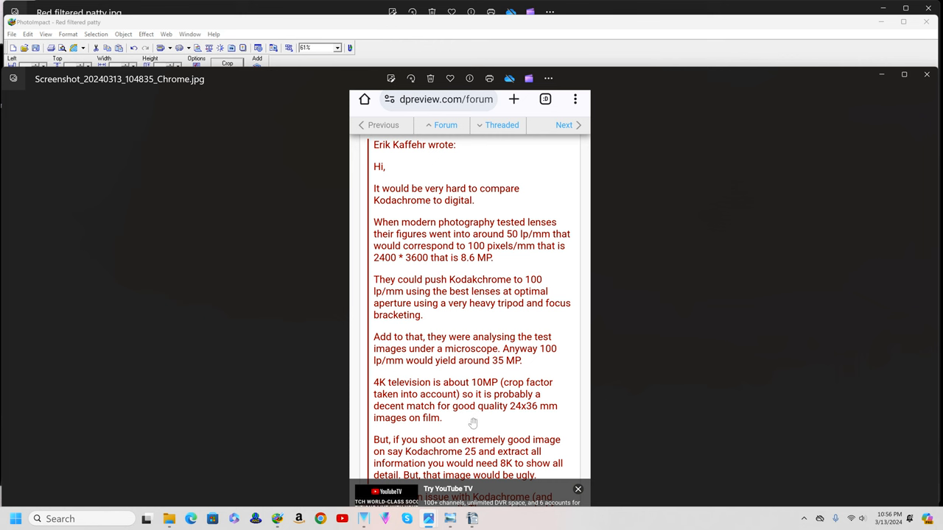
{"action": "mouse_move", "coordinate": [432, 430]}
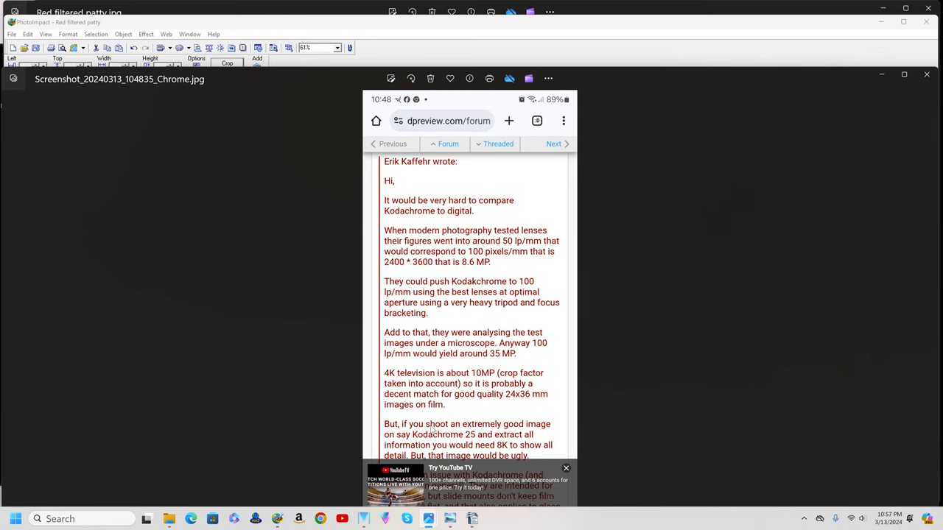
{"action": "mouse_move", "coordinate": [424, 422]}
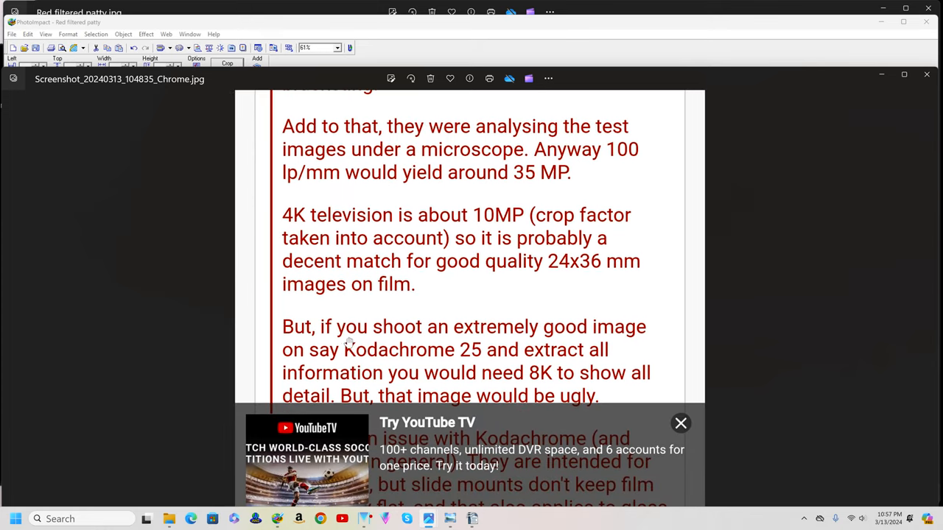
{"action": "mouse_move", "coordinate": [297, 342]}
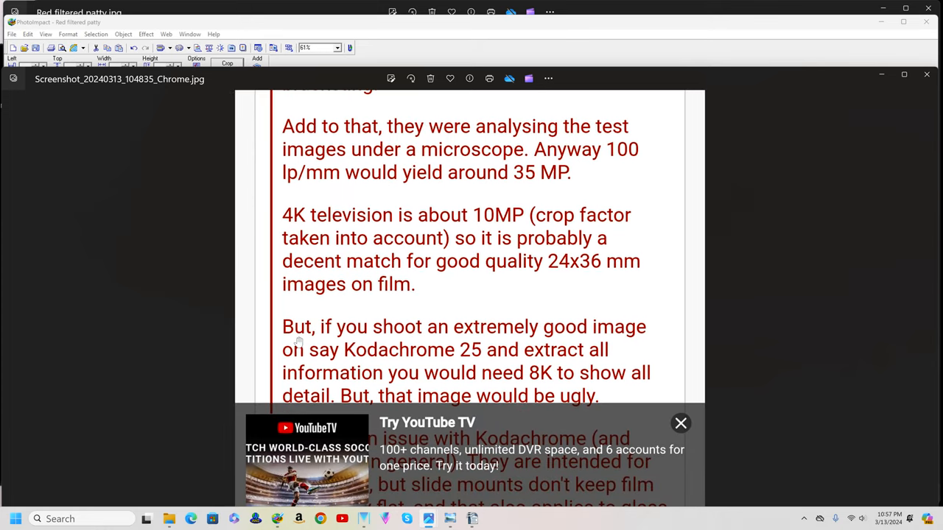
{"action": "mouse_move", "coordinate": [445, 372]}
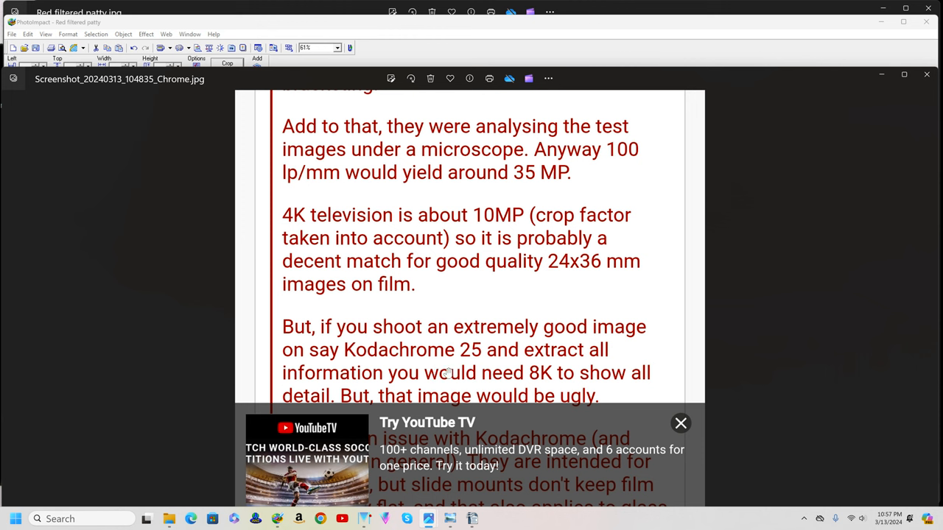
{"action": "mouse_move", "coordinate": [474, 379]}
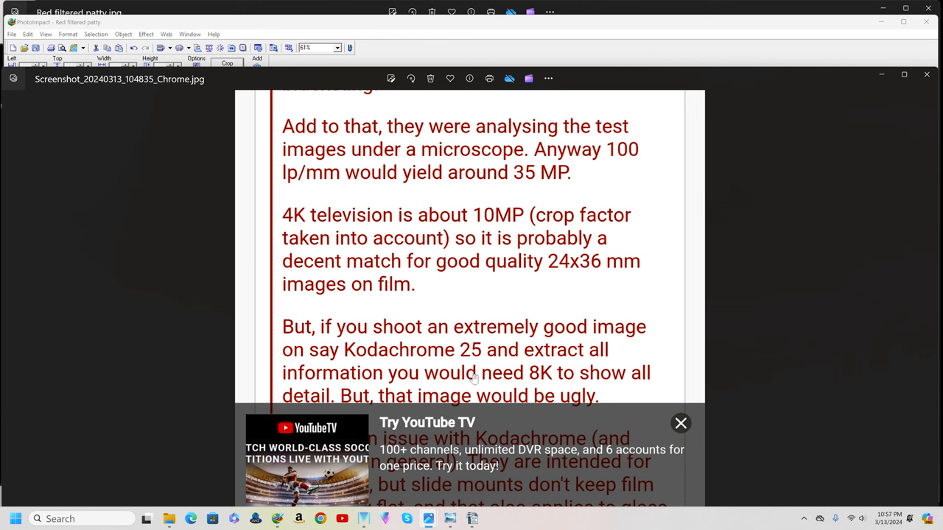
{"action": "mouse_move", "coordinate": [461, 383]}
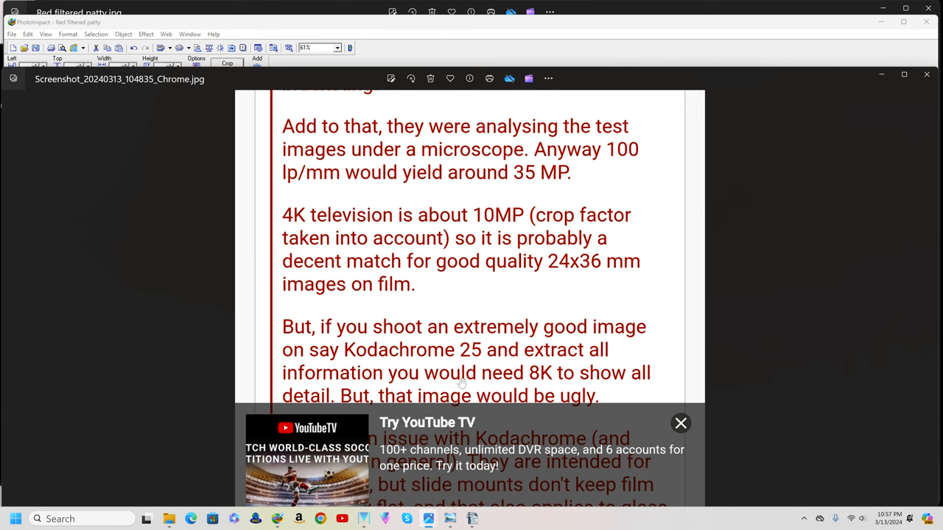
{"action": "mouse_move", "coordinate": [476, 383]}
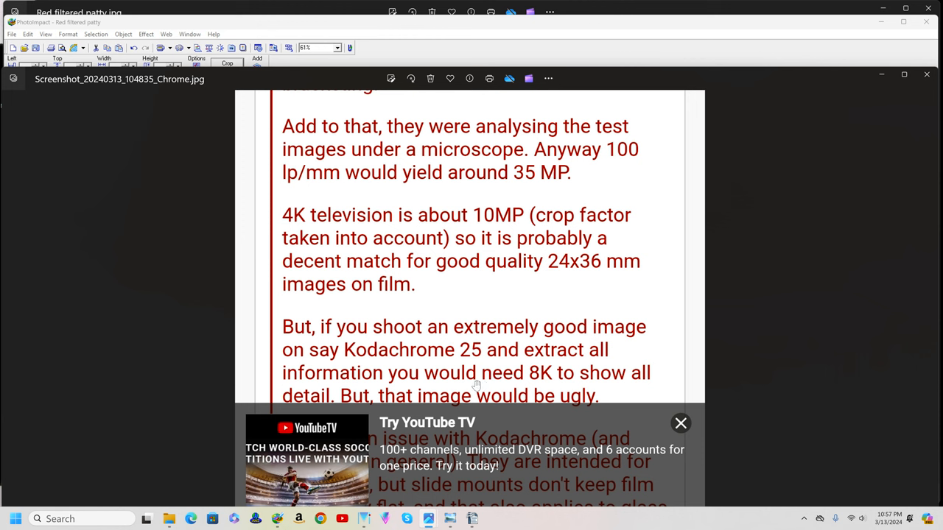
{"action": "mouse_move", "coordinate": [463, 368]}
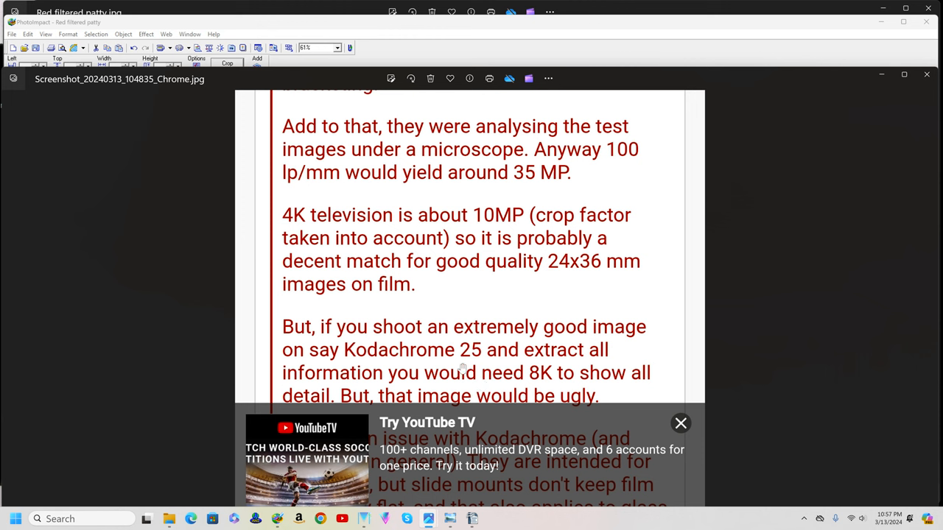
{"action": "mouse_move", "coordinate": [540, 380]}
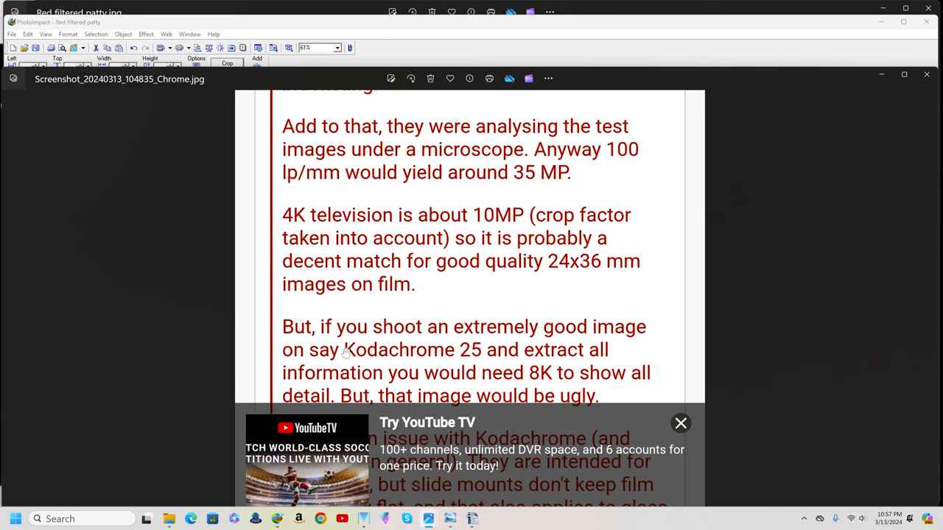
{"action": "mouse_move", "coordinate": [460, 361]}
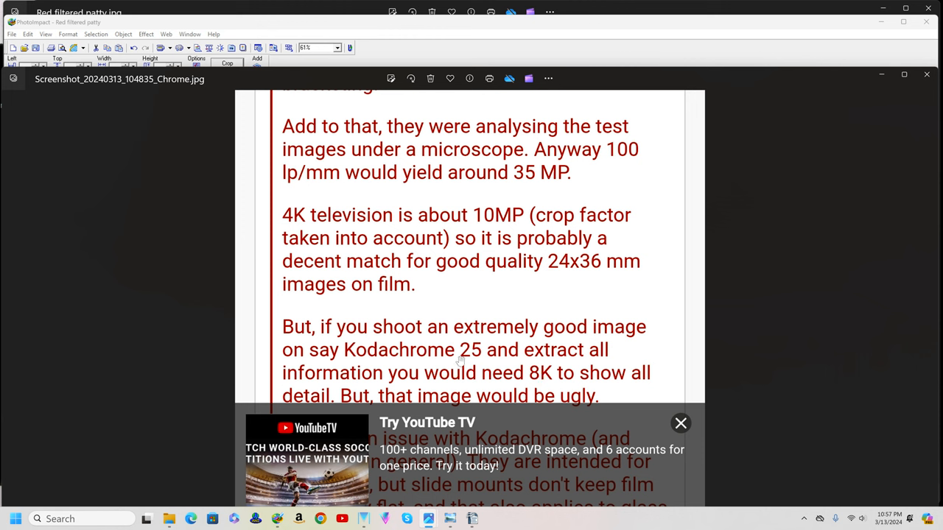
{"action": "mouse_move", "coordinate": [460, 360]}
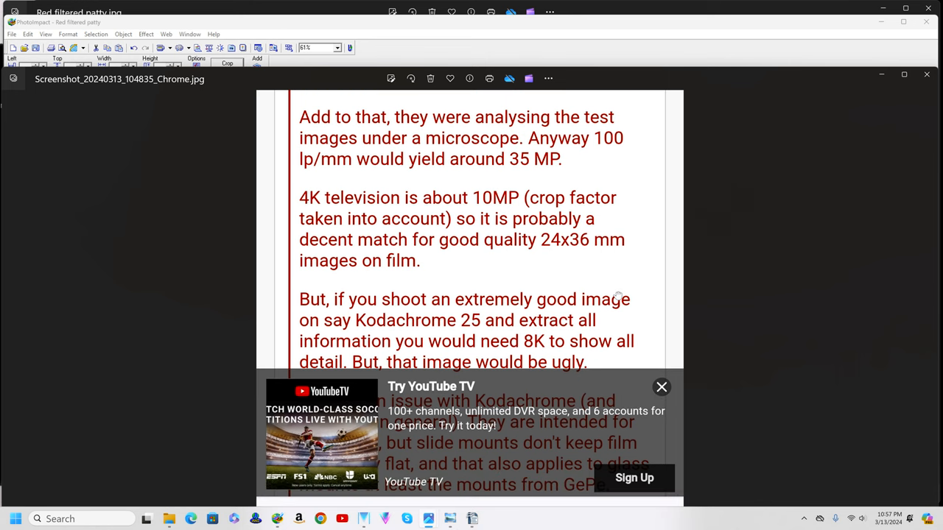
{"action": "mouse_move", "coordinate": [518, 442]}
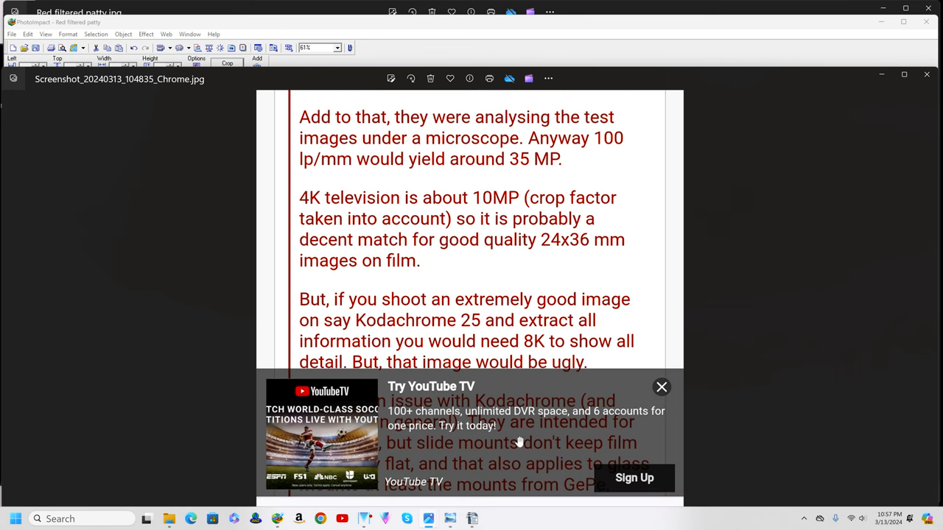
{"action": "mouse_move", "coordinate": [475, 454]}
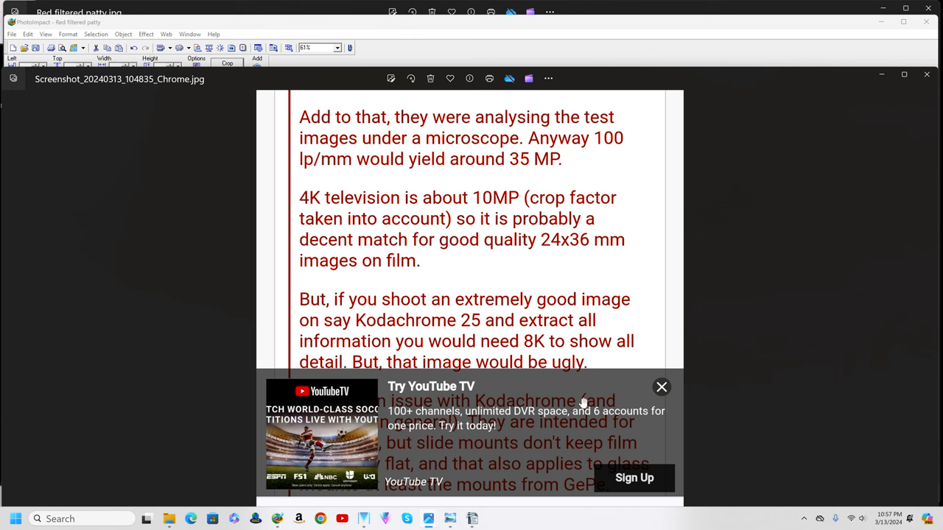
{"action": "mouse_move", "coordinate": [448, 433]}
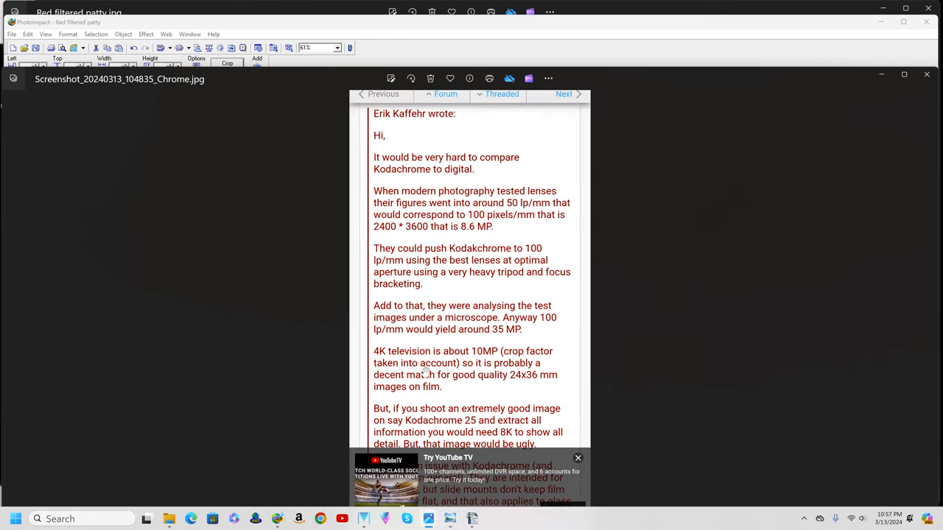
{"action": "scroll", "scroll_direction": "down", "scroll_amount": 3}
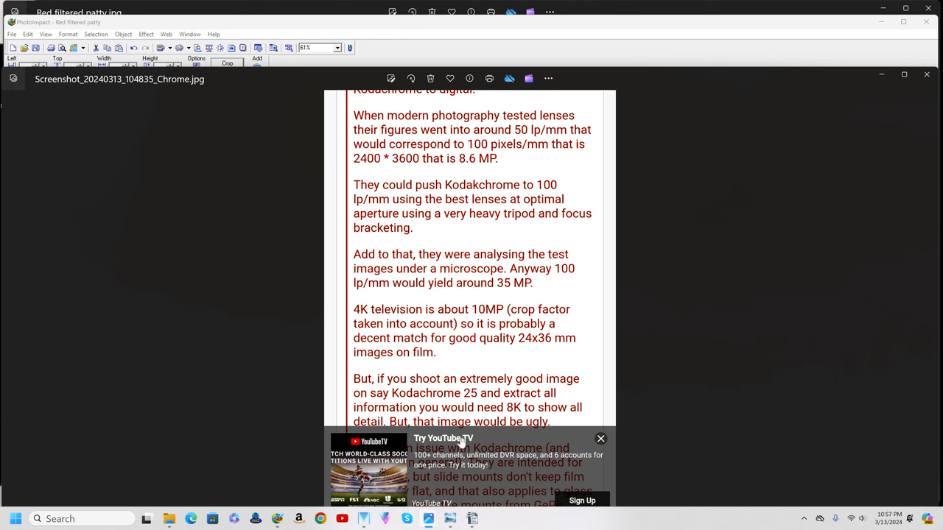
{"action": "mouse_move", "coordinate": [619, 400]}
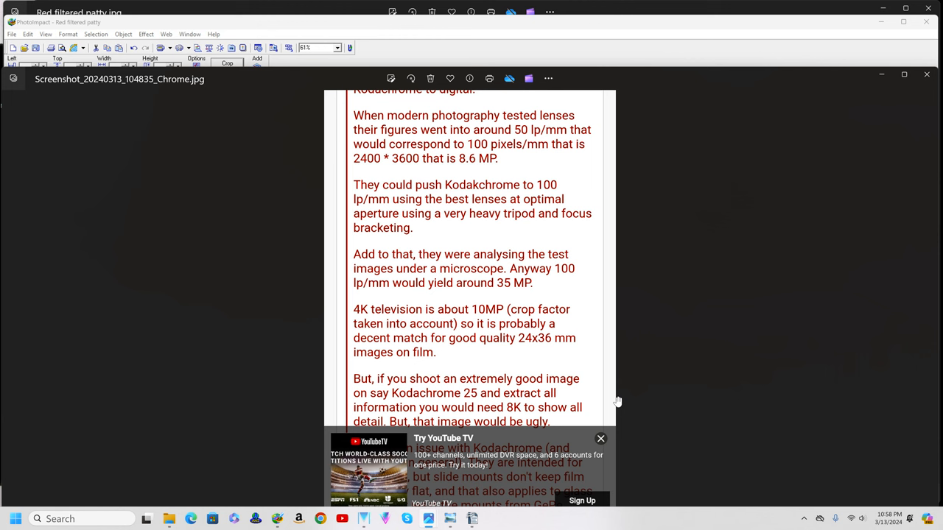
{"action": "mouse_move", "coordinate": [412, 386]}
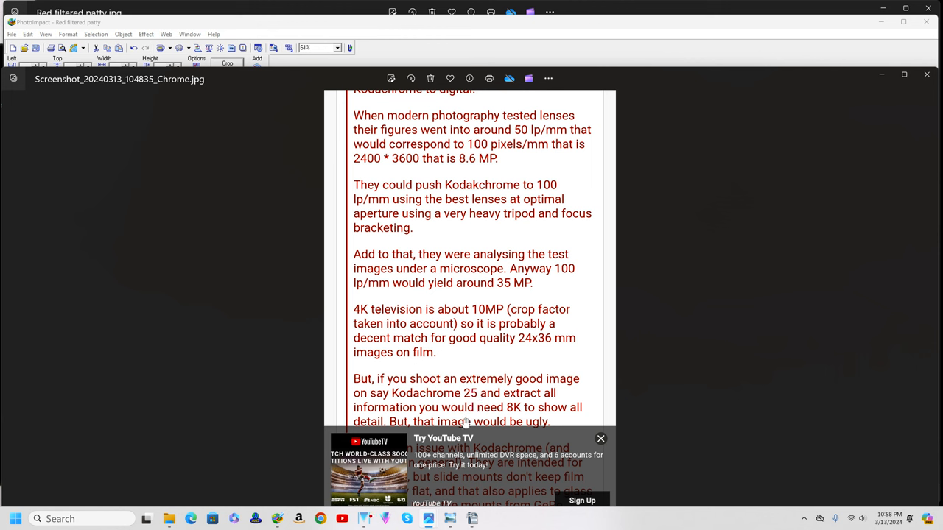
{"action": "mouse_move", "coordinate": [514, 415]}
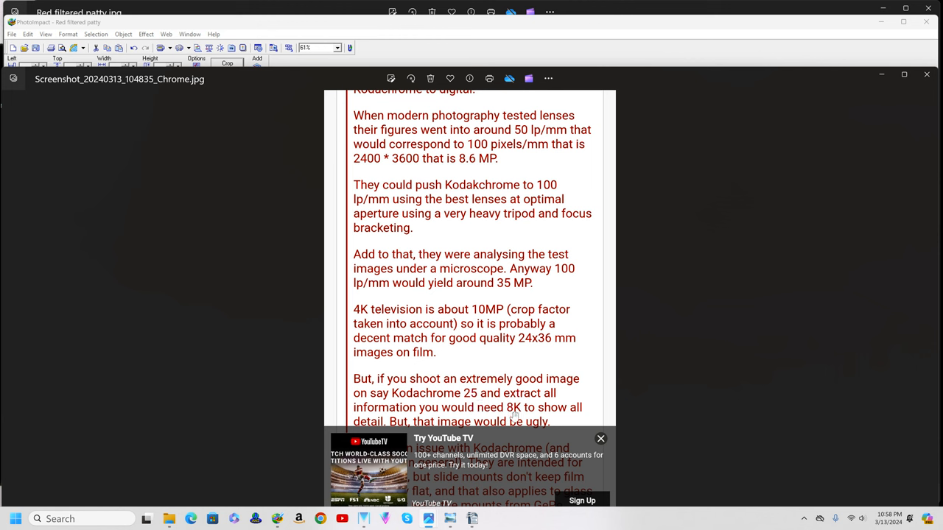
{"action": "mouse_move", "coordinate": [420, 418]}
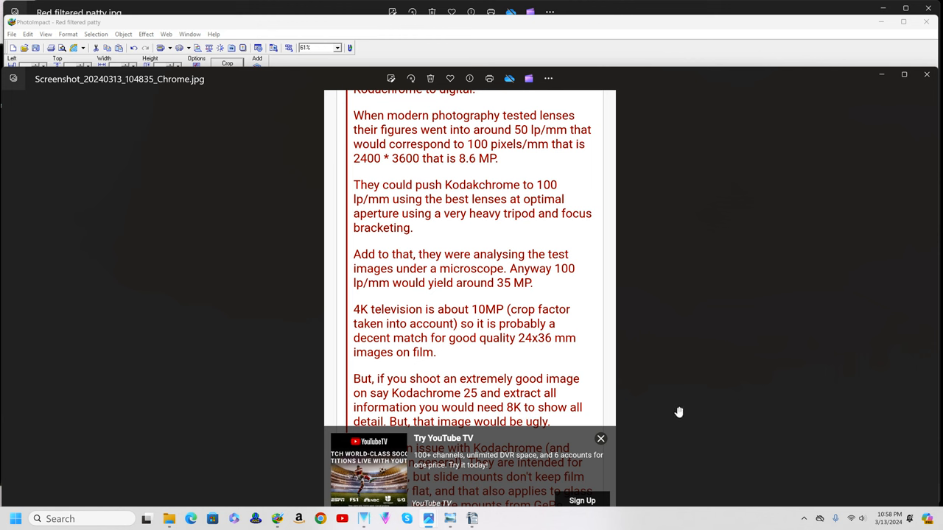
{"action": "mouse_move", "coordinate": [675, 415]}
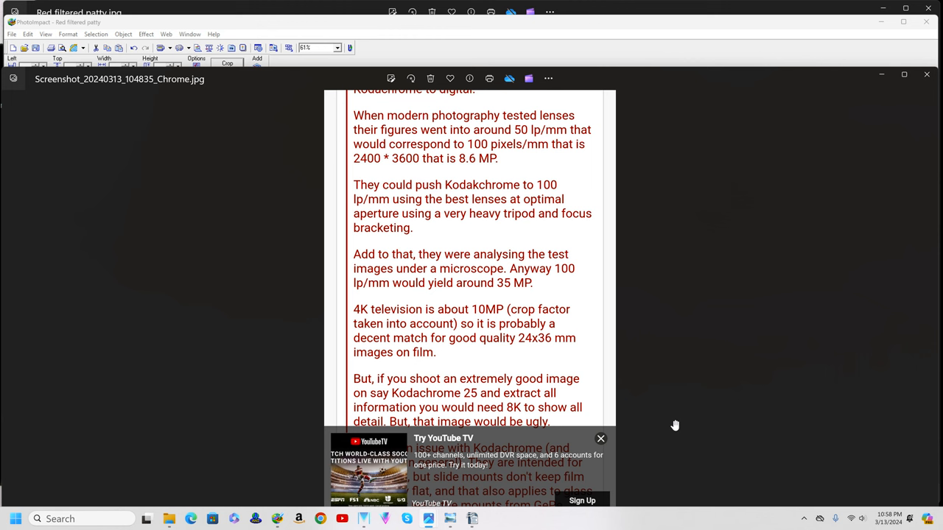
{"action": "mouse_move", "coordinate": [474, 407]}
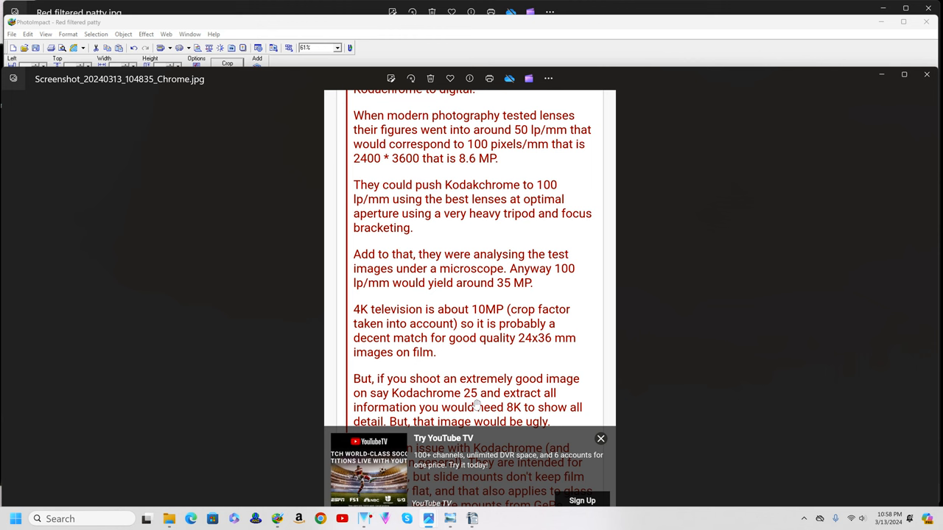
{"action": "mouse_move", "coordinate": [320, 227]}
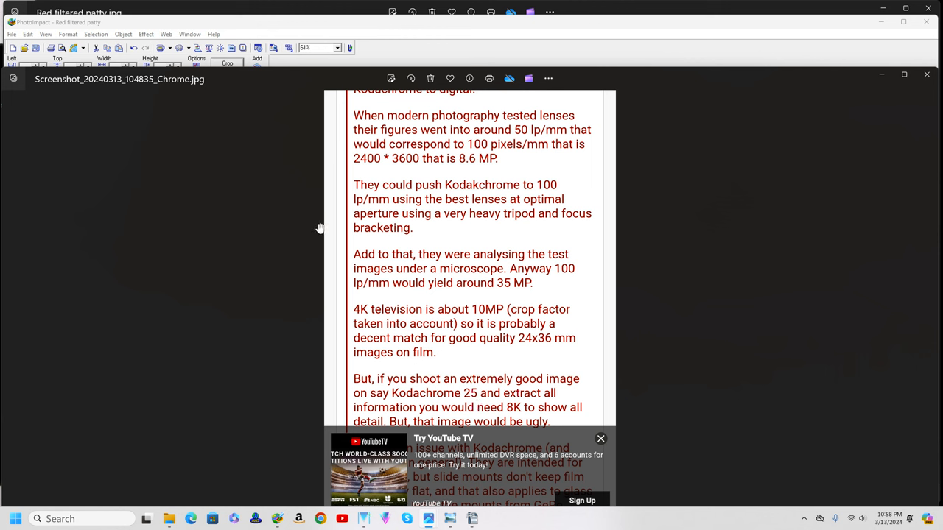
{"action": "mouse_move", "coordinate": [310, 209]}
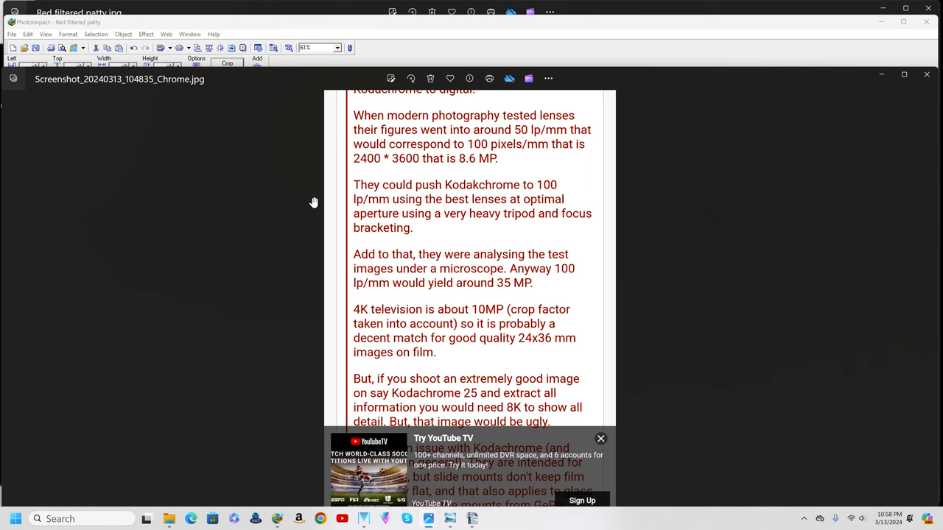
{"action": "mouse_move", "coordinate": [277, 171]}
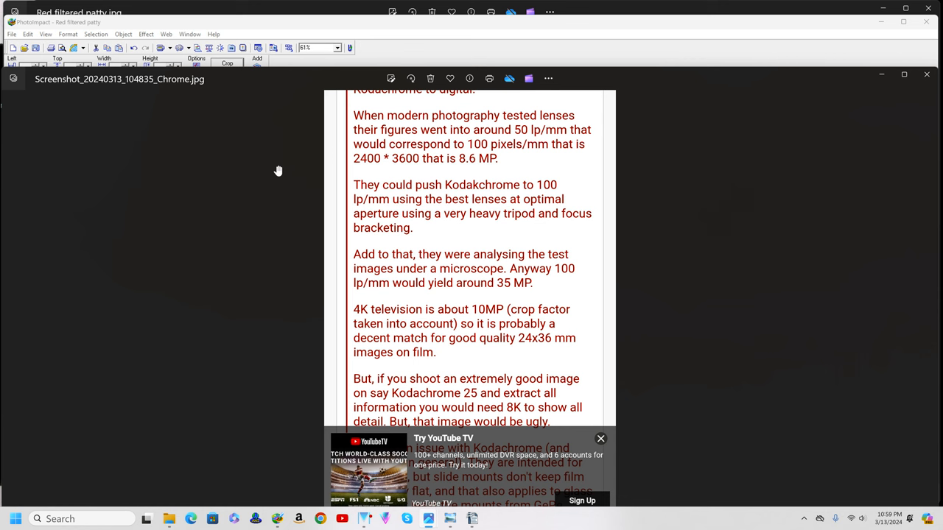
{"action": "mouse_move", "coordinate": [265, 18]}
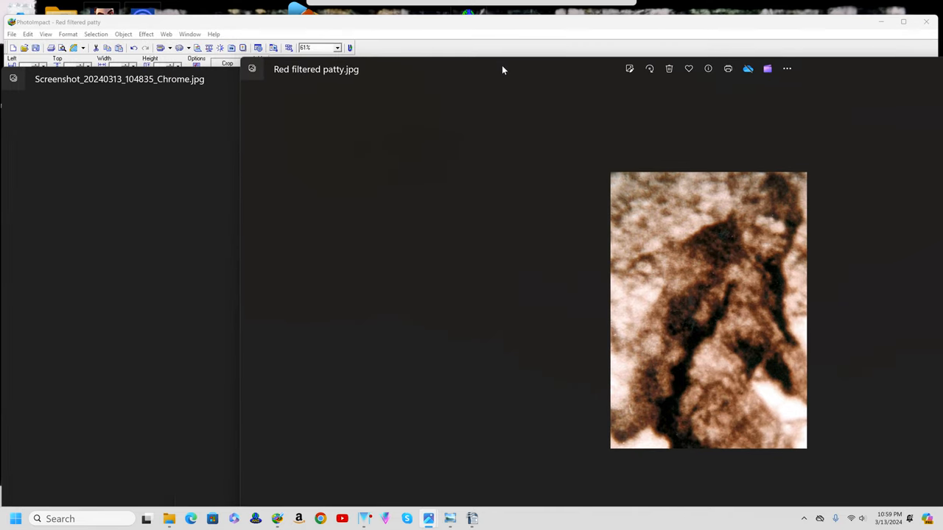
{"action": "mouse_move", "coordinate": [725, 322]}
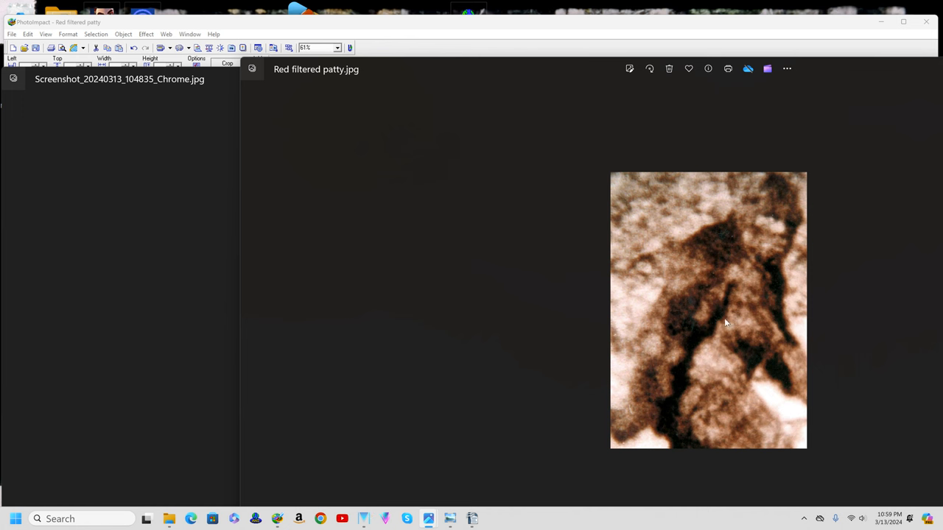
{"action": "mouse_move", "coordinate": [699, 339]}
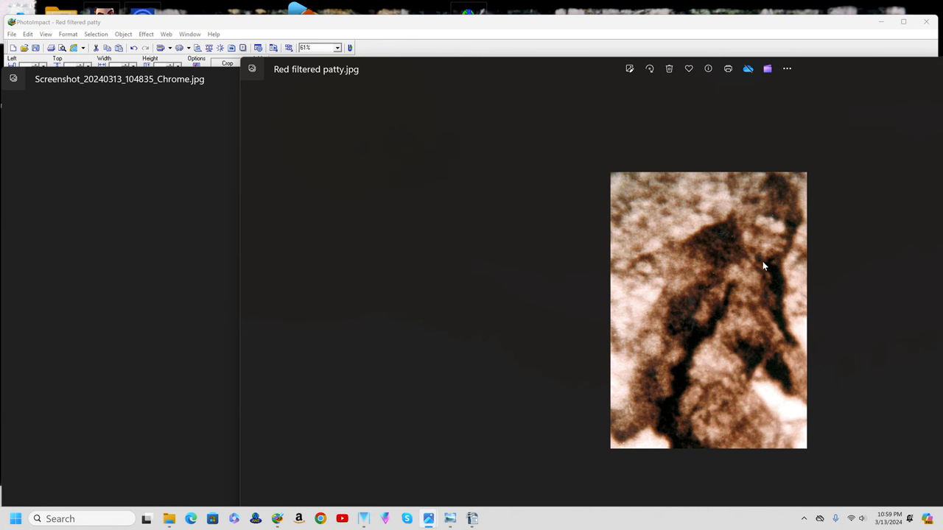
{"action": "mouse_move", "coordinate": [678, 445]}
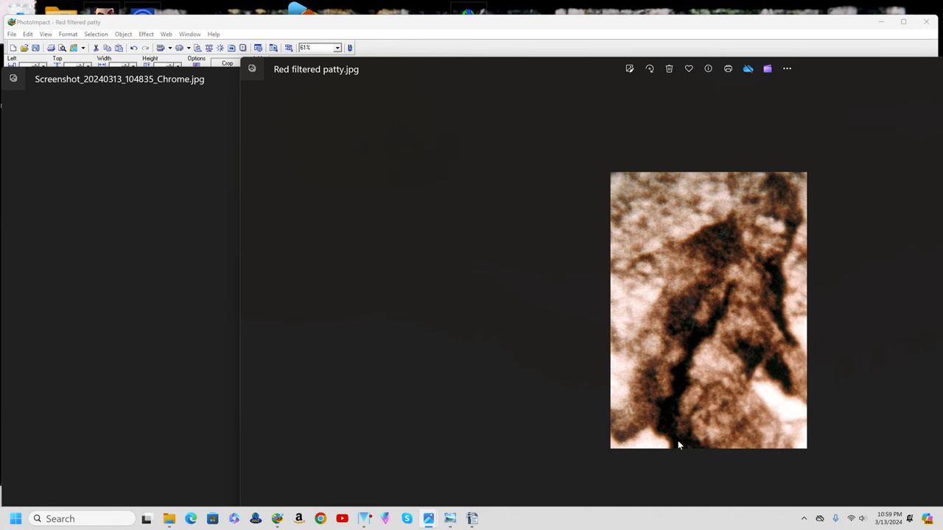
{"action": "mouse_move", "coordinate": [660, 356]}
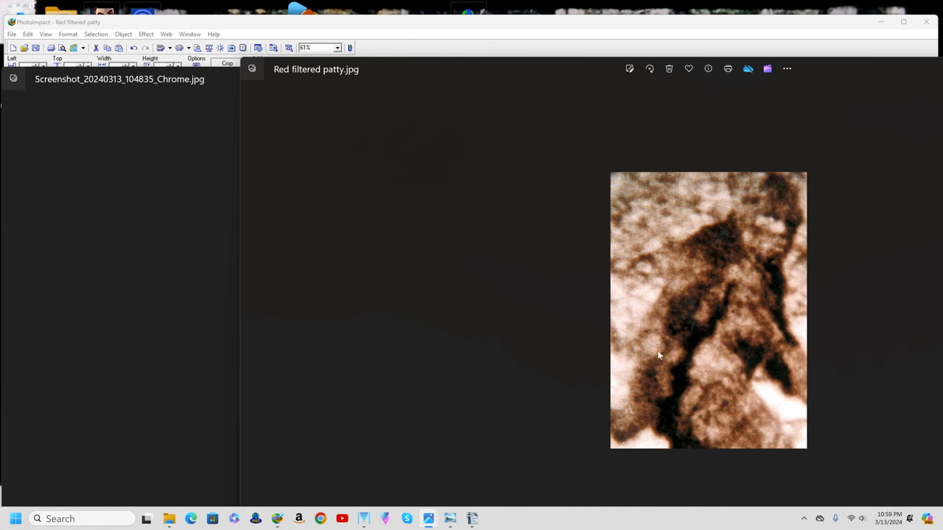
{"action": "mouse_move", "coordinate": [705, 227]}
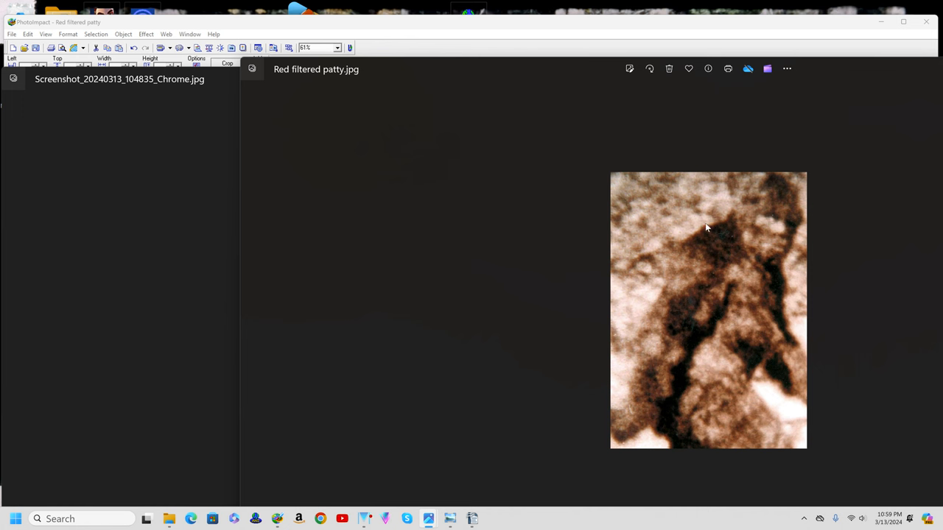
{"action": "mouse_move", "coordinate": [766, 418]}
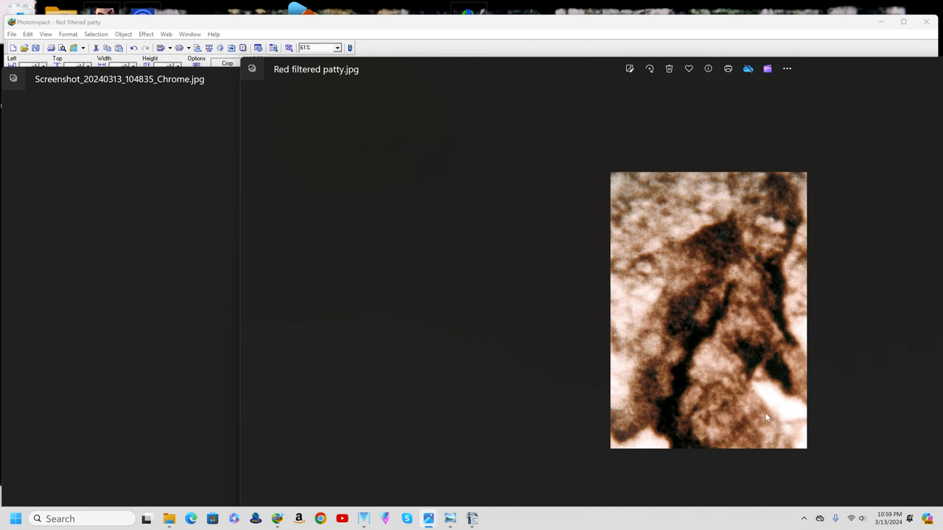
{"action": "mouse_move", "coordinate": [681, 339]}
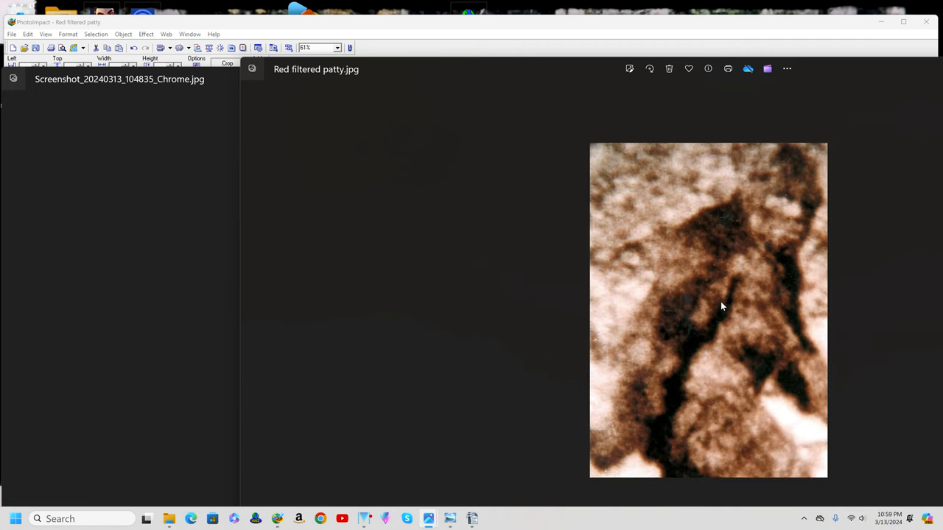
{"action": "mouse_move", "coordinate": [719, 301]}
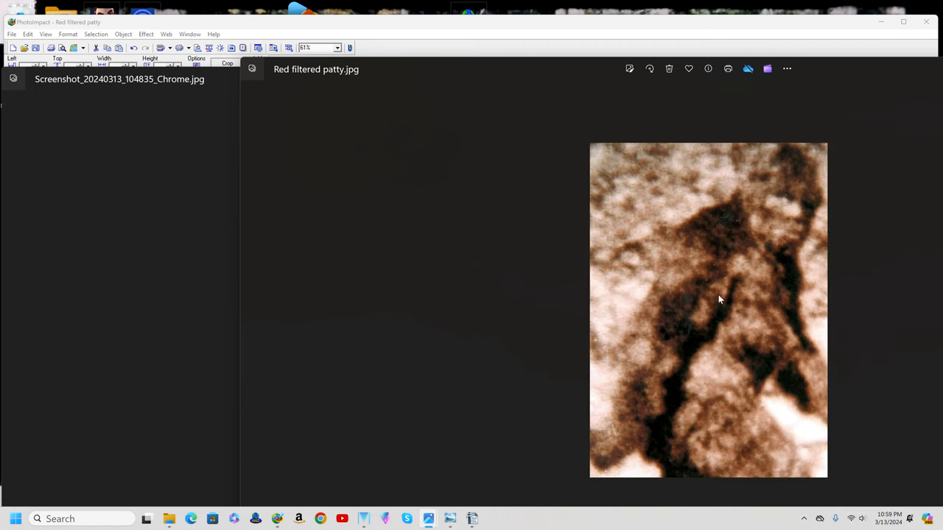
{"action": "mouse_move", "coordinate": [725, 288]}
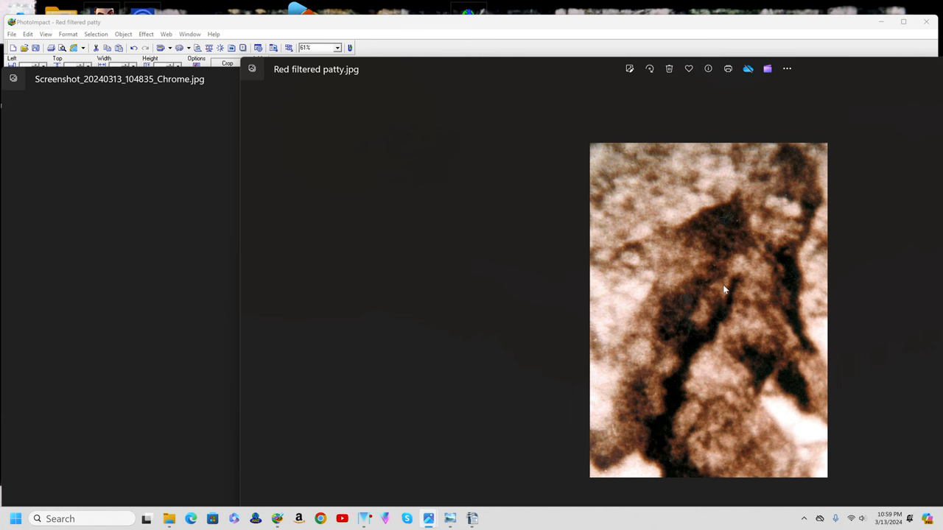
{"action": "mouse_move", "coordinate": [732, 283]}
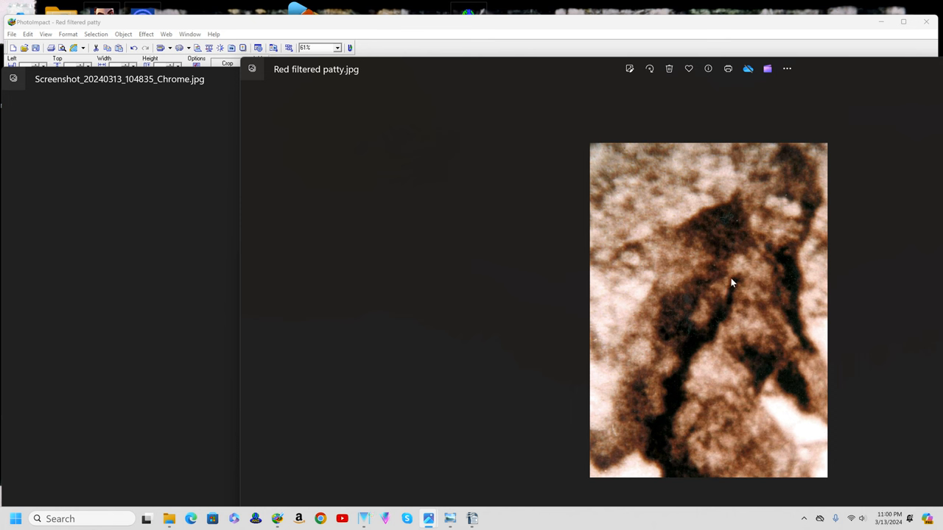
{"action": "mouse_move", "coordinate": [277, 519]}
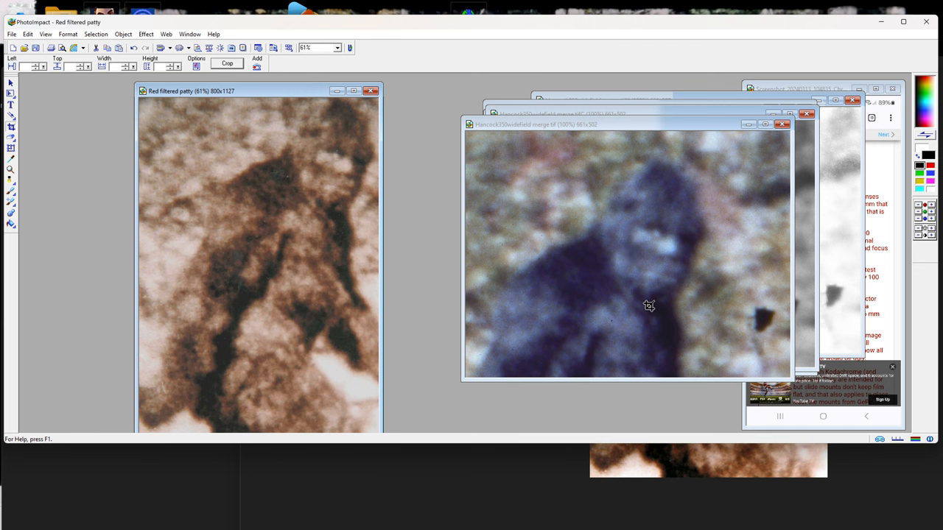
{"action": "mouse_move", "coordinate": [289, 96]}
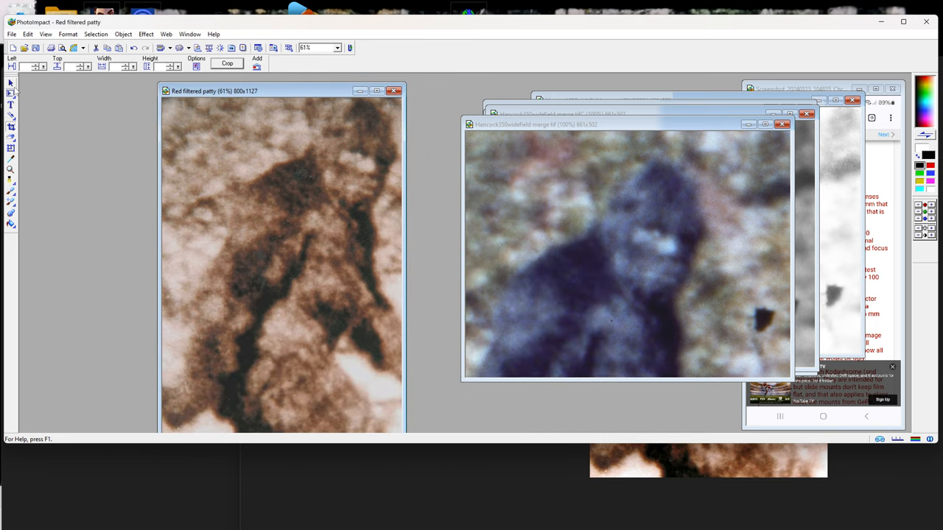
- Select the Pick tool to arrange the Patterson frame and Hancock close-up objects
{"action": "left_click", "coordinate": [10, 82]}
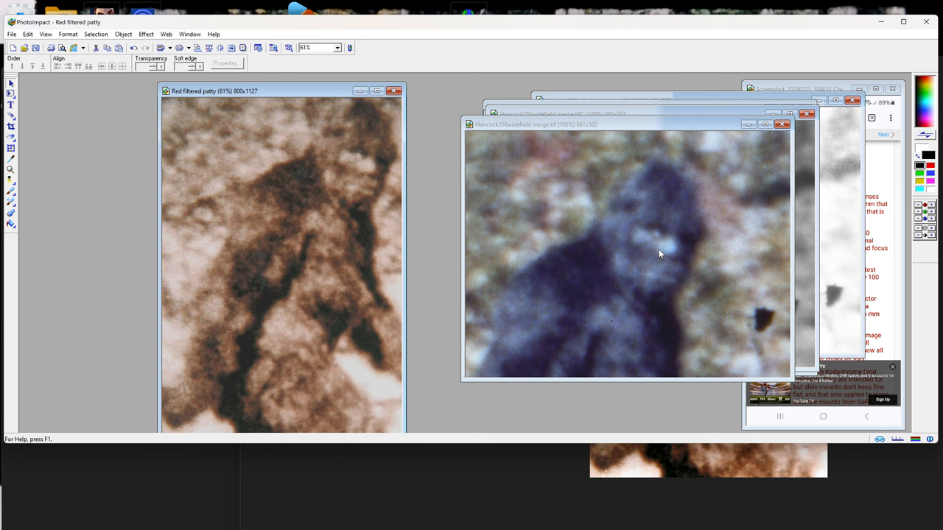
{"action": "mouse_move", "coordinate": [658, 257]}
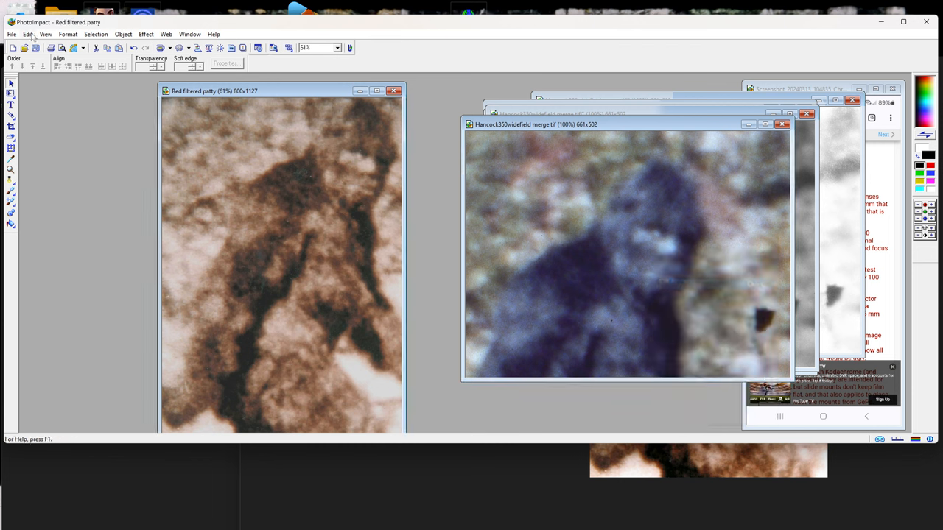
- Paste the Hancock close-up as an object over the top of the red-filtered Patterson frame
{"action": "left_click", "coordinate": [27, 34]}
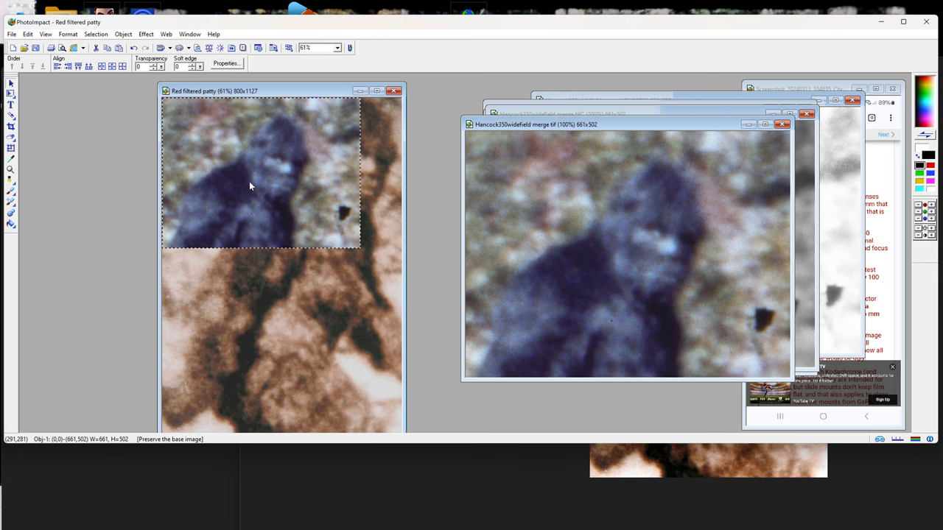
- In Object Properties, widen the pasted Hancock close-up to span the Patterson frame and apply
{"action": "left_click", "coordinate": [227, 62]}
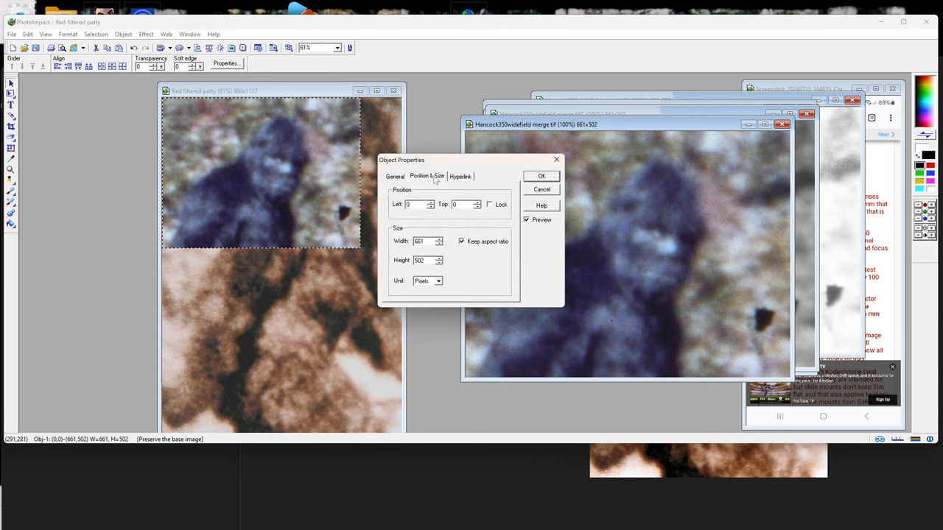
{"action": "mouse_move", "coordinate": [442, 242]}
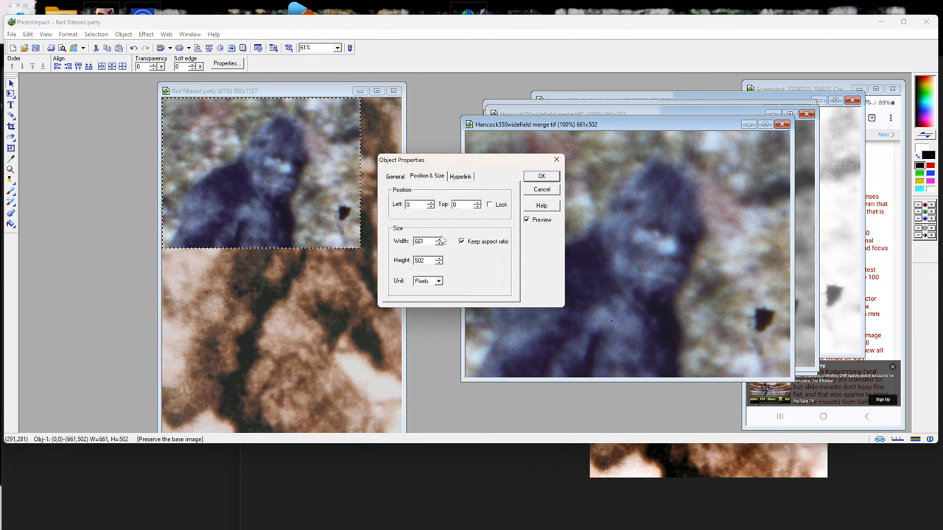
{"action": "left_click", "coordinate": [439, 239]}
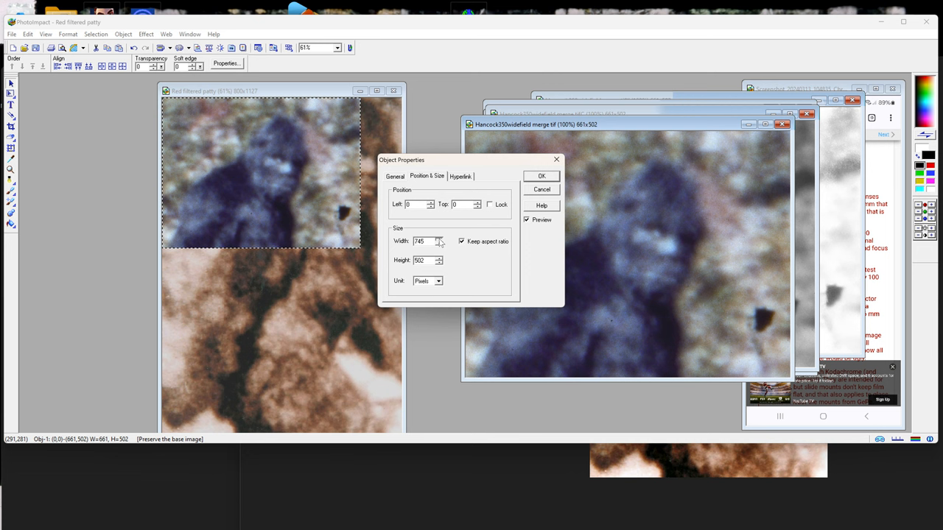
{"action": "triple_click", "coordinate": [419, 242]}
{"action": "type", "text": "880"}
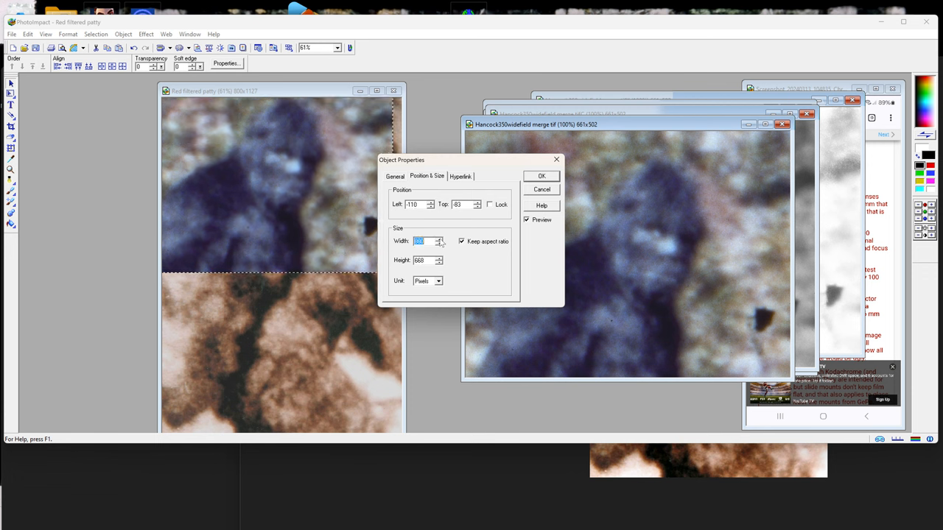
{"action": "left_click", "coordinate": [542, 176]}
{"action": "type", "text": "45"}
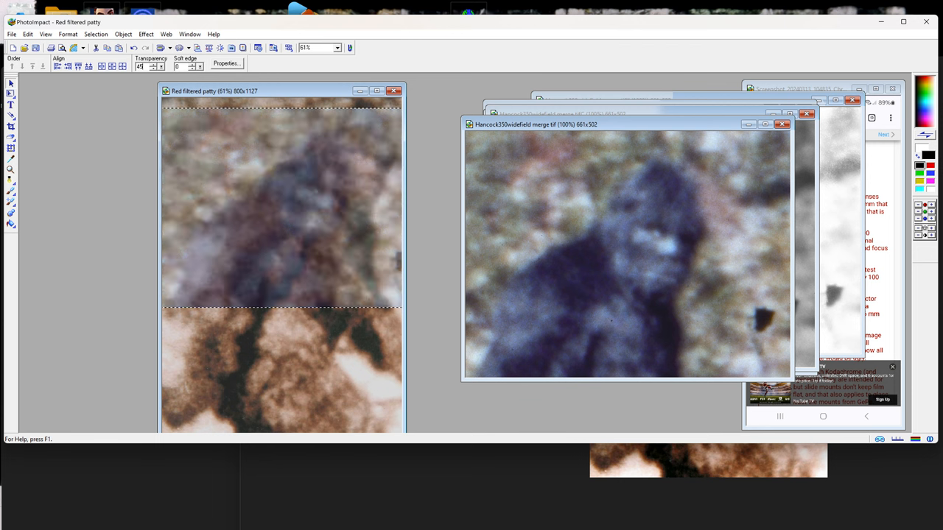
{"action": "mouse_move", "coordinate": [22, 194]}
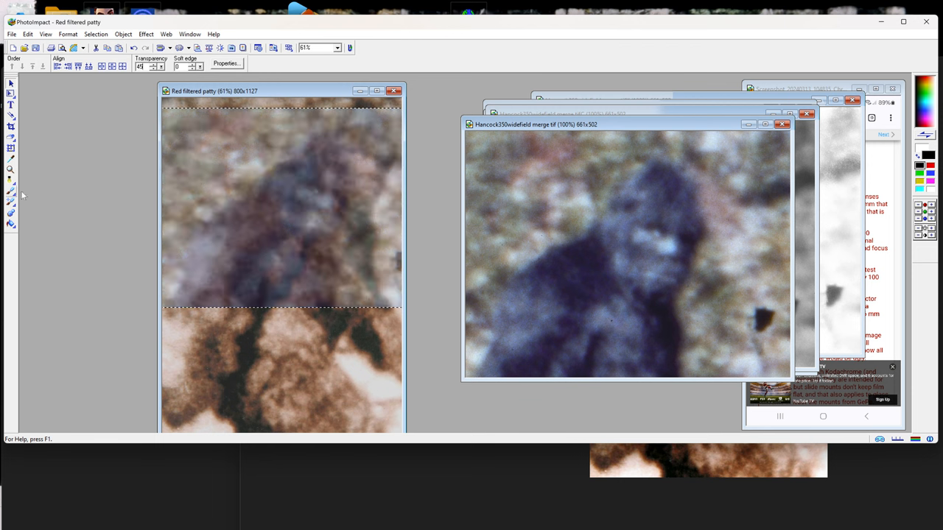
{"action": "mouse_move", "coordinate": [73, 265]}
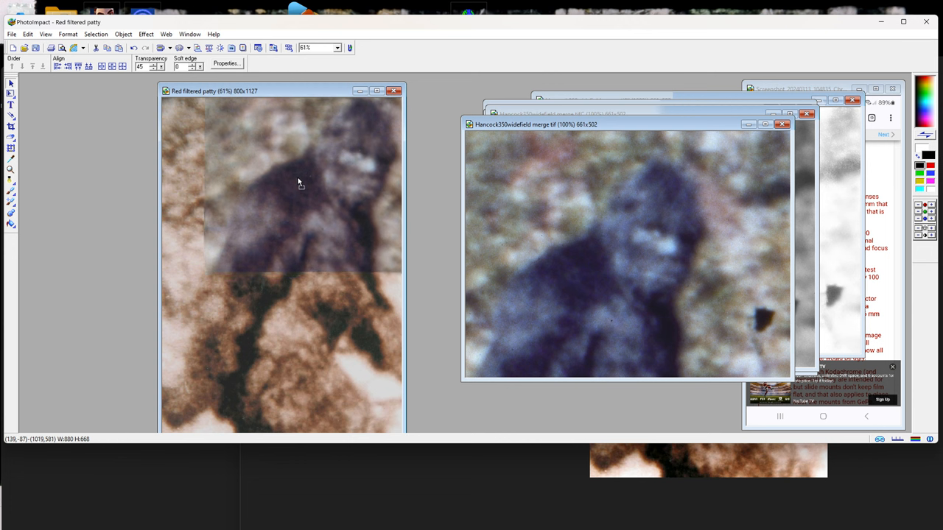
- Shift the semi-transparent overlay right and up so its creature lines up with the Patterson figure
{"action": "left_click_drag", "start_coordinate": [203, 100], "coordinate": [404, 271]}
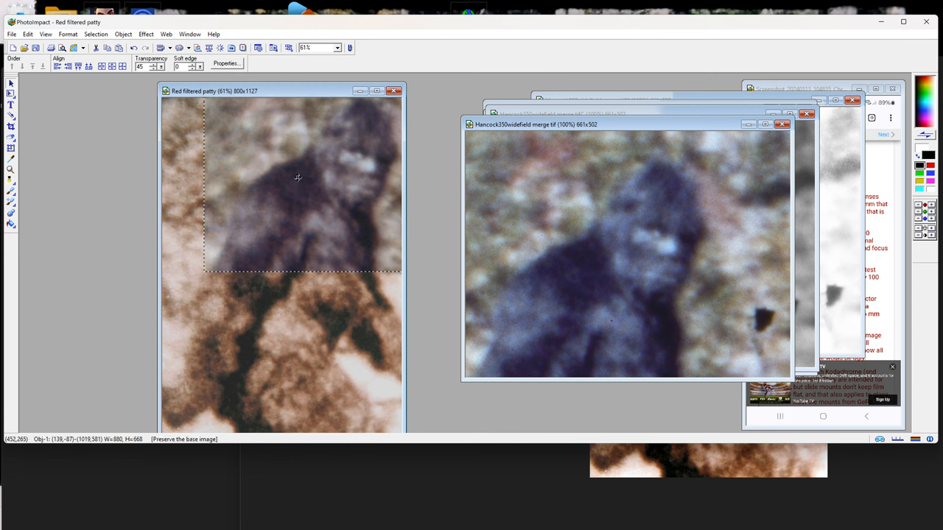
{"action": "mouse_move", "coordinate": [283, 171]}
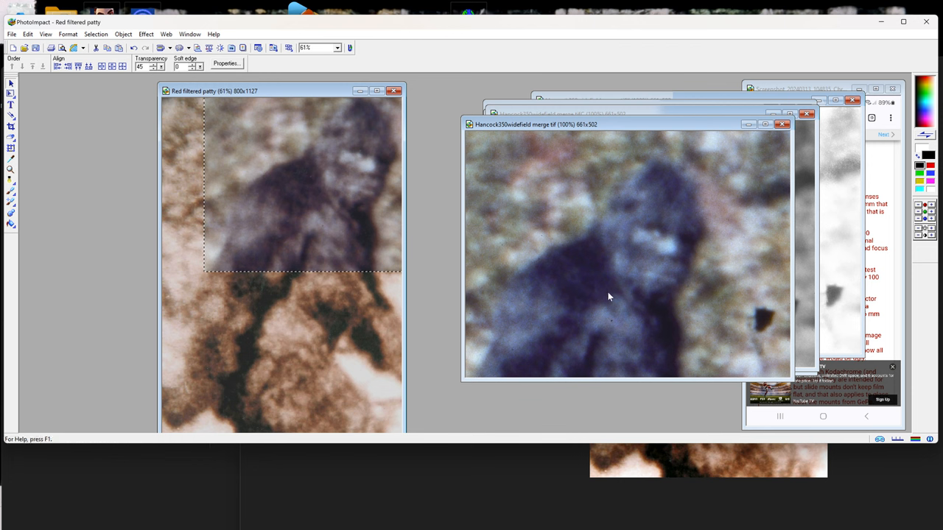
{"action": "mouse_move", "coordinate": [601, 272]}
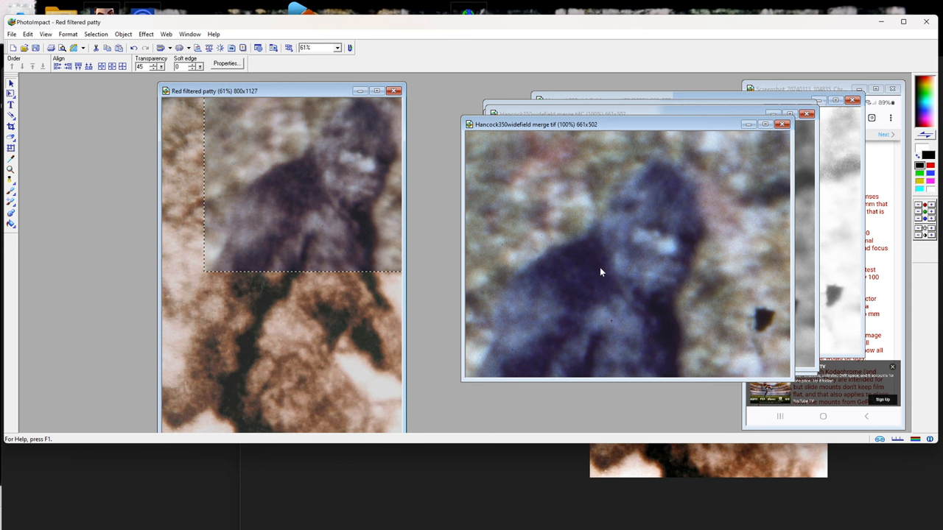
{"action": "mouse_move", "coordinate": [650, 171]}
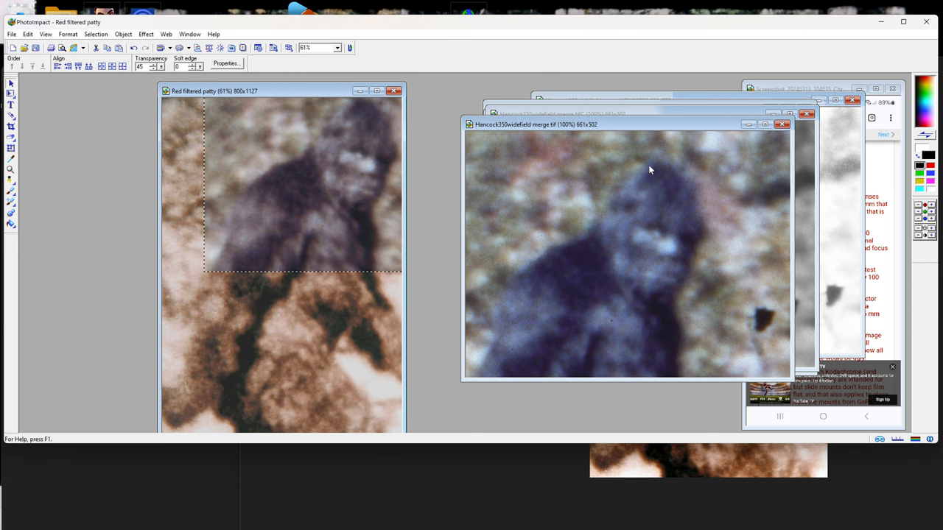
{"action": "mouse_move", "coordinate": [607, 288]}
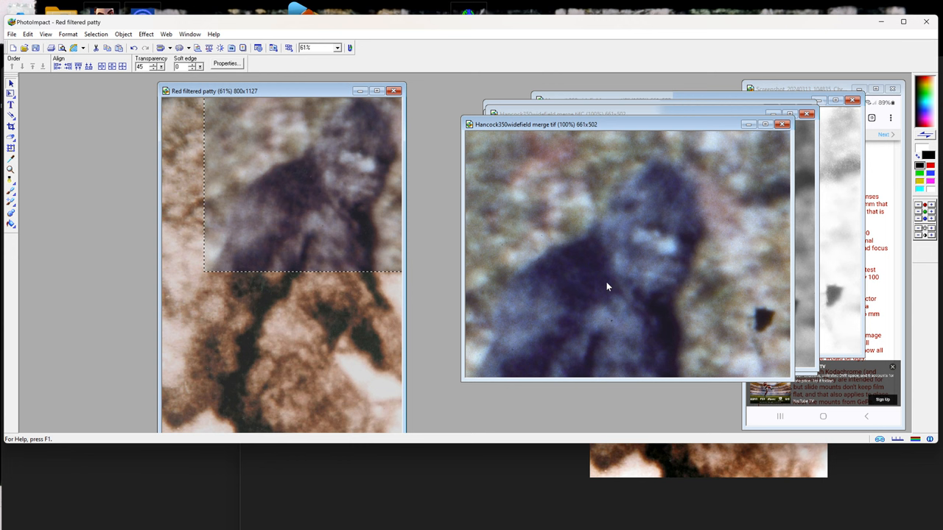
{"action": "mouse_move", "coordinate": [307, 283]}
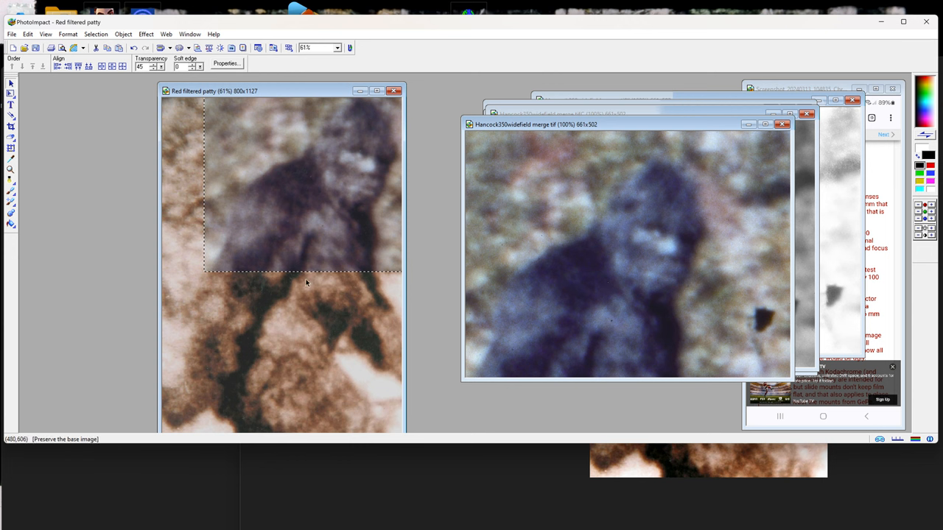
{"action": "mouse_move", "coordinate": [262, 370]}
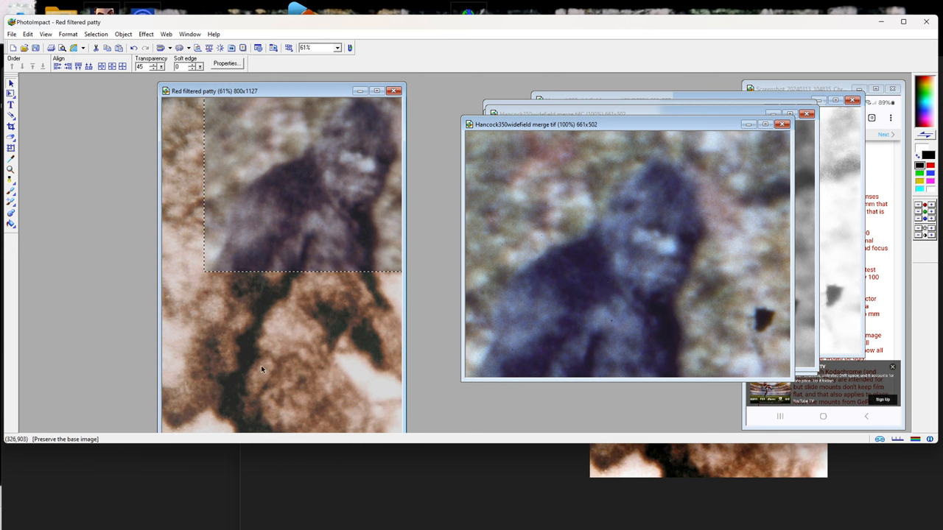
{"action": "mouse_move", "coordinate": [354, 309]}
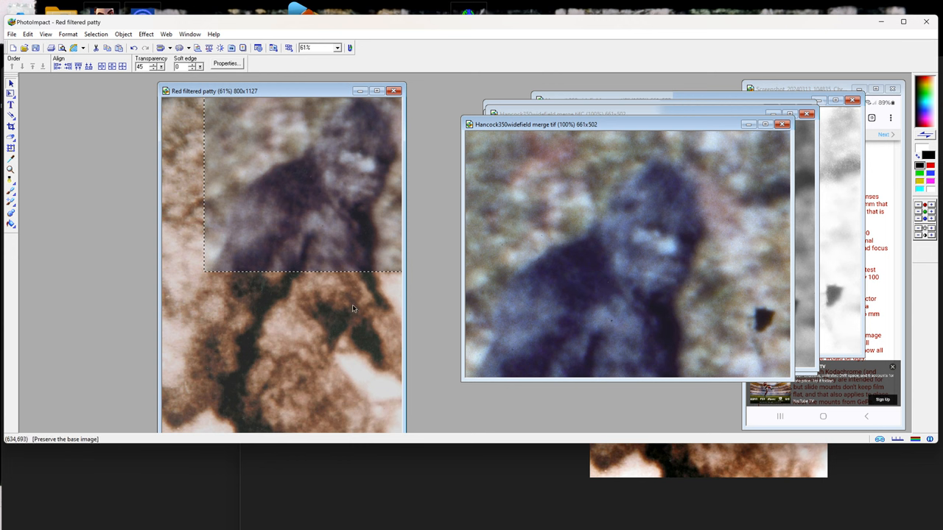
{"action": "mouse_move", "coordinate": [354, 296]}
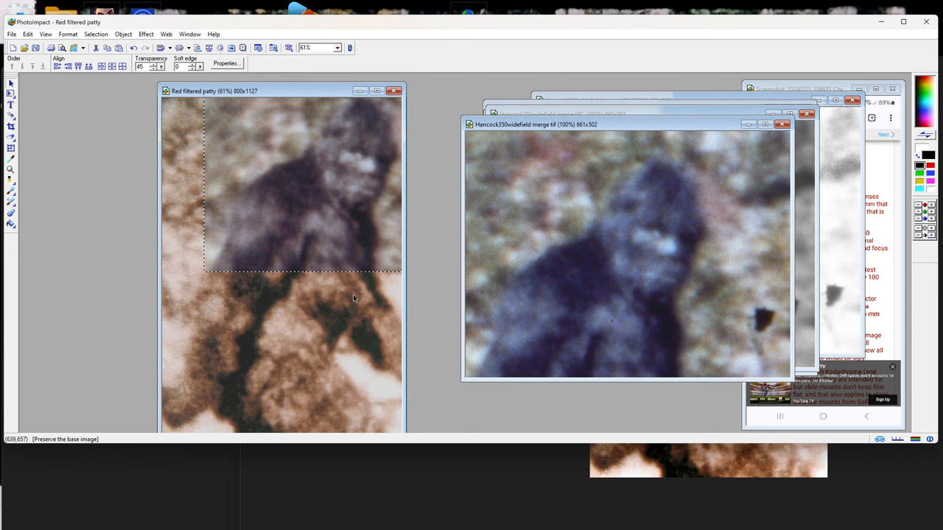
{"action": "mouse_move", "coordinate": [354, 301]}
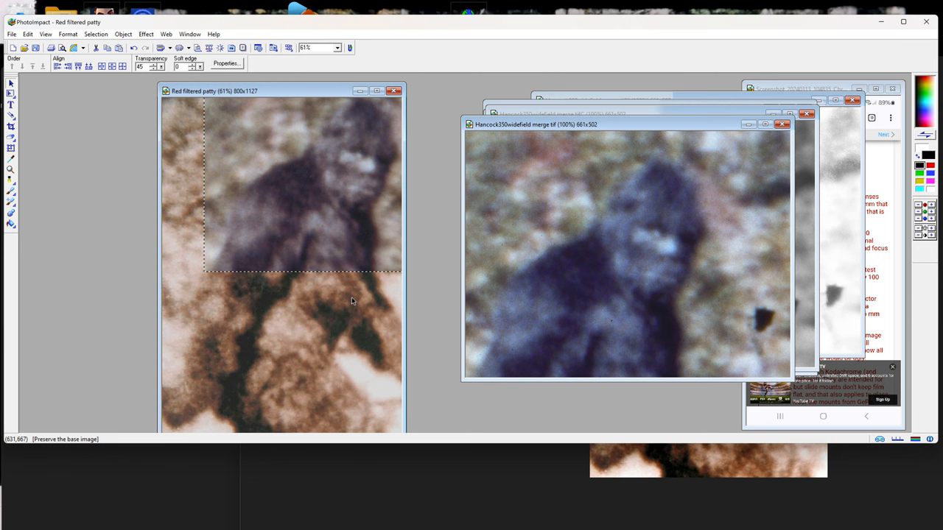
{"action": "mouse_move", "coordinate": [351, 301]}
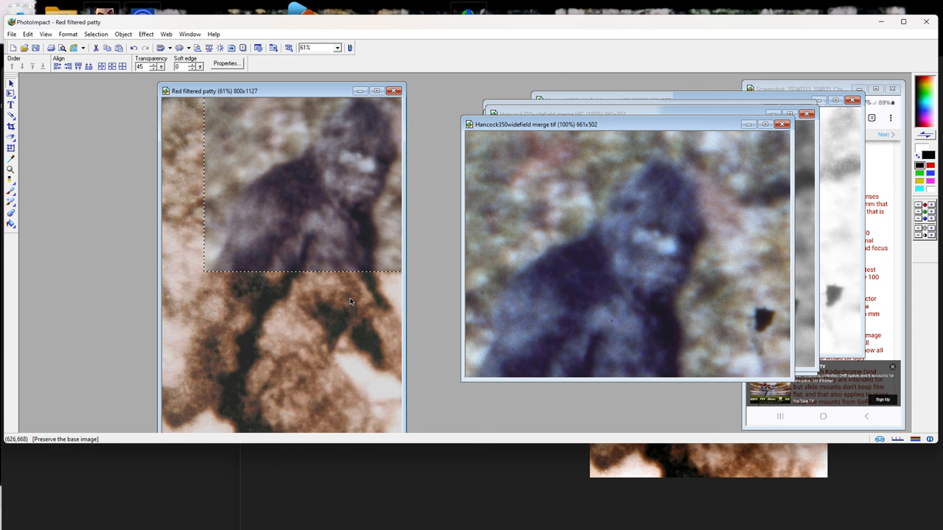
{"action": "mouse_move", "coordinate": [345, 303]}
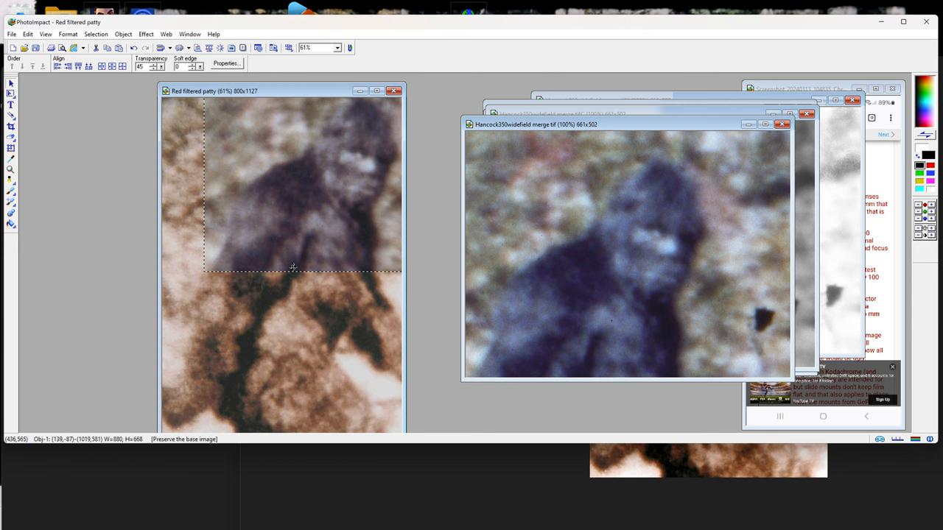
{"action": "mouse_move", "coordinate": [215, 156]}
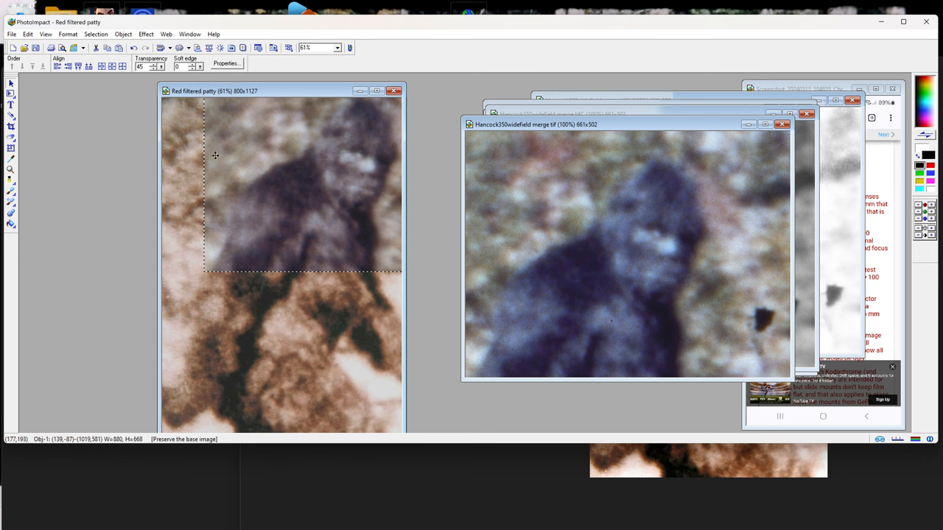
{"action": "mouse_move", "coordinate": [239, 168]}
{"action": "type", "text": "35"}
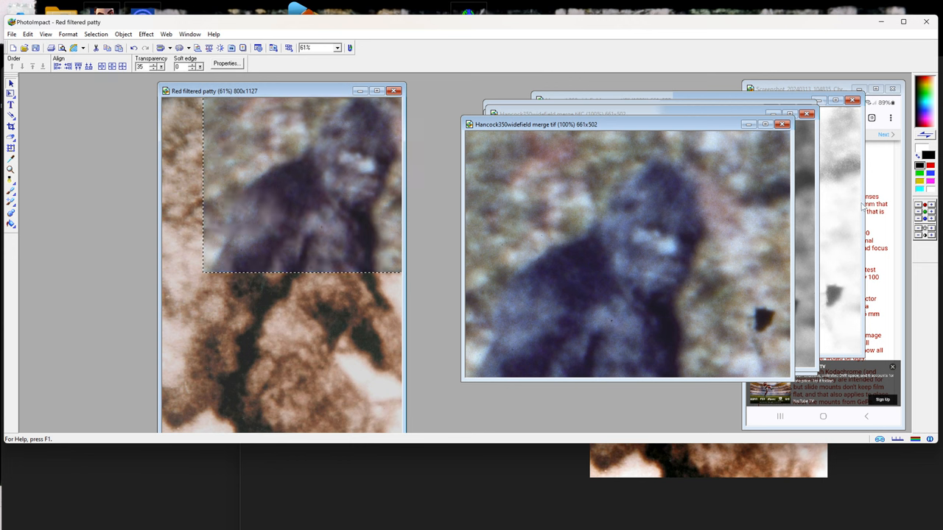
{"action": "mouse_move", "coordinate": [913, 218]}
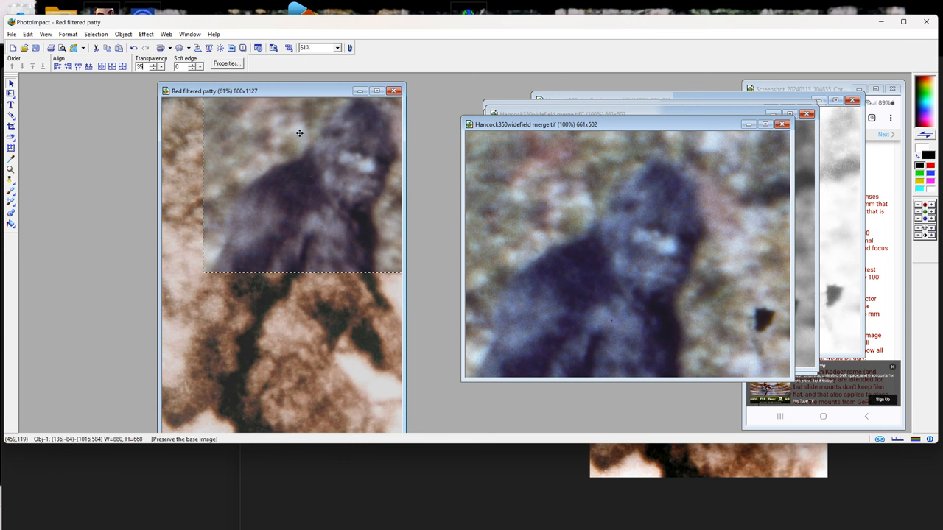
{"action": "mouse_move", "coordinate": [280, 141]}
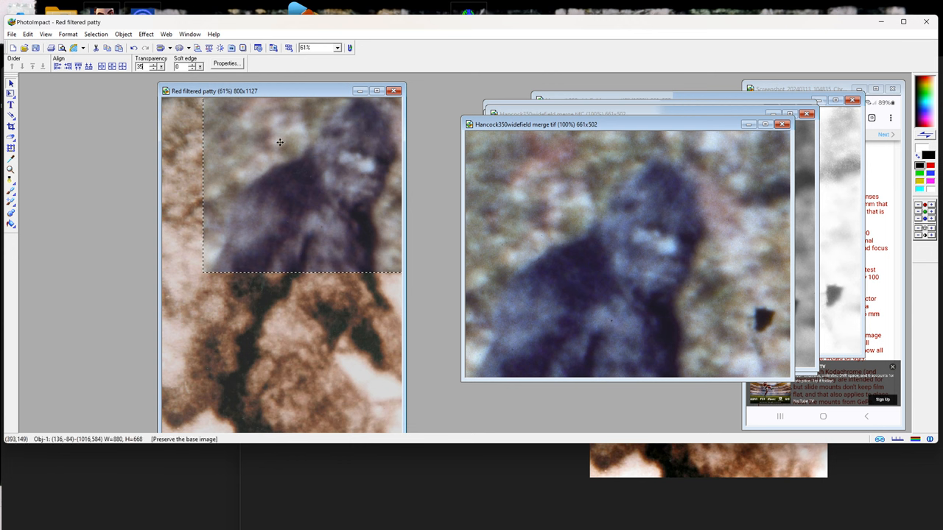
{"action": "mouse_move", "coordinate": [254, 146]}
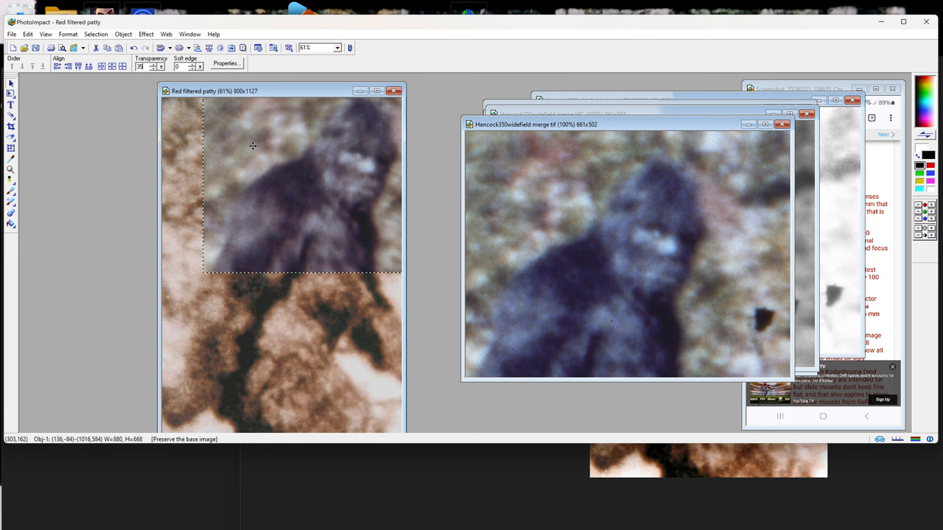
{"action": "mouse_move", "coordinate": [175, 139]}
{"action": "type", "text": "40"}
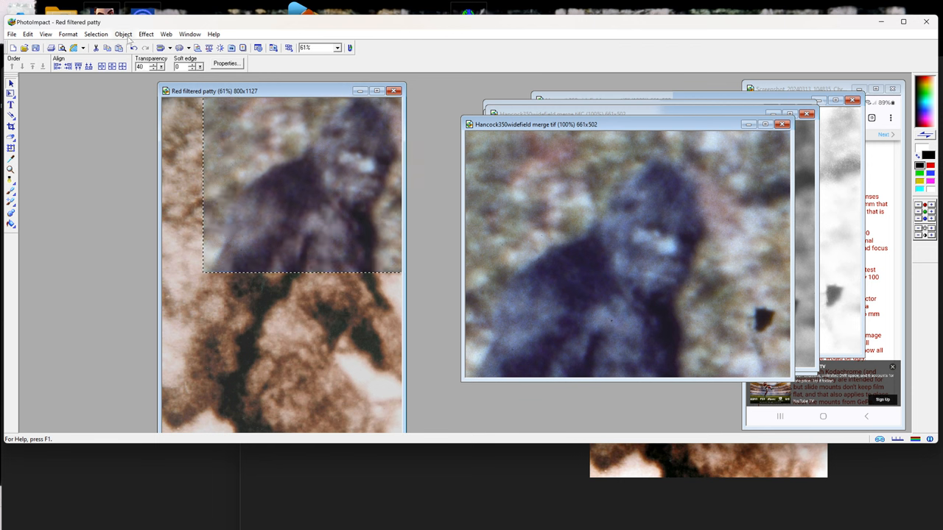
- Merge the Hancock overlay into the red-filtered Patterson frame via Object > Merge All
{"action": "left_click", "coordinate": [124, 34]}
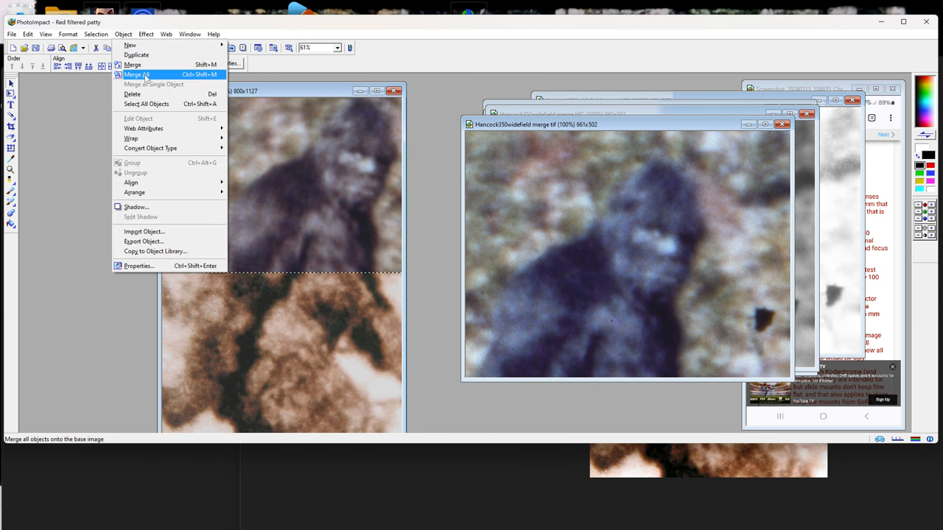
{"action": "left_click", "coordinate": [135, 73]}
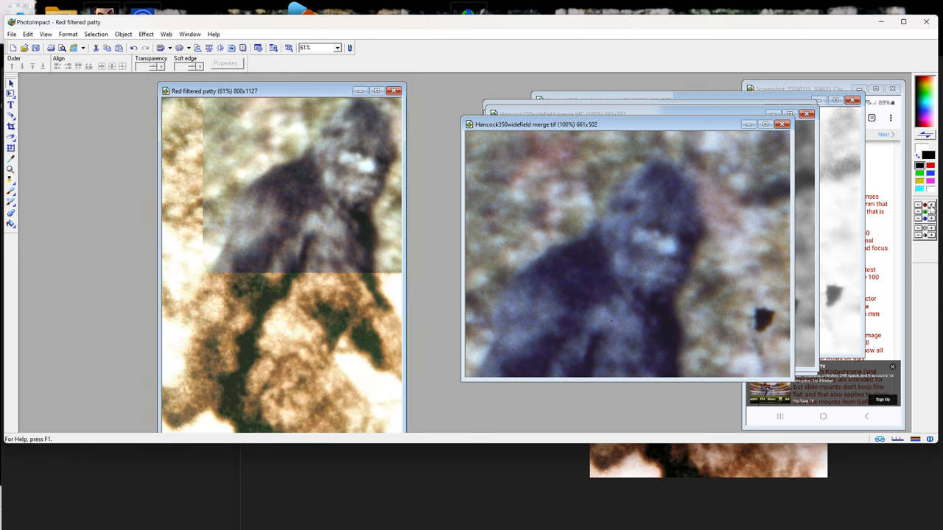
{"action": "mouse_move", "coordinate": [719, 258]}
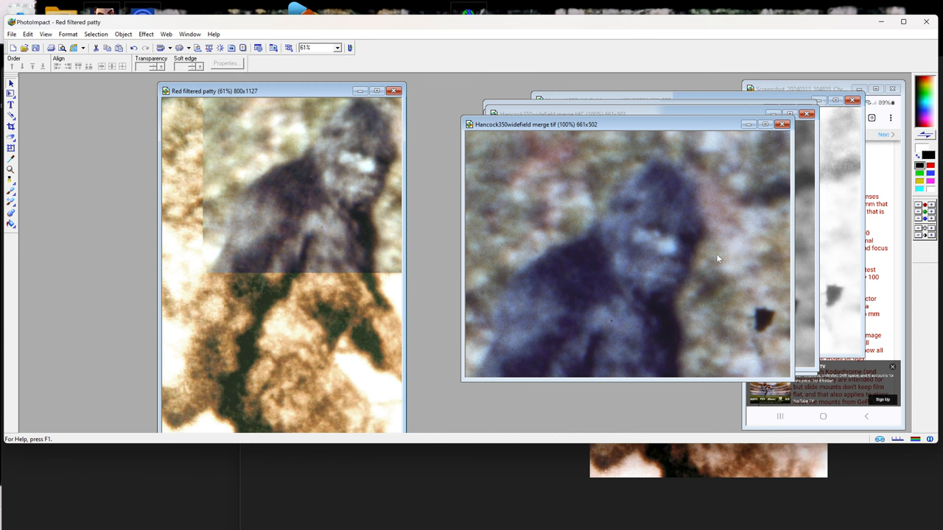
{"action": "mouse_move", "coordinate": [691, 270]}
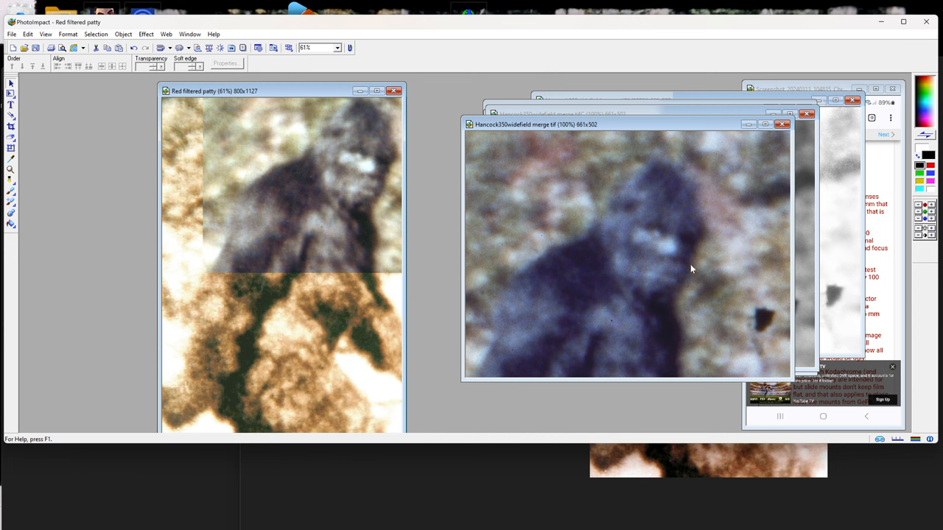
{"action": "mouse_move", "coordinate": [217, 154]}
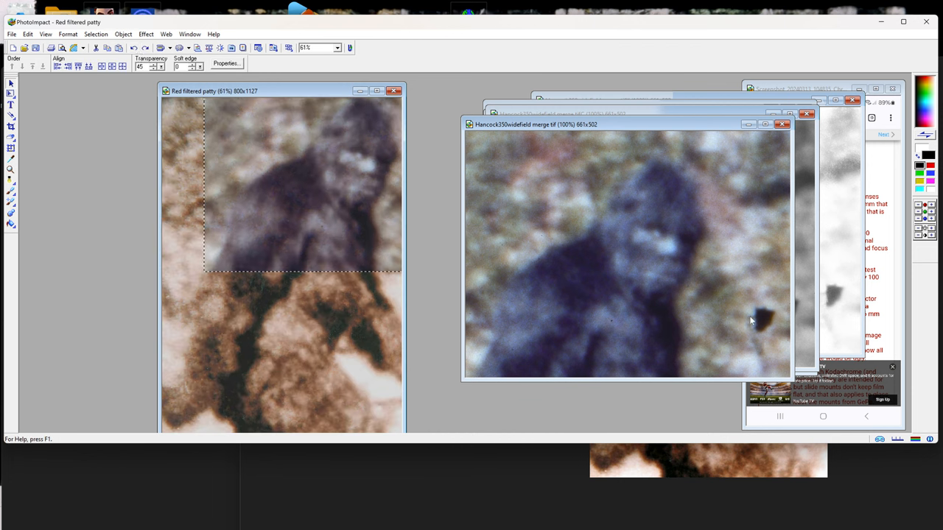
{"action": "mouse_move", "coordinate": [656, 277]}
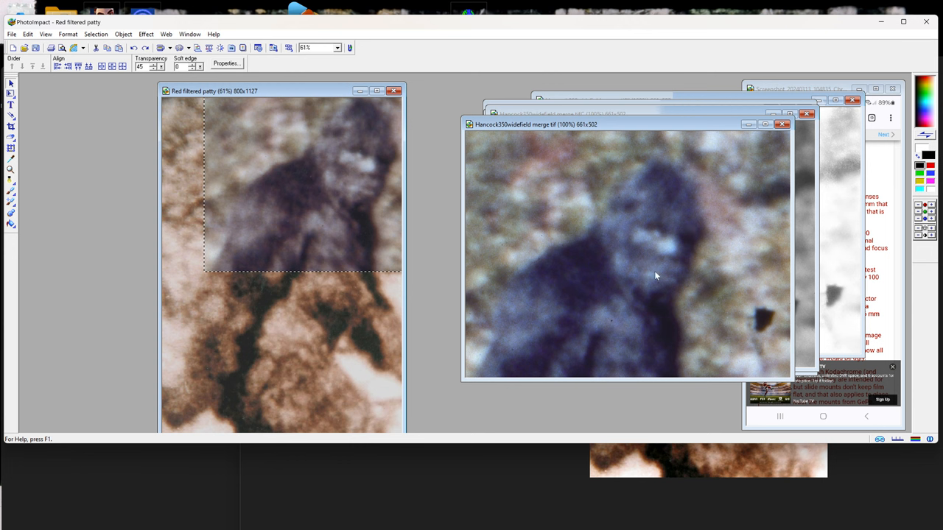
{"action": "mouse_move", "coordinate": [640, 216]}
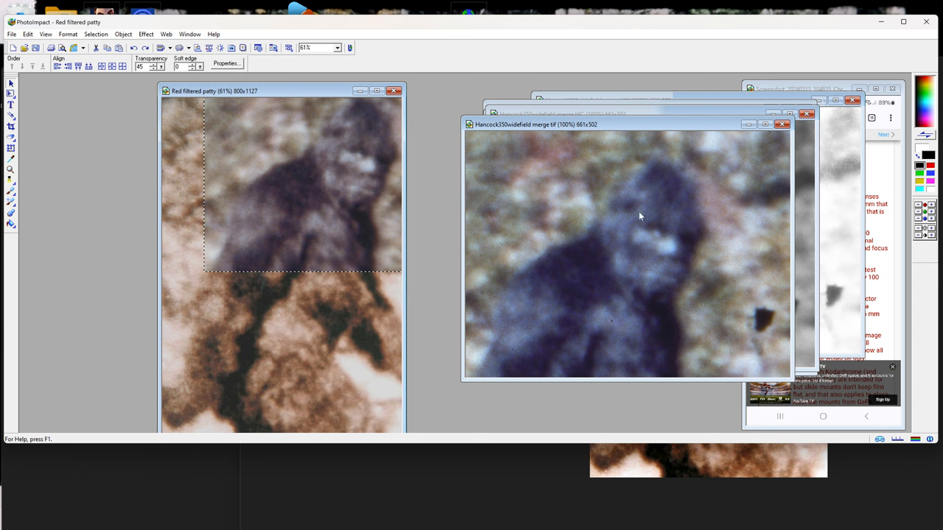
{"action": "mouse_move", "coordinate": [344, 316]}
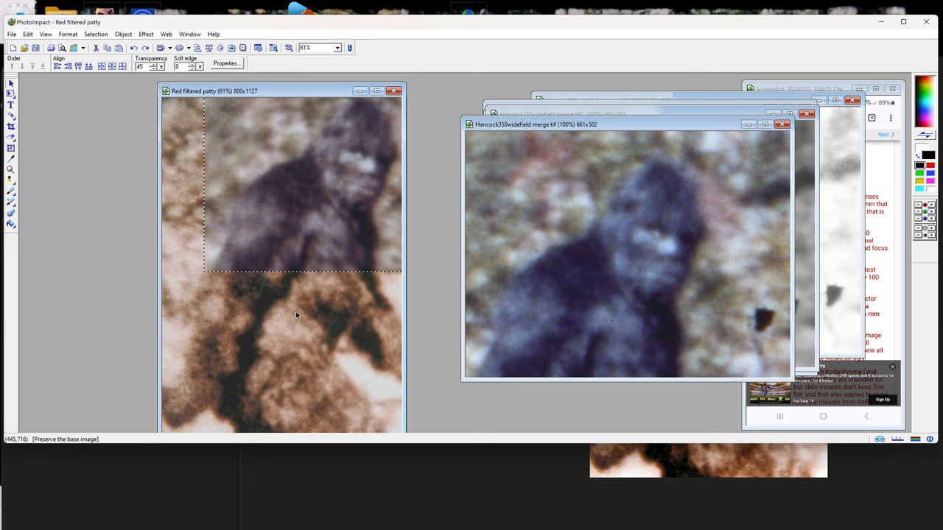
{"action": "mouse_move", "coordinate": [291, 317]}
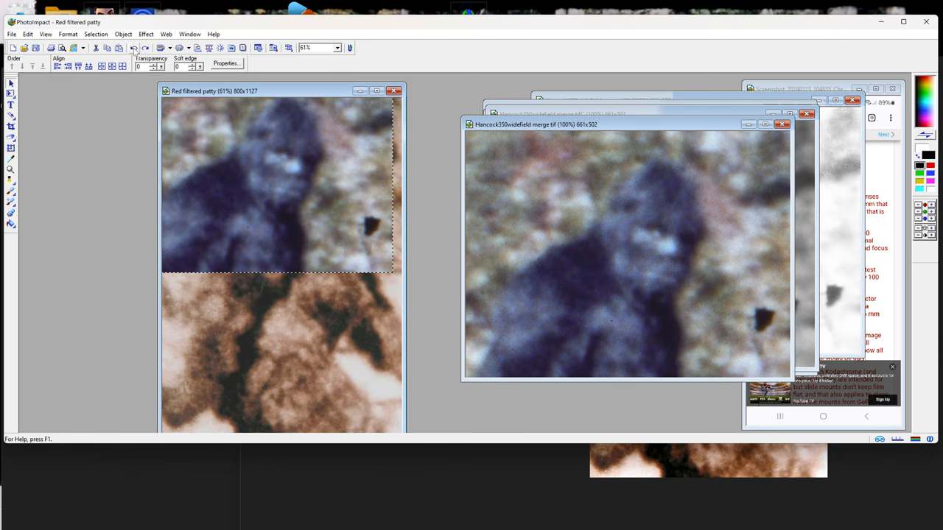
- Undo the overlay so the red-filtered Patterson frame shows on its own again
{"action": "left_click", "coordinate": [145, 48]}
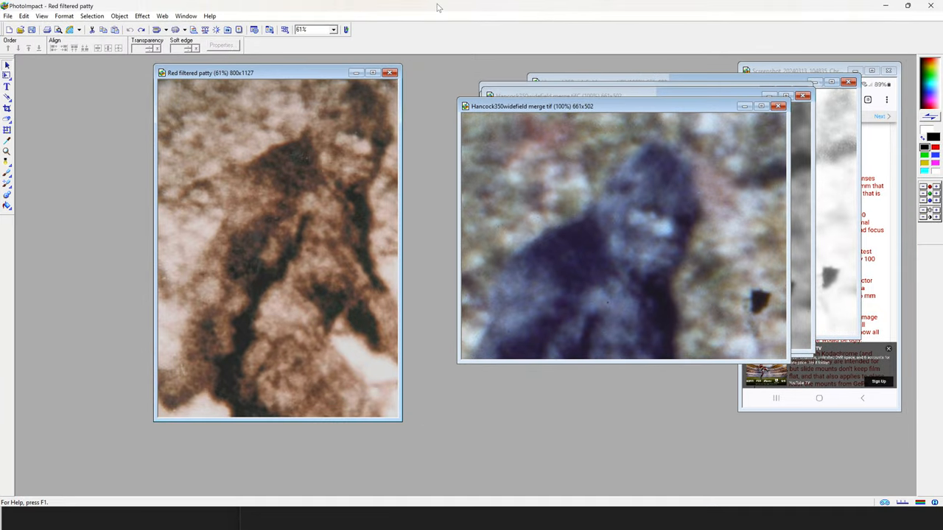
{"action": "mouse_move", "coordinate": [872, 13]}
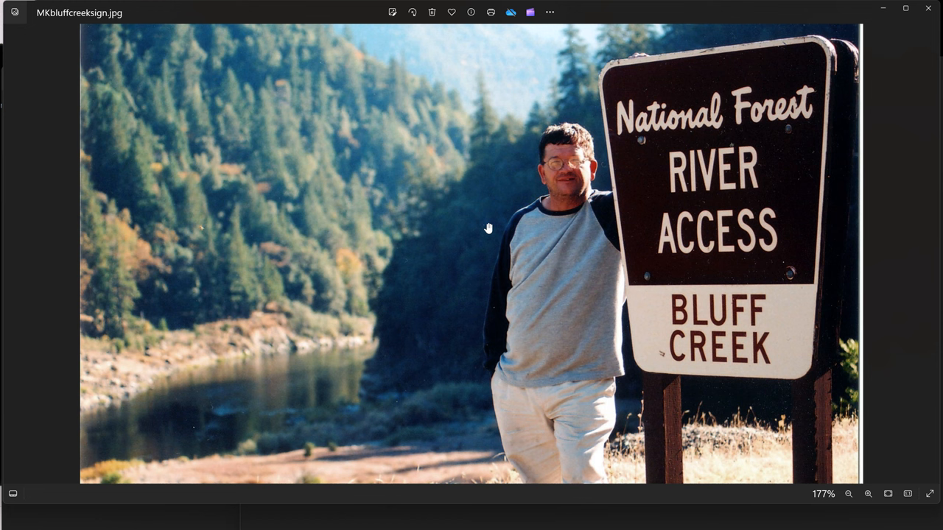
{"action": "mouse_move", "coordinate": [391, 526]}
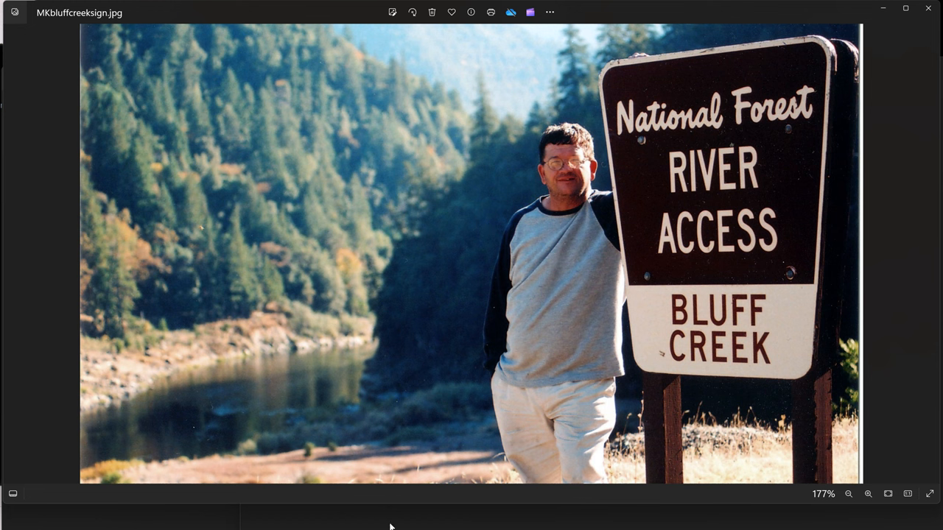
{"action": "mouse_move", "coordinate": [918, 22]}
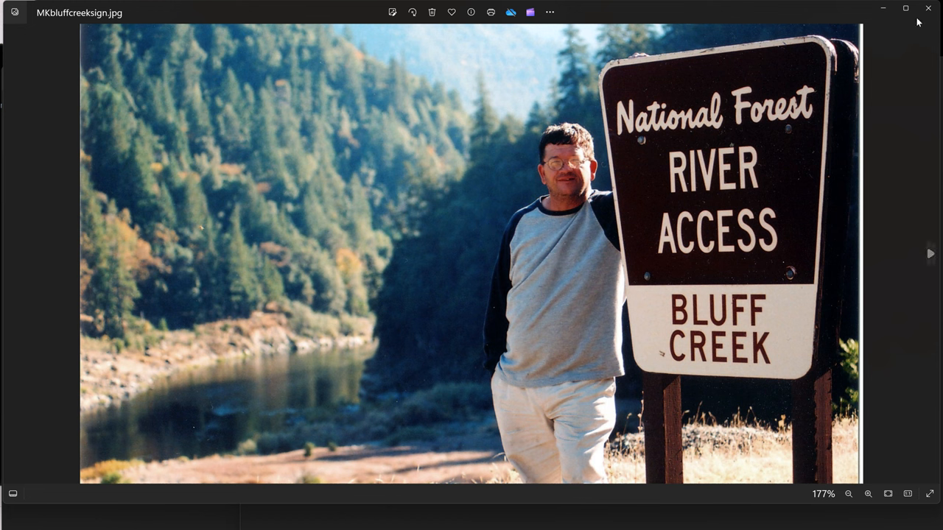
{"action": "mouse_move", "coordinate": [882, 9]}
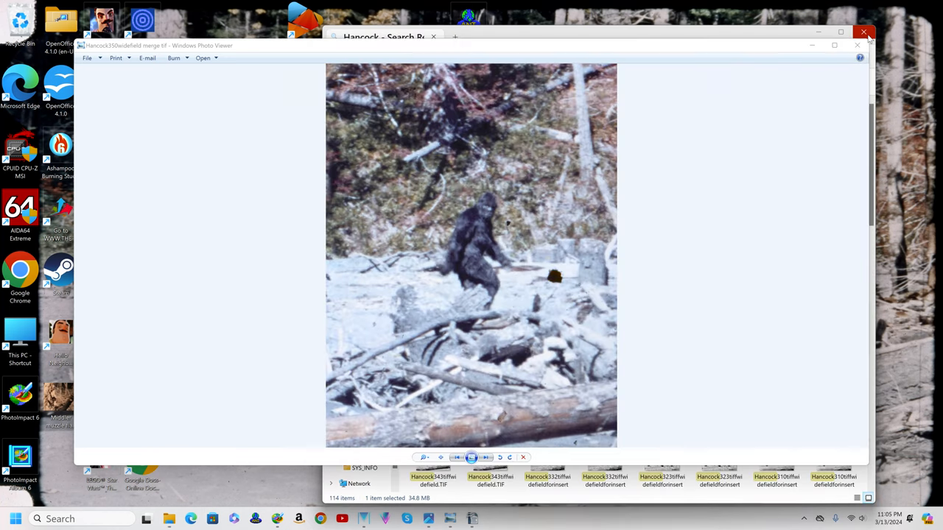
{"action": "mouse_move", "coordinate": [515, 58]}
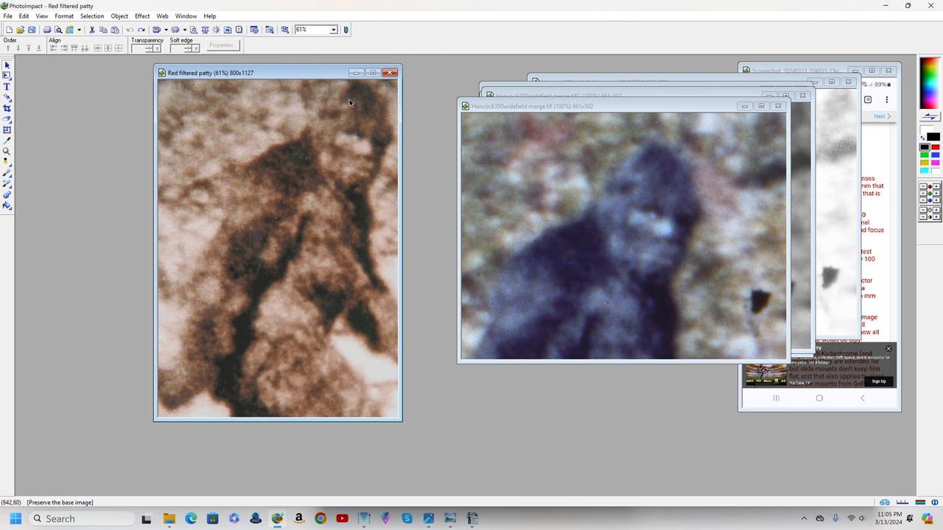
{"action": "mouse_move", "coordinate": [310, 187]}
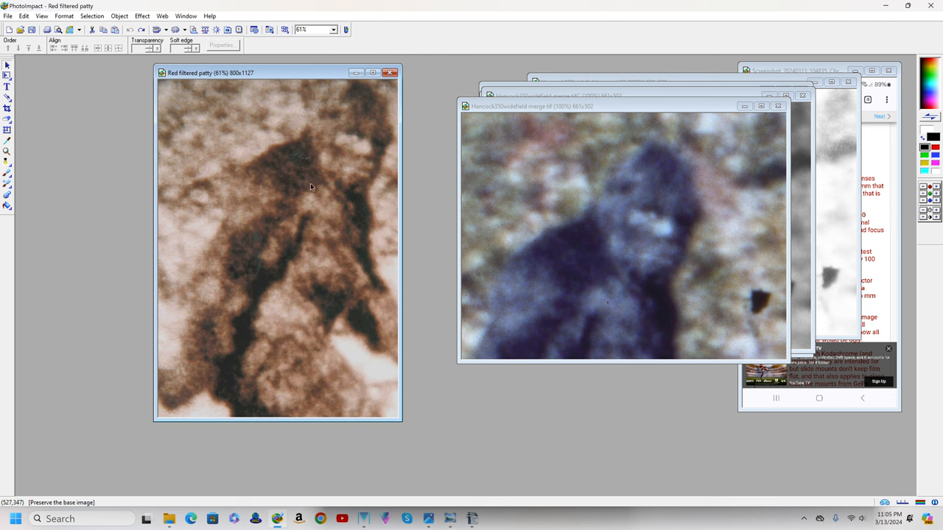
{"action": "mouse_move", "coordinate": [345, 159]}
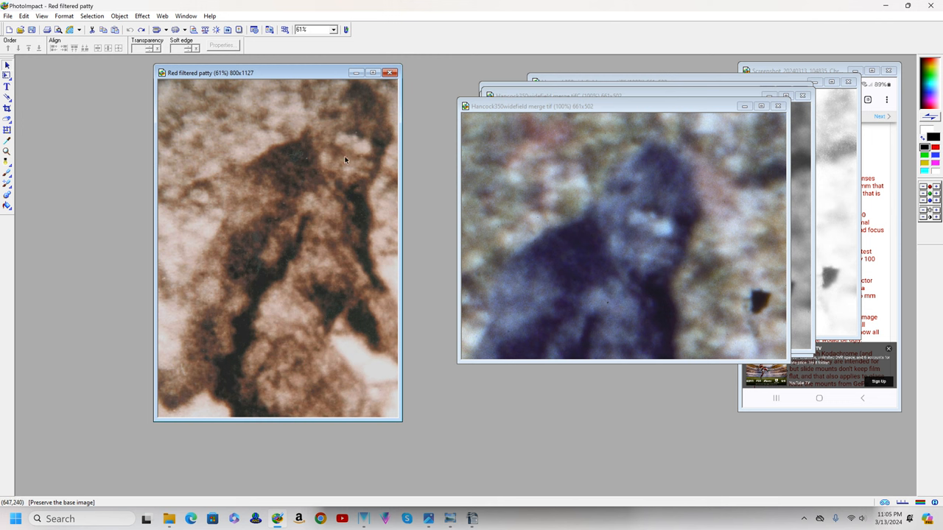
{"action": "mouse_move", "coordinate": [345, 324]}
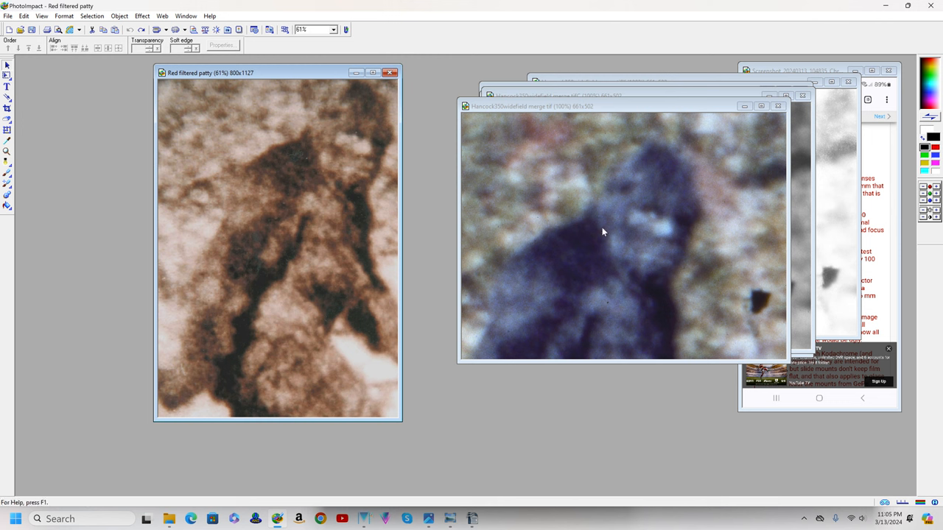
{"action": "mouse_move", "coordinate": [611, 284]}
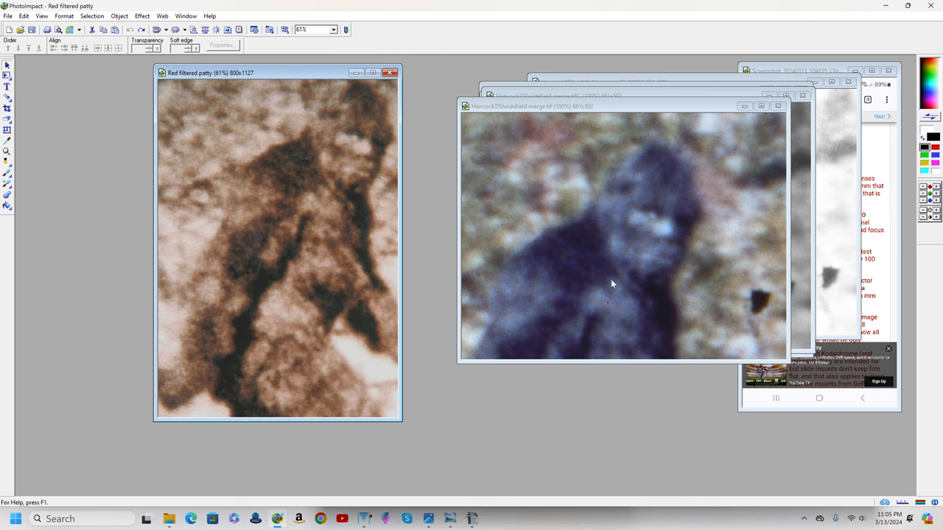
{"action": "mouse_move", "coordinate": [258, 215]}
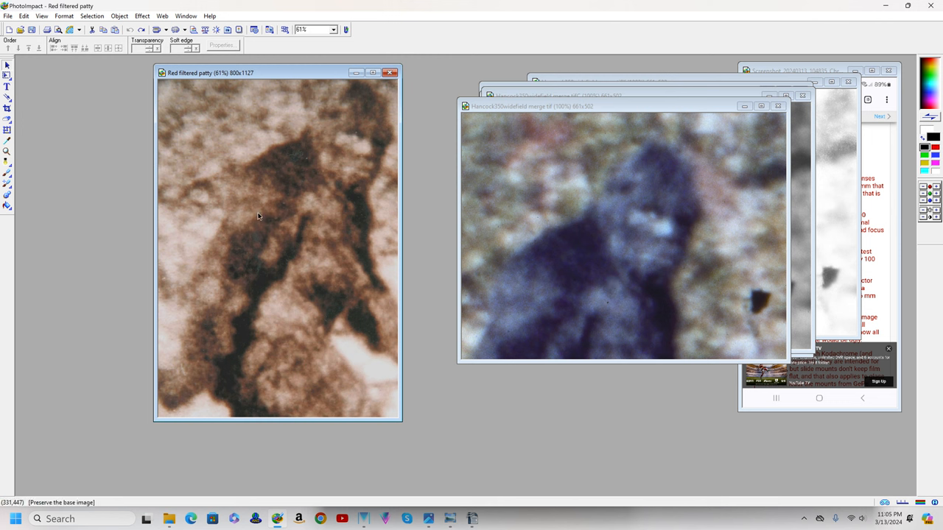
{"action": "mouse_move", "coordinate": [731, 243]}
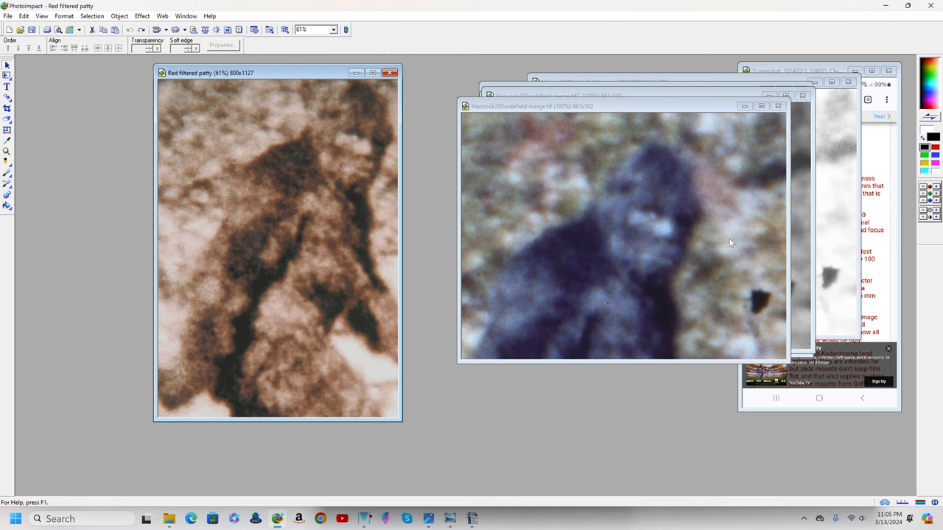
{"action": "mouse_move", "coordinate": [640, 262]}
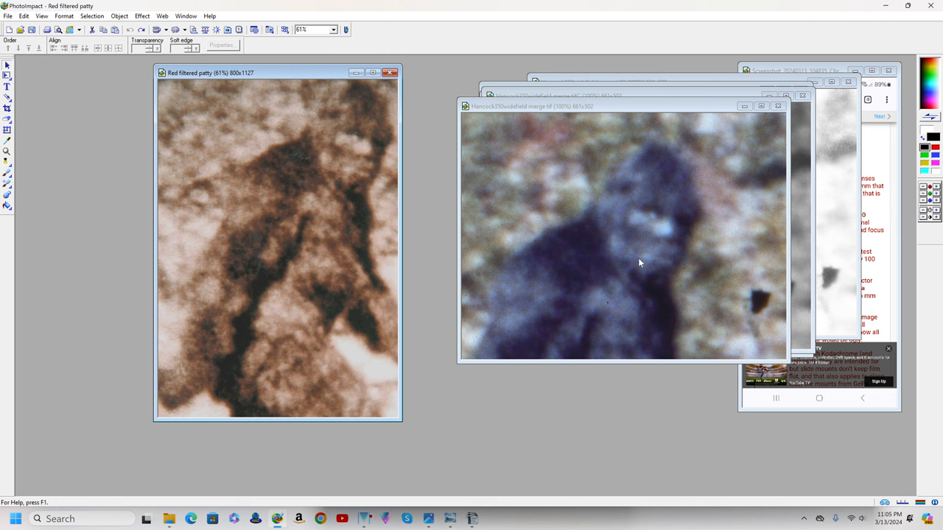
{"action": "mouse_move", "coordinate": [346, 180]}
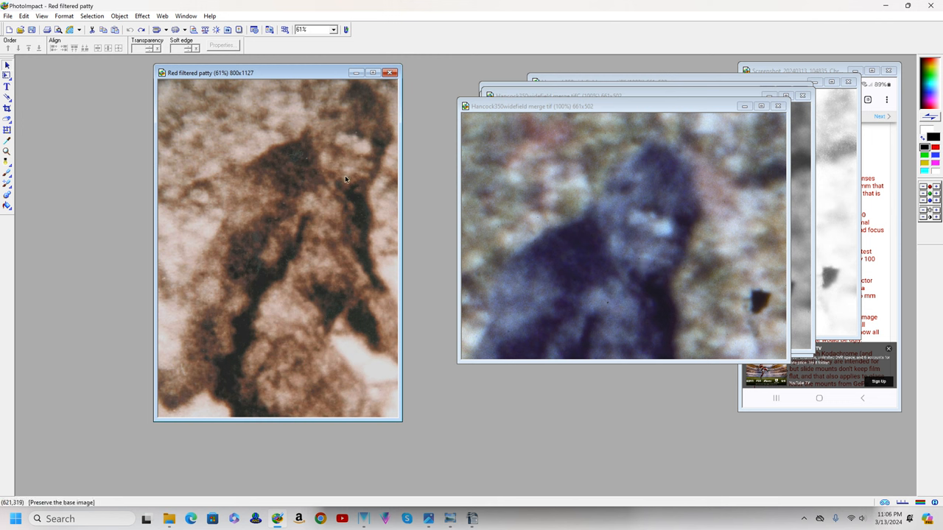
{"action": "mouse_move", "coordinate": [367, 224]}
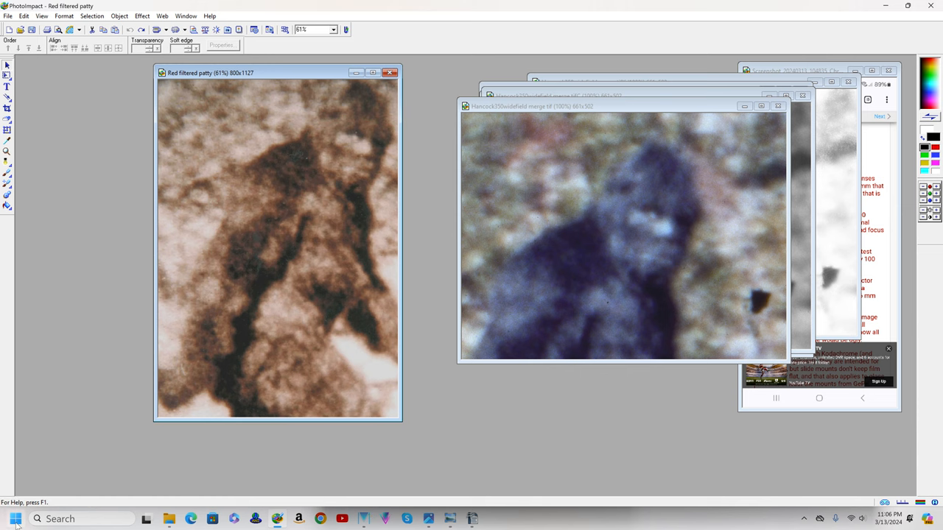
- From Start and This PC, browse into easystore (D:) and the F drive from 11 5th 2022 folder
{"action": "left_click", "coordinate": [14, 518]}
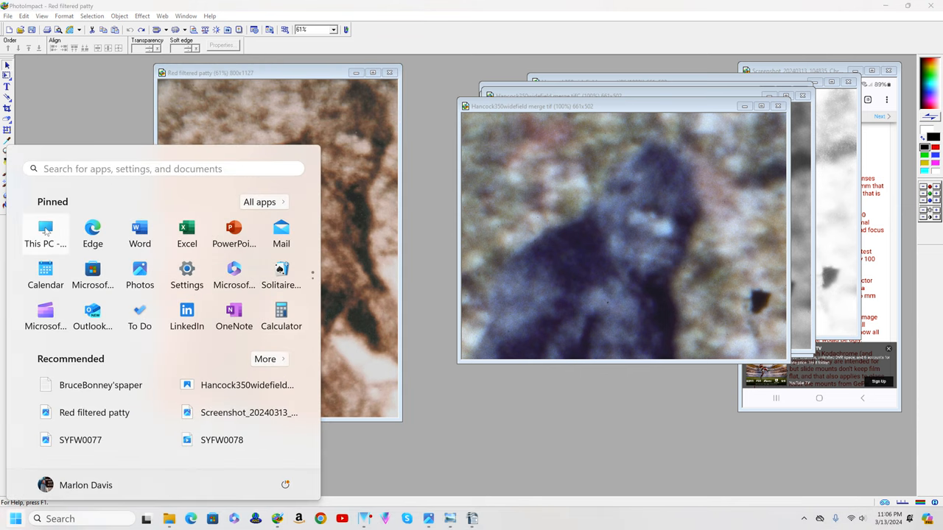
{"action": "left_click", "coordinate": [46, 233]}
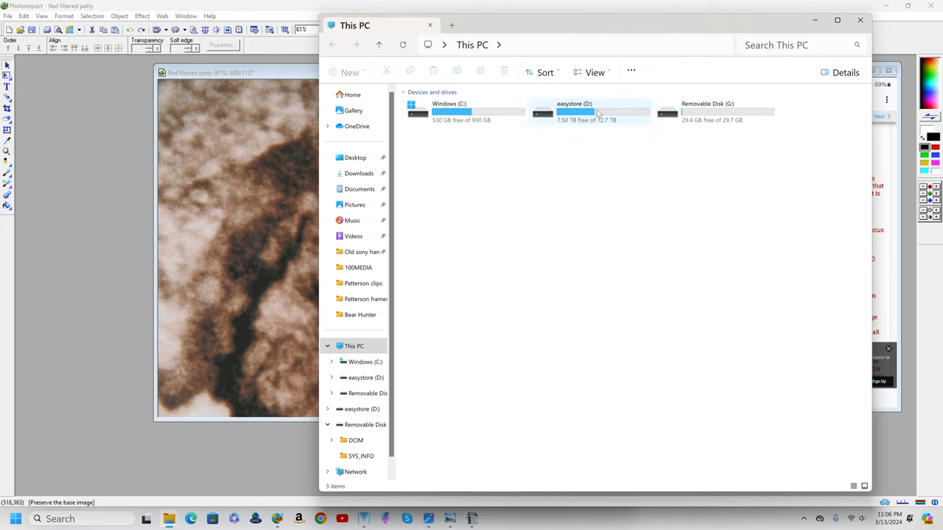
{"action": "double_click", "coordinate": [582, 112]}
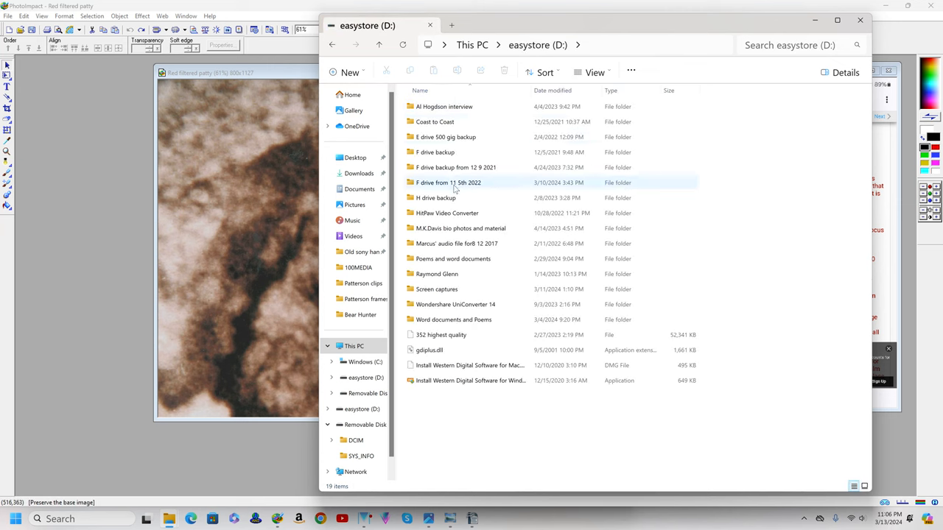
{"action": "double_click", "coordinate": [448, 183]}
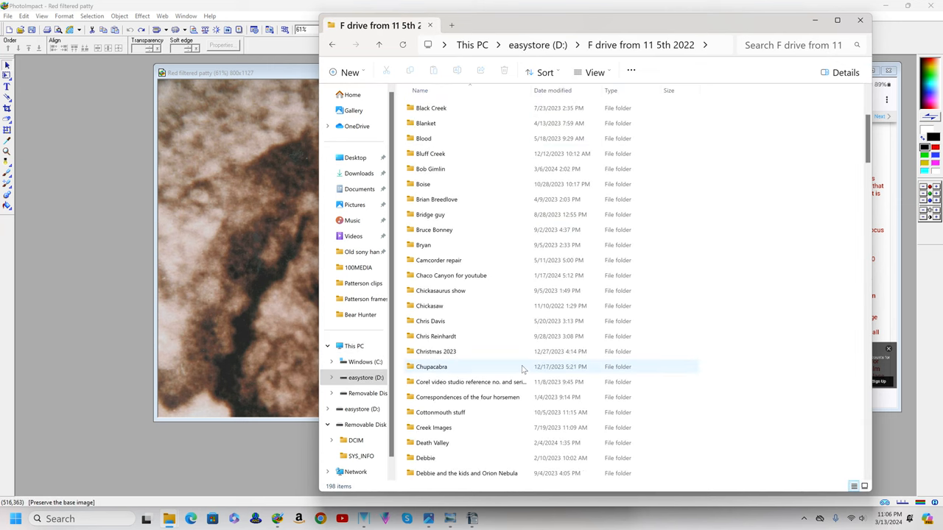
- Scroll down and open the Patterson film clips folder
{"action": "scroll", "scroll_direction": "down", "scroll_amount": 3}
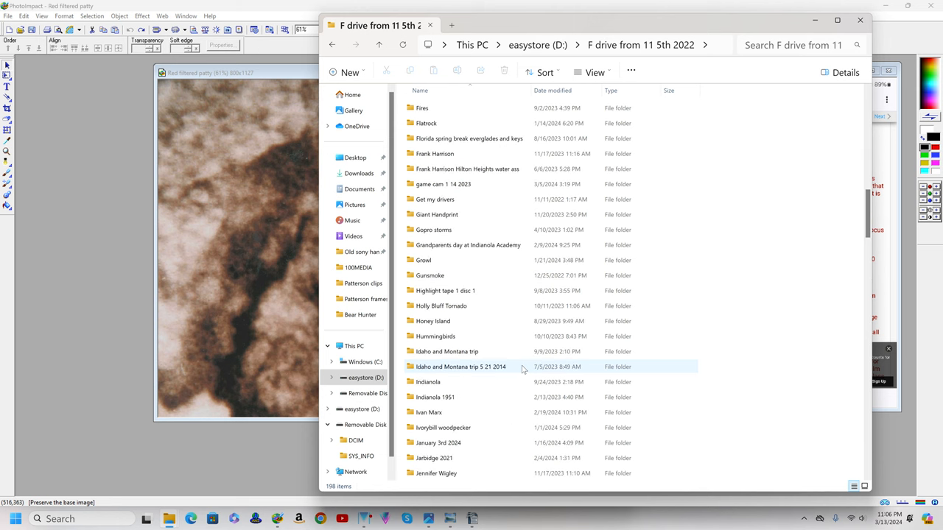
{"action": "scroll", "scroll_direction": "down", "scroll_amount": 3}
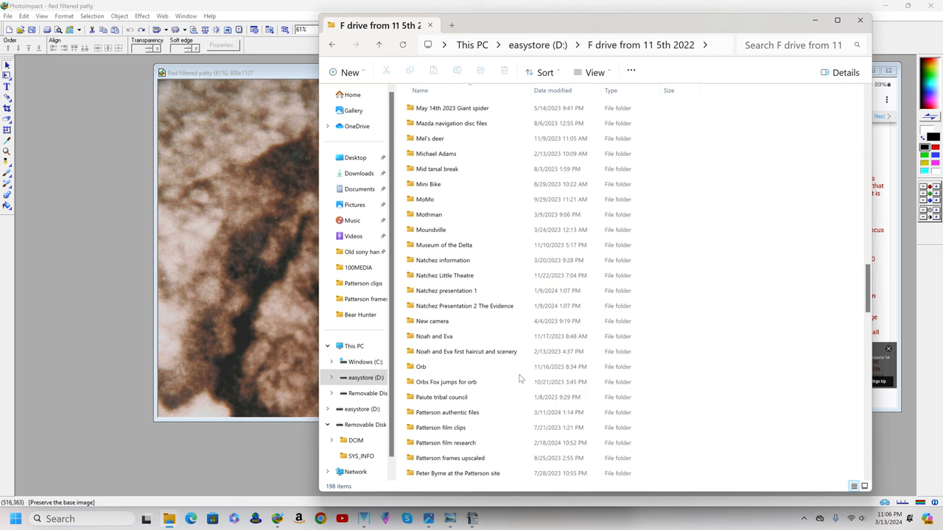
{"action": "left_click", "coordinate": [440, 427]}
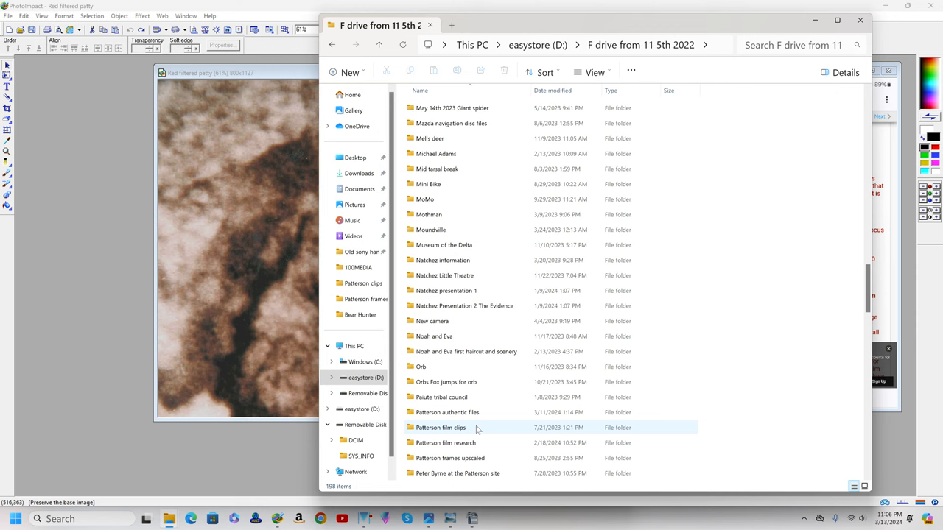
{"action": "double_click", "coordinate": [451, 457]}
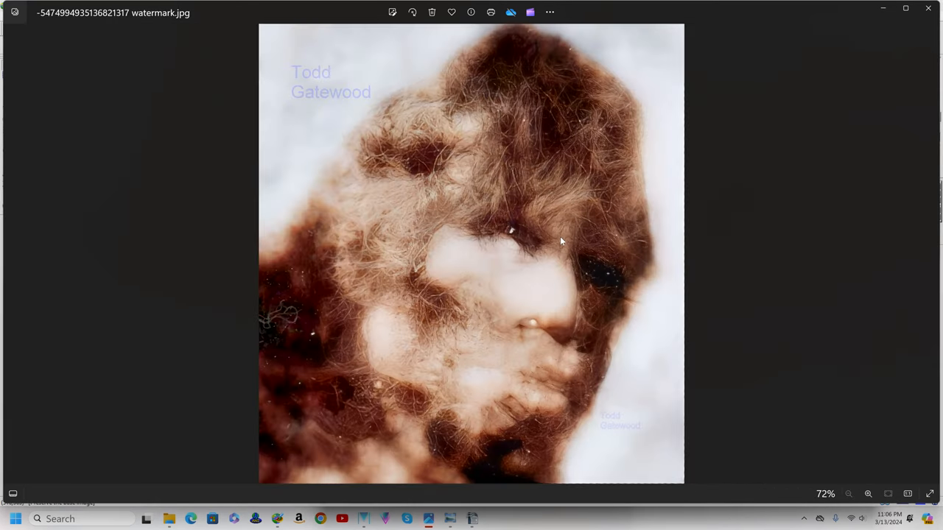
{"action": "mouse_move", "coordinate": [598, 335]}
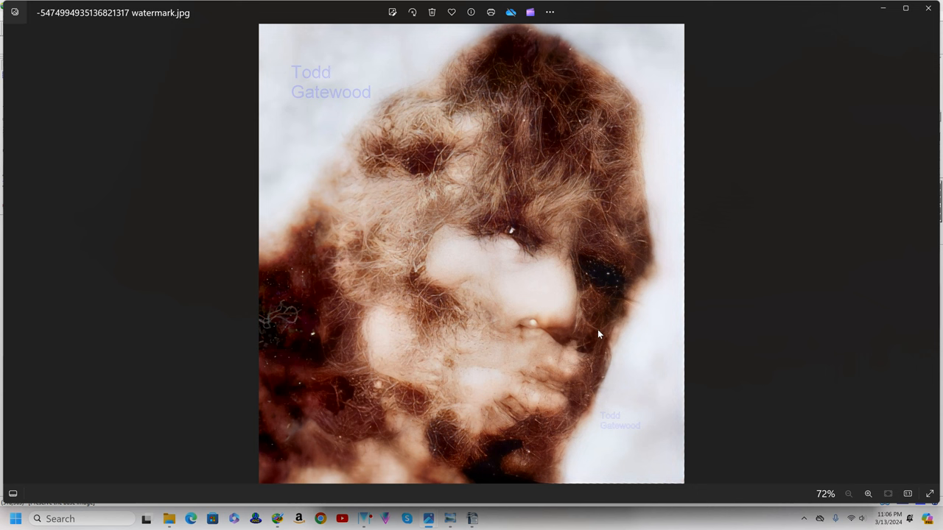
{"action": "mouse_move", "coordinate": [599, 337]}
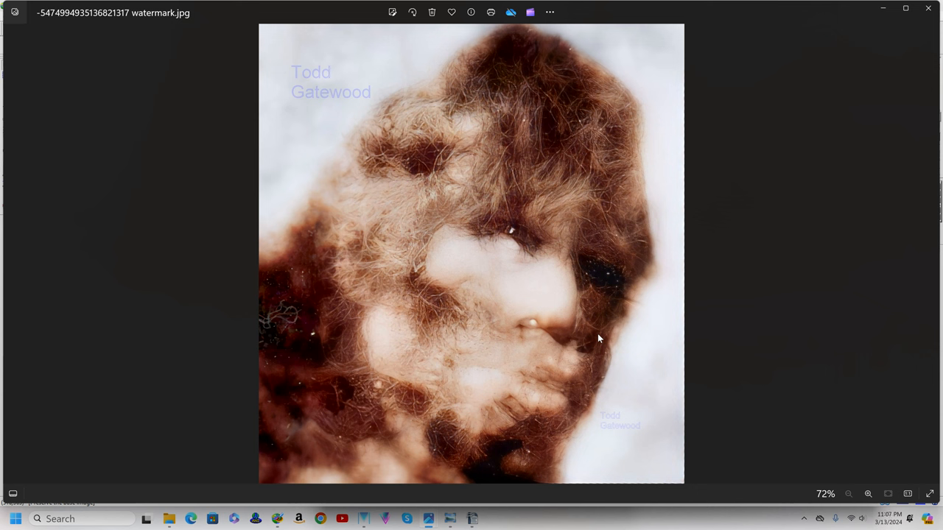
{"action": "mouse_move", "coordinate": [471, 519]}
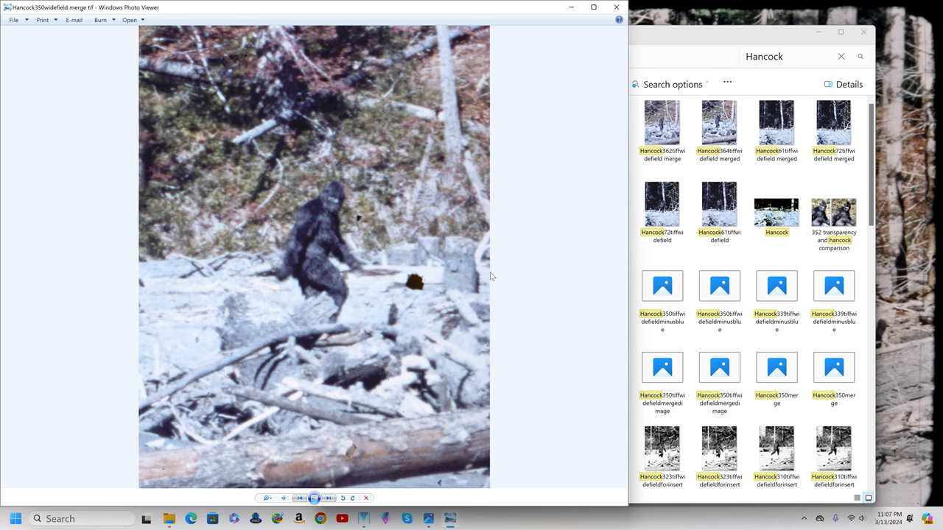
- Close the Hancock image and Downloads, then browse easystore (D:) into F drive from 11 5th 2022
{"action": "left_click", "coordinate": [616, 5]}
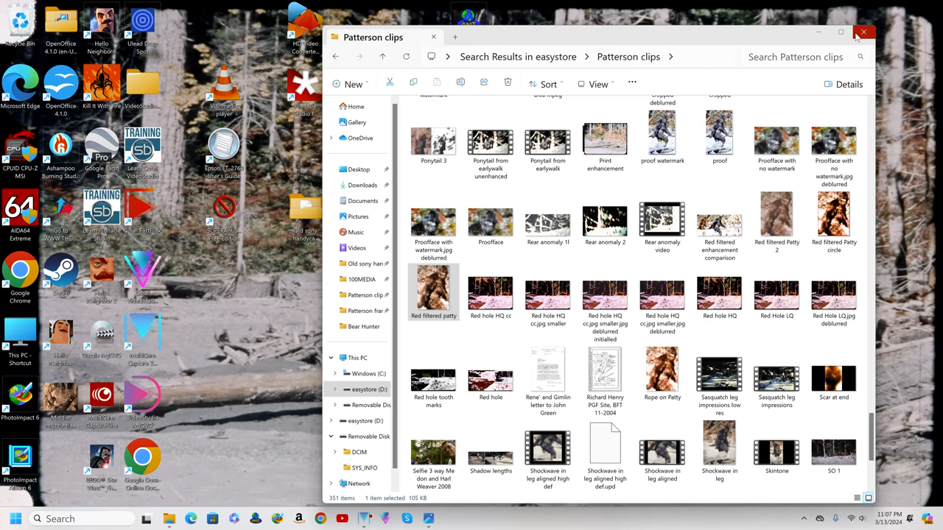
{"action": "mouse_move", "coordinate": [864, 32]}
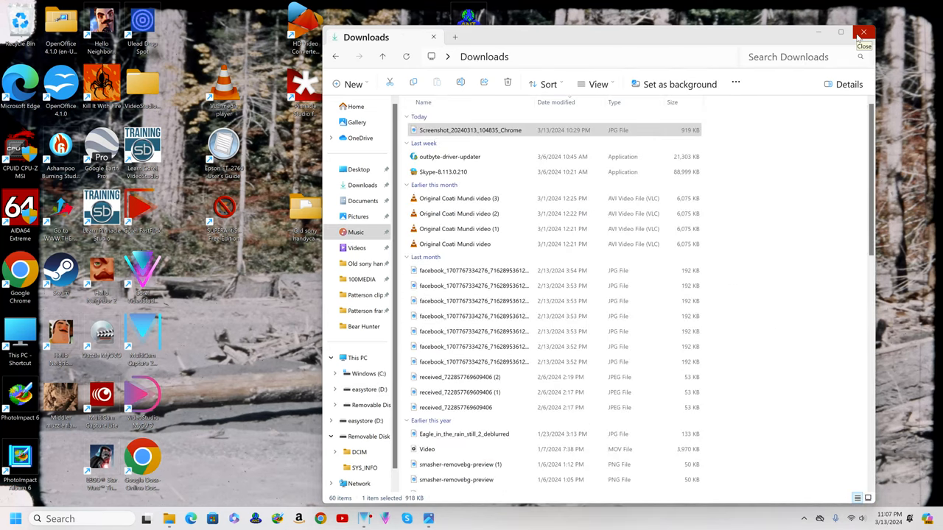
{"action": "left_click", "coordinate": [863, 33]}
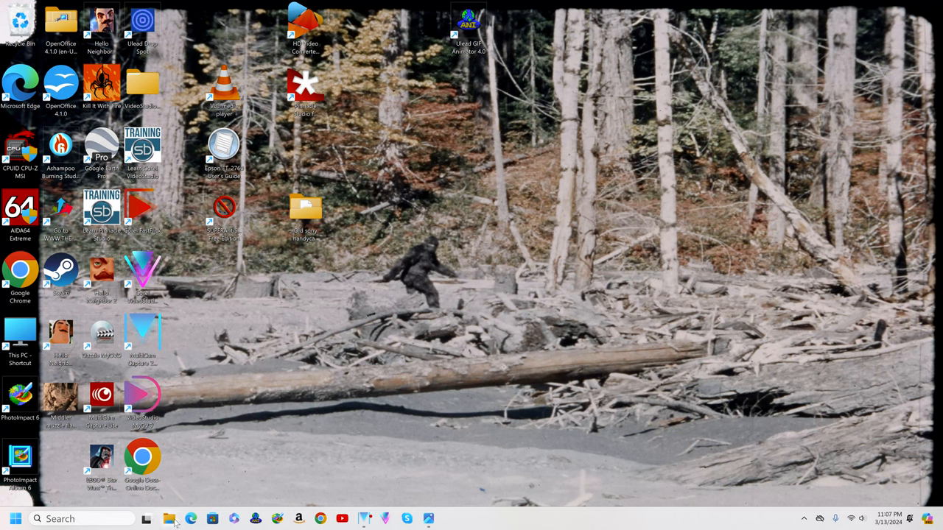
{"action": "mouse_move", "coordinate": [170, 519]}
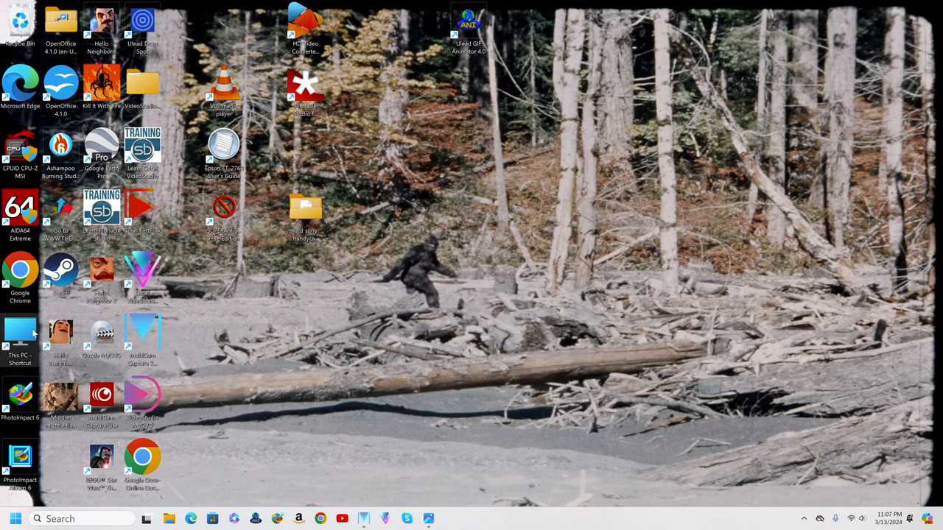
{"action": "double_click", "coordinate": [21, 336]}
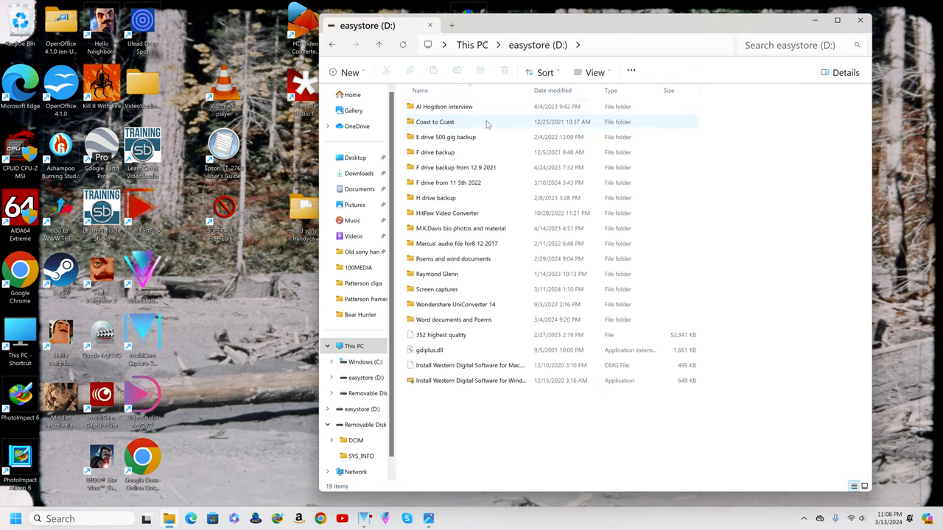
{"action": "double_click", "coordinate": [448, 183]}
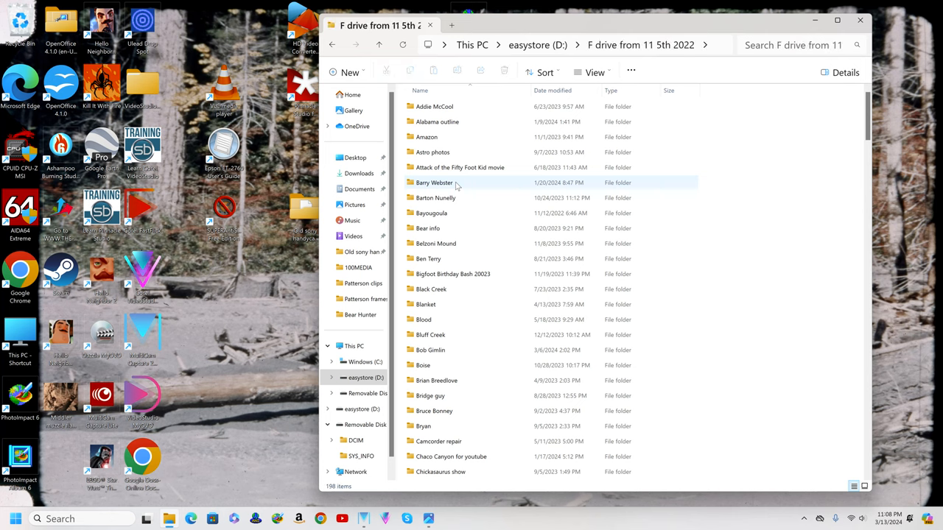
- Locate Patterson authentic files and open its Bear Hunter folder
{"action": "scroll", "scroll_direction": "down", "scroll_amount": 3}
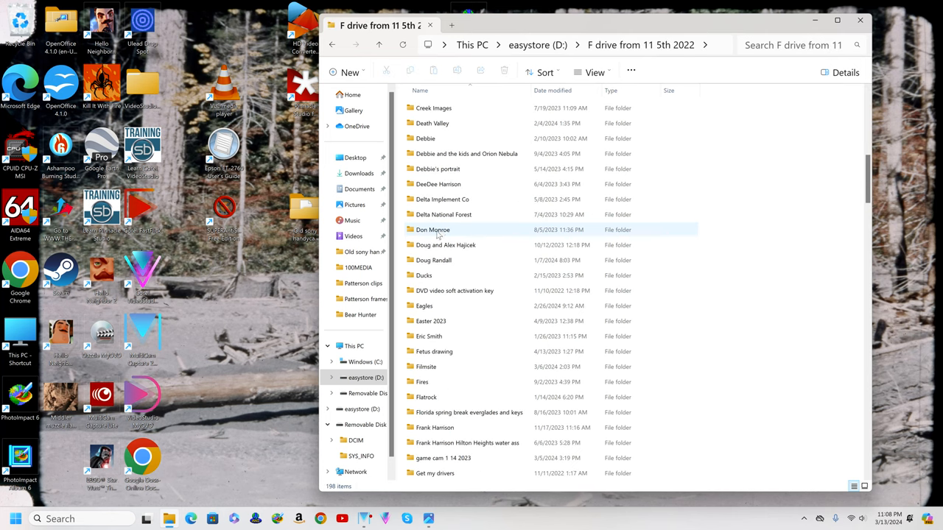
{"action": "scroll", "scroll_direction": "down", "scroll_amount": 3}
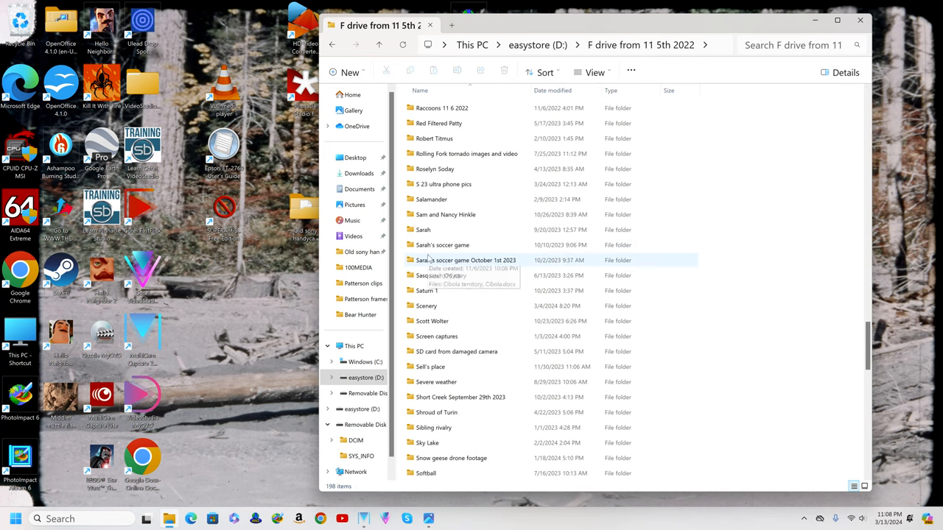
{"action": "scroll", "scroll_direction": "up", "scroll_amount": 3}
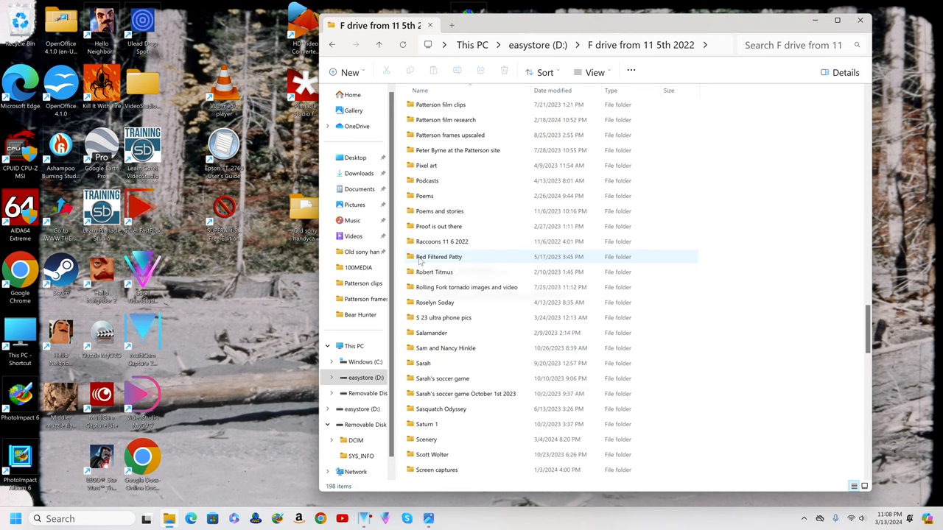
{"action": "left_click", "coordinate": [447, 180]}
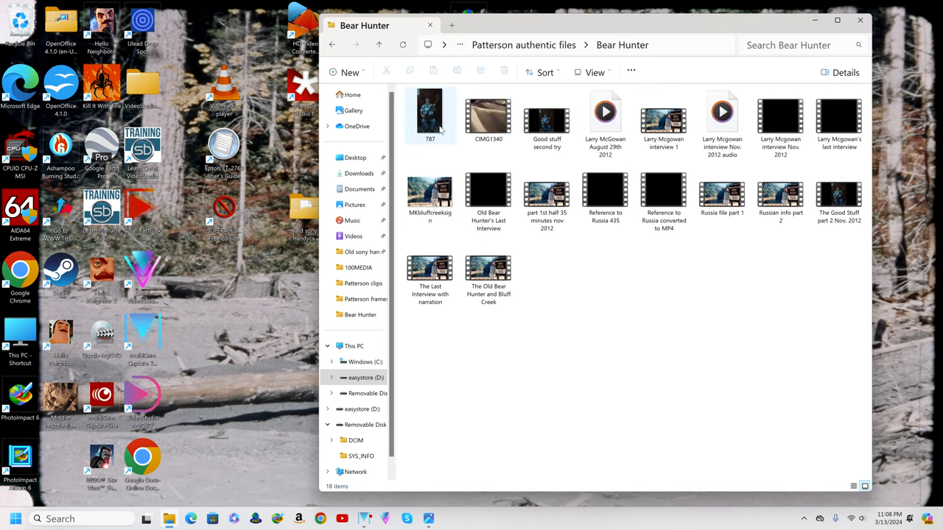
- Open MKbluffcreeksign.jpg from Bear Hunter in Windows Photos
{"action": "double_click", "coordinate": [431, 195]}
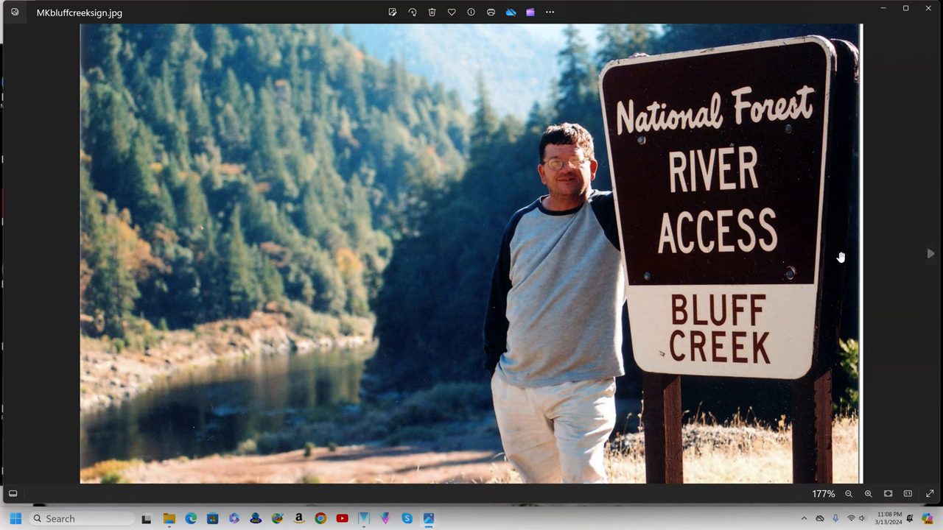
{"action": "mouse_move", "coordinate": [929, 253]}
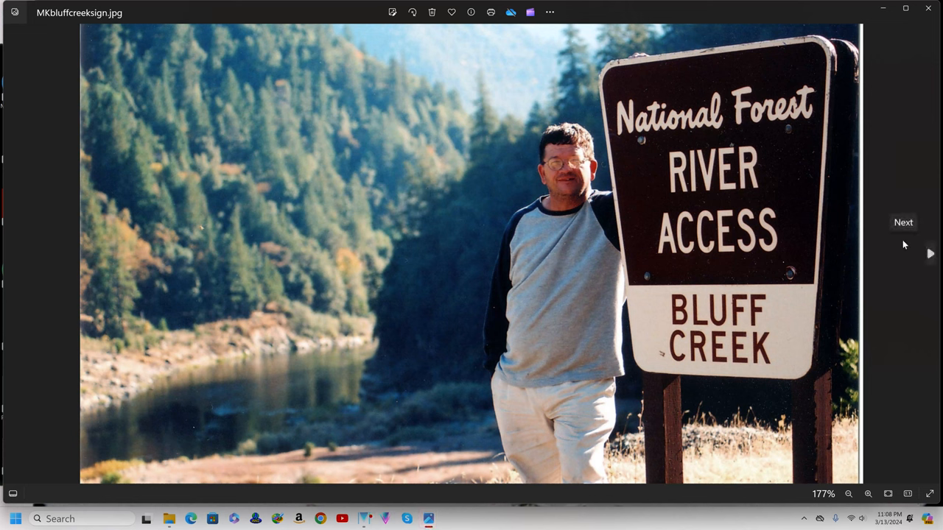
{"action": "mouse_move", "coordinate": [897, 237]}
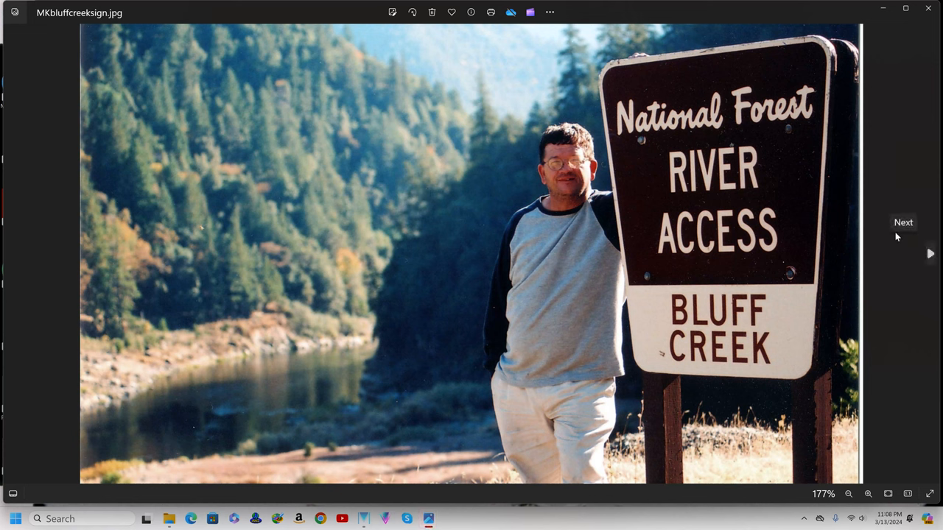
{"action": "mouse_move", "coordinate": [878, 151]}
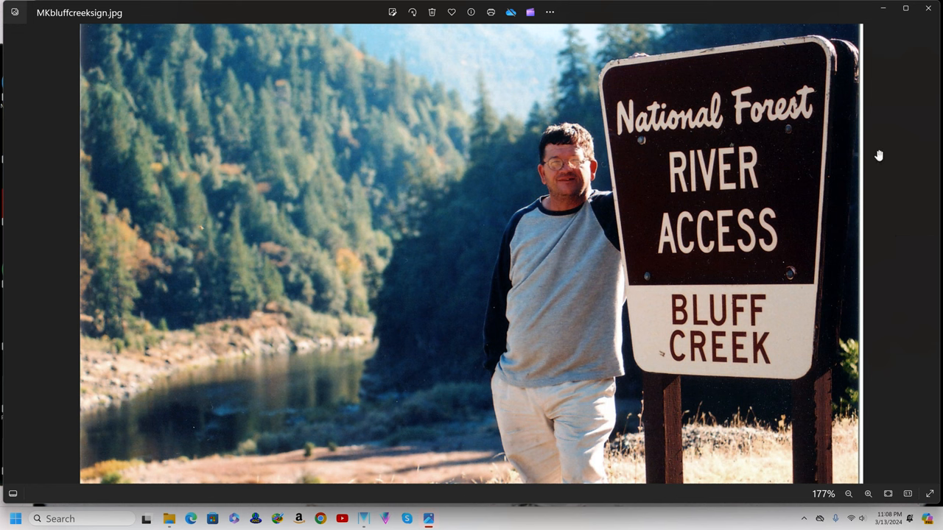
{"action": "mouse_move", "coordinate": [881, 165]}
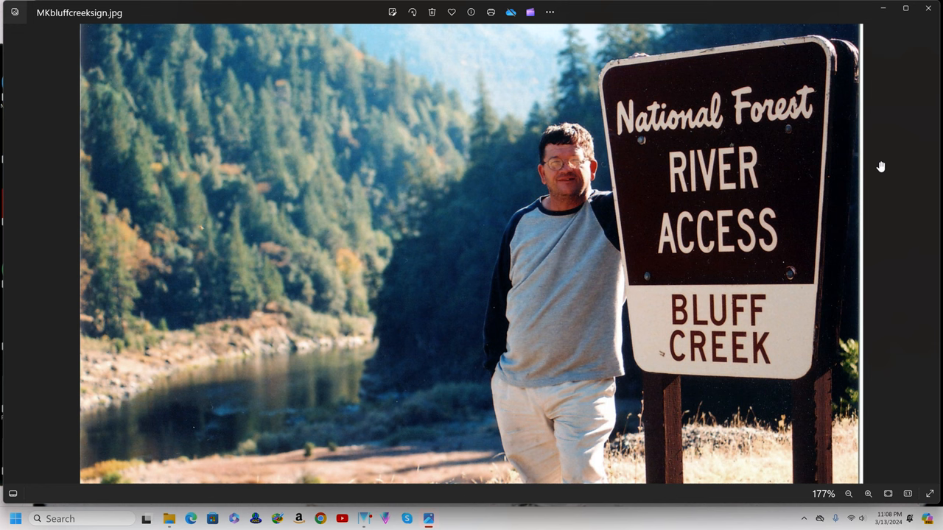
{"action": "mouse_move", "coordinate": [882, 168]}
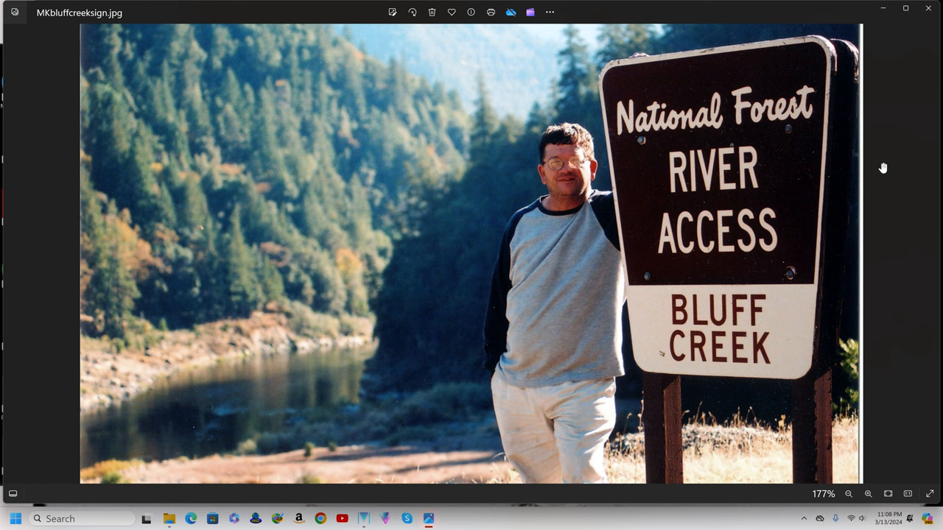
{"action": "mouse_move", "coordinate": [884, 168]}
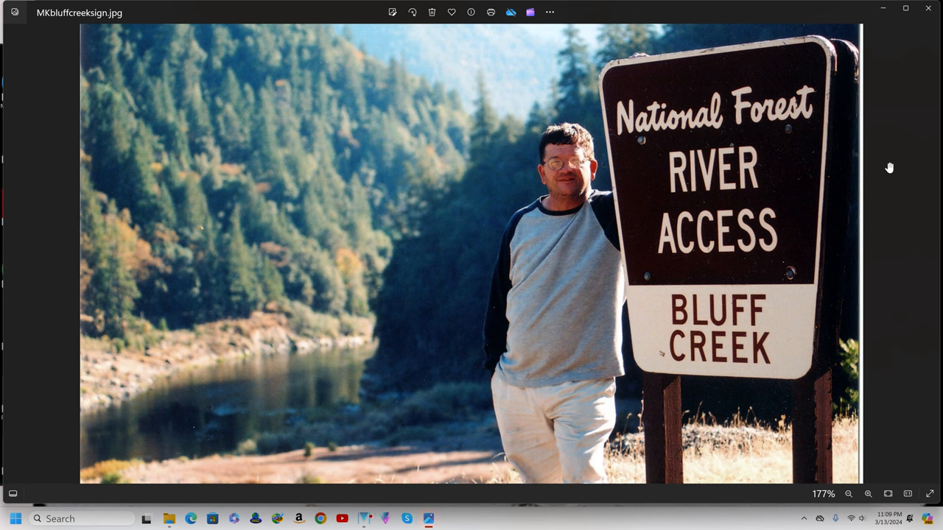
{"action": "mouse_move", "coordinate": [442, 466]}
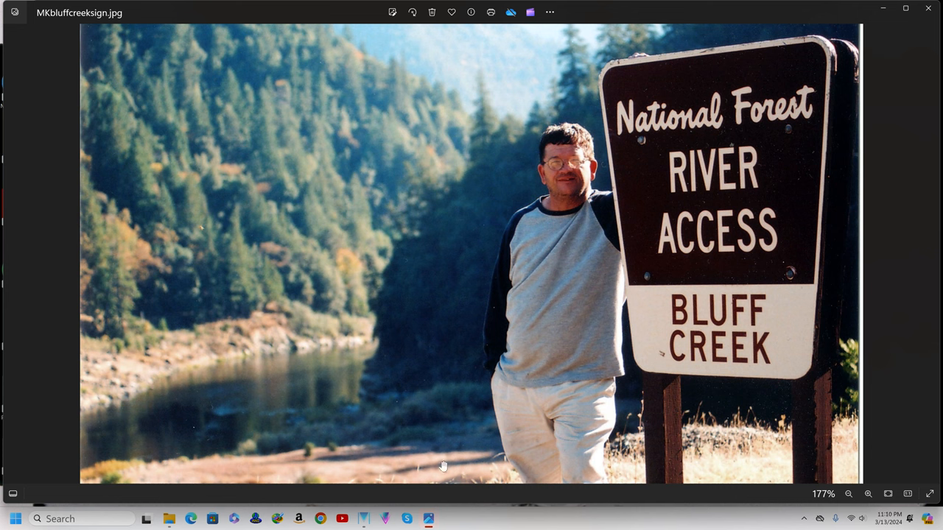